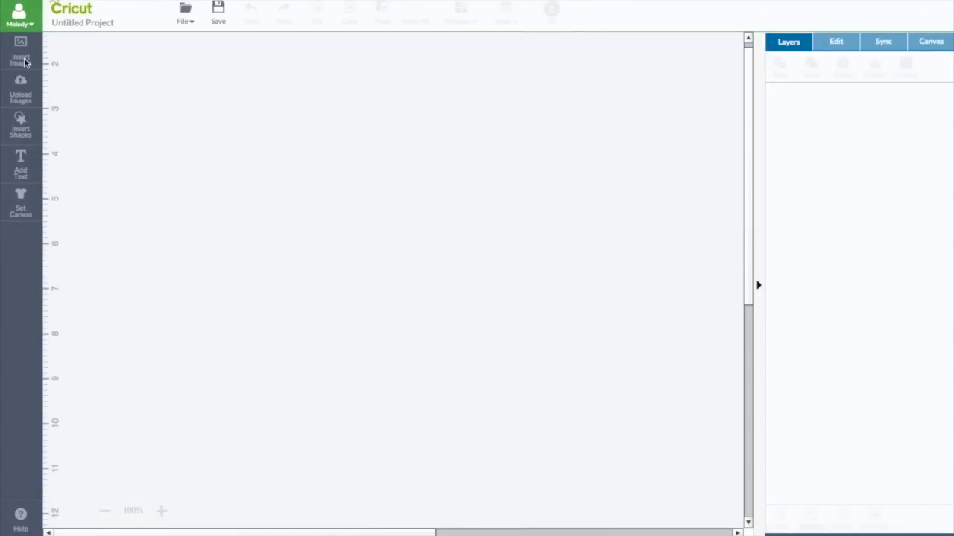
Insert the rectangle Note Card shape from Cricut Craft Room Basics onto the canvas
left_click(21, 52)
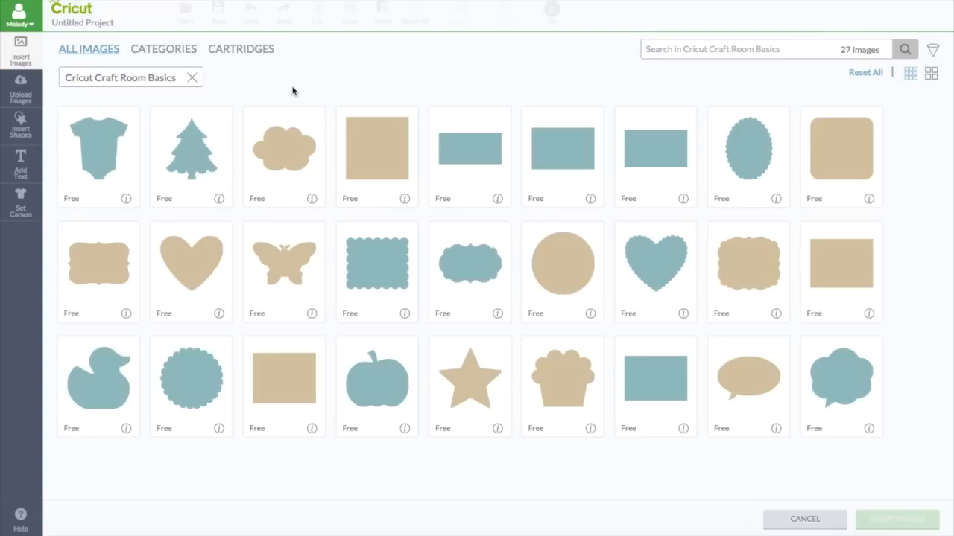
left_click(469, 149)
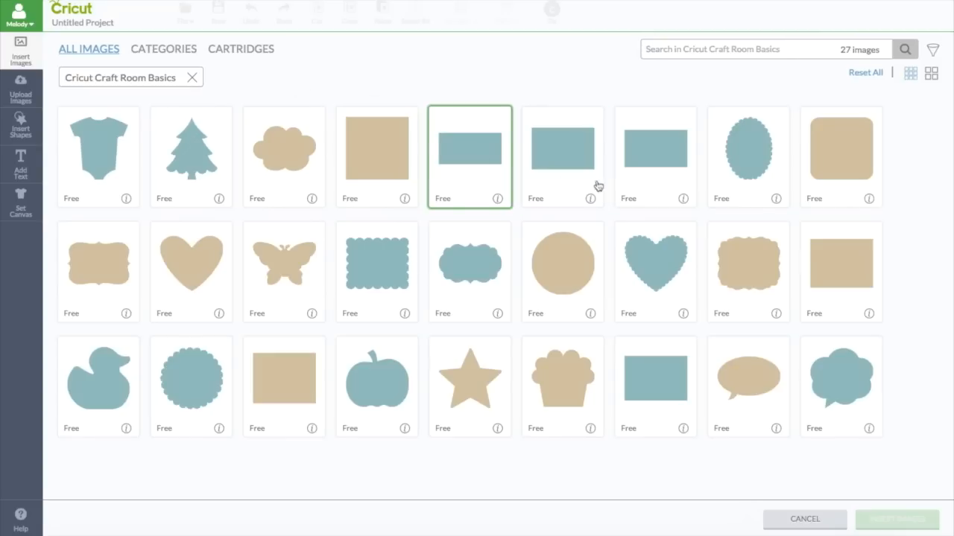
left_click(469, 149)
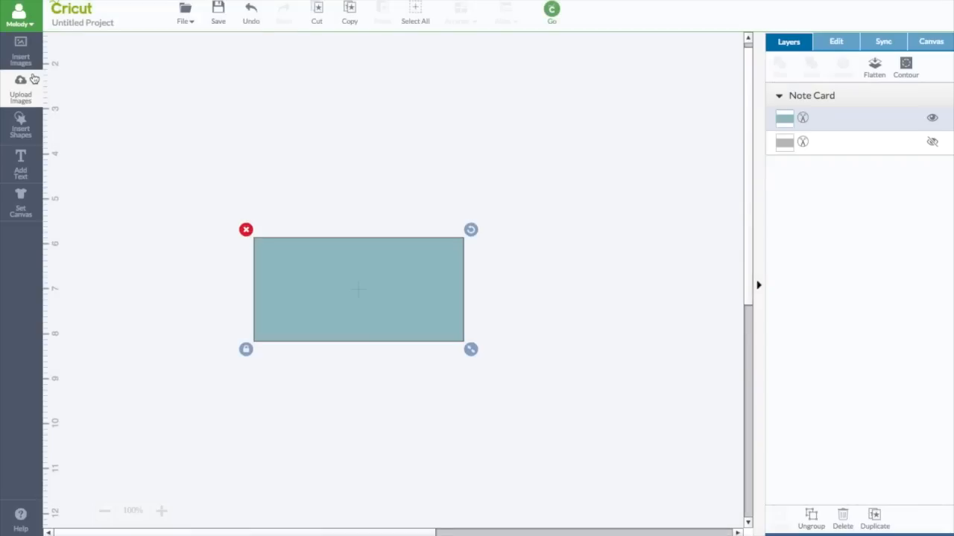
mouse_move(21, 60)
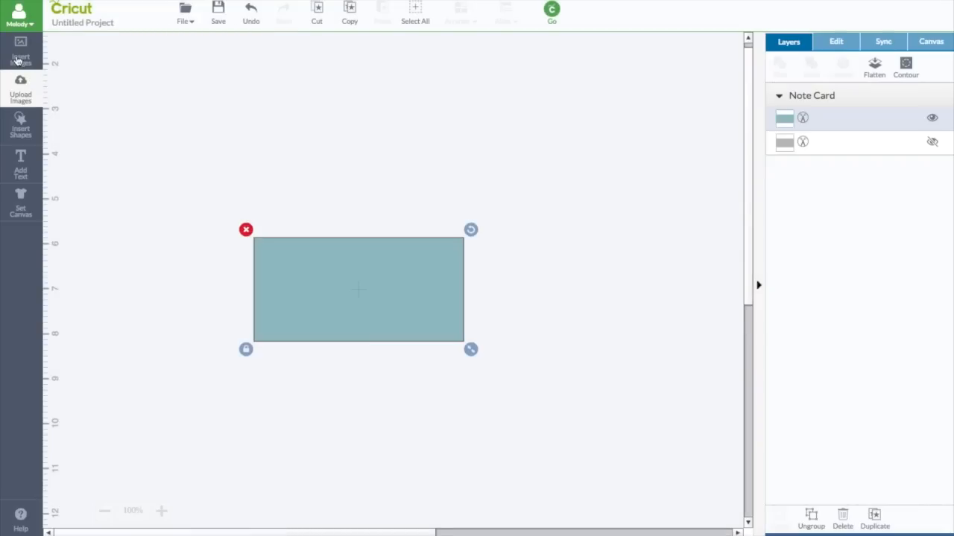
Reopen the image library, clear the Basics filter and enter 'butterfly' in the search box
left_click(21, 56)
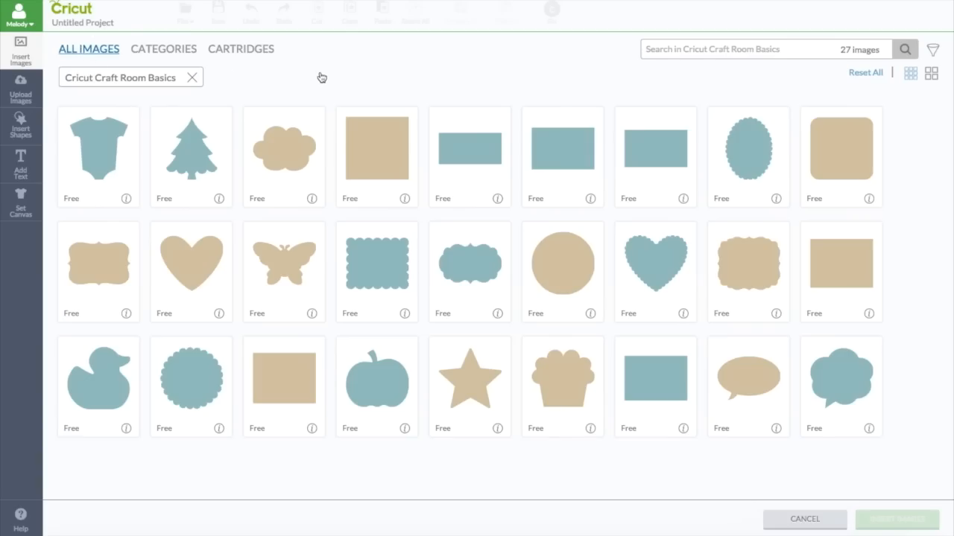
left_click(192, 77)
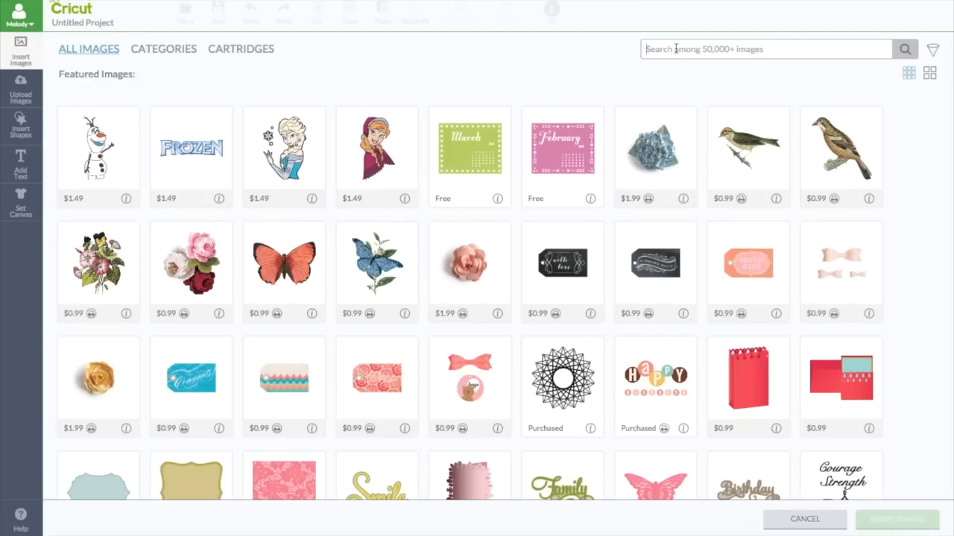
type("butter")
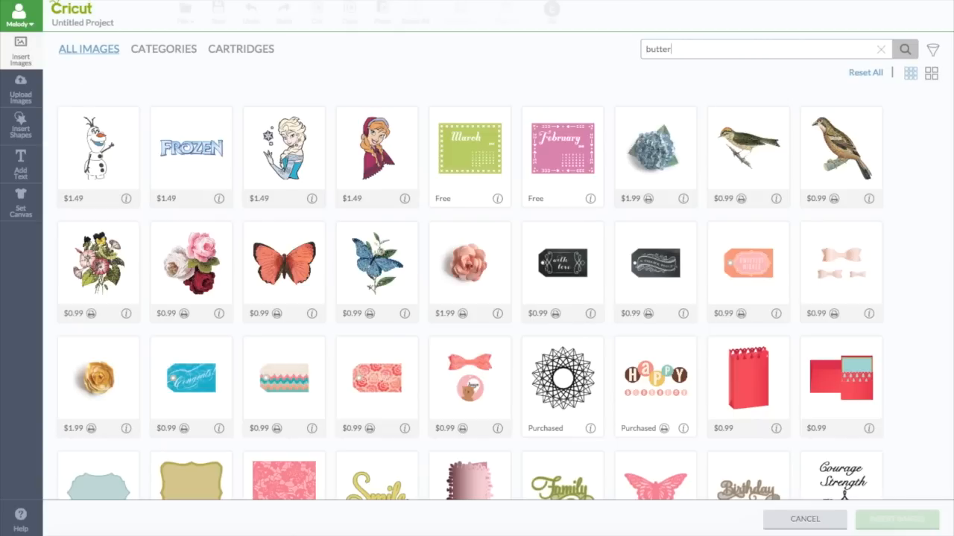
type("fly")
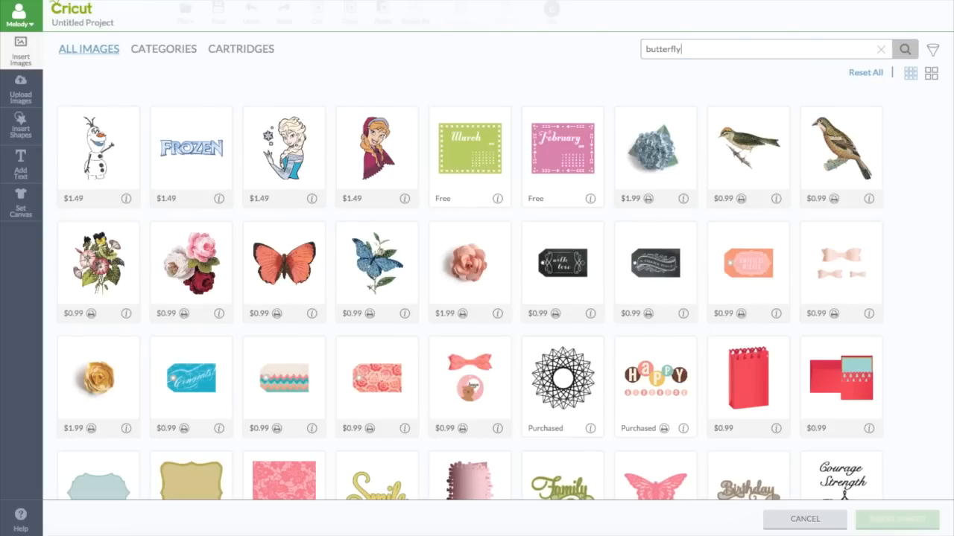
Run the butterfly search and scroll the 428 results, trying the white butterfly on blue square
left_click(904, 49)
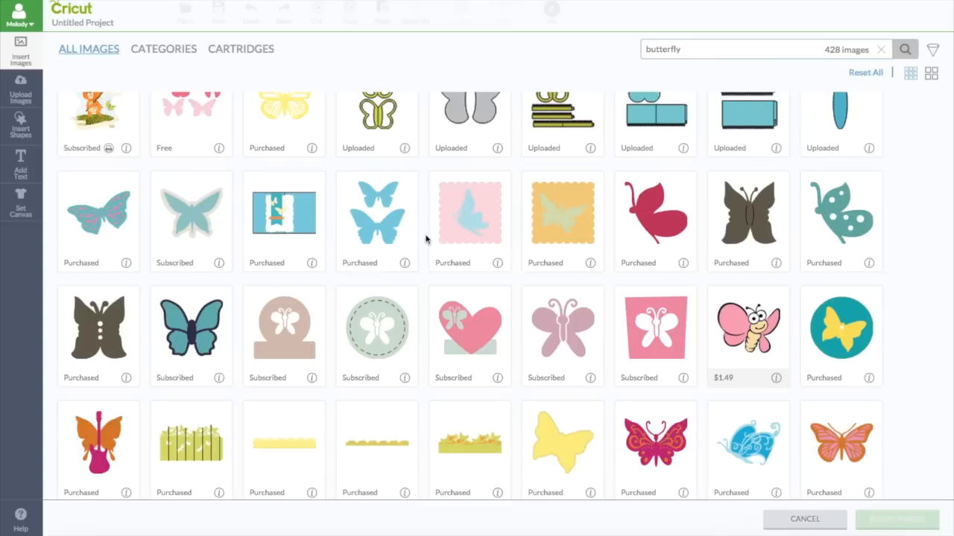
scroll("down", 3)
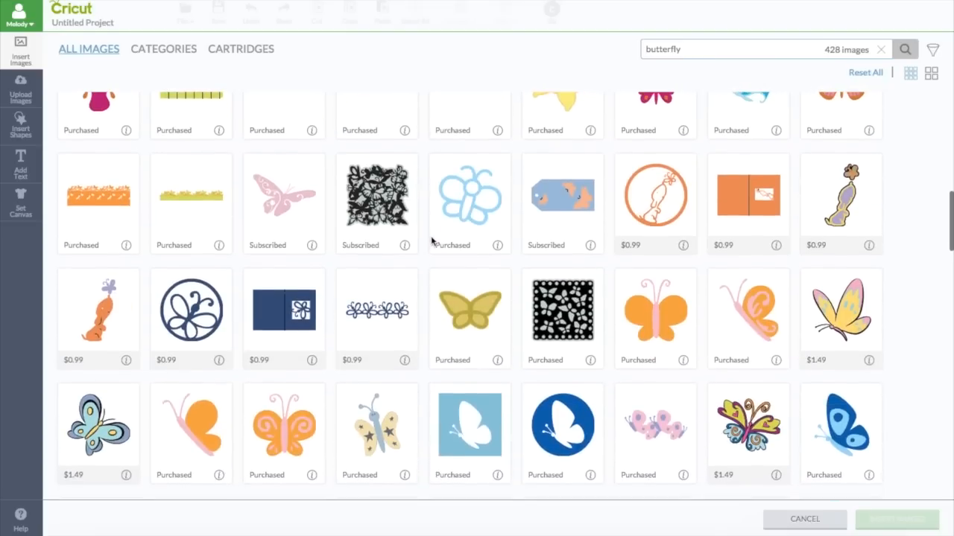
scroll("up", 3)
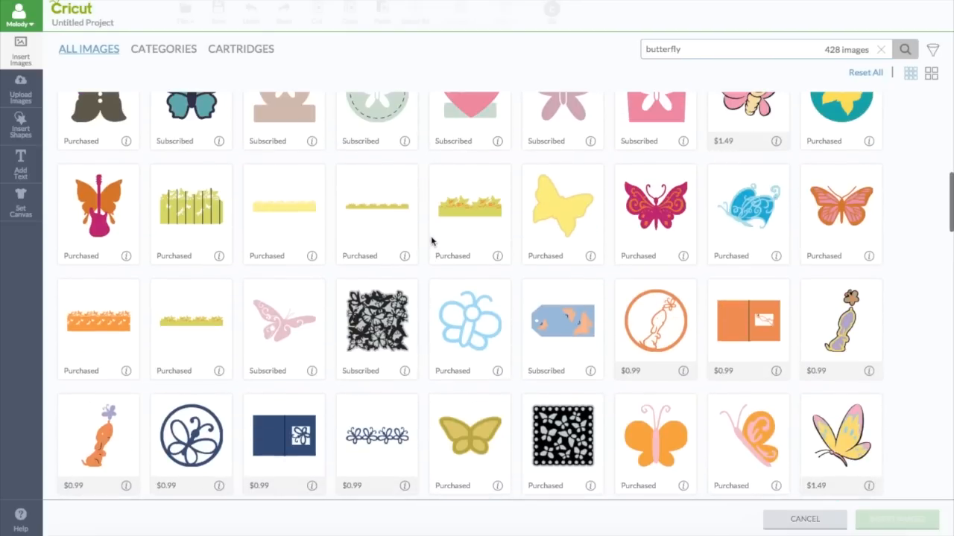
scroll("down", 3)
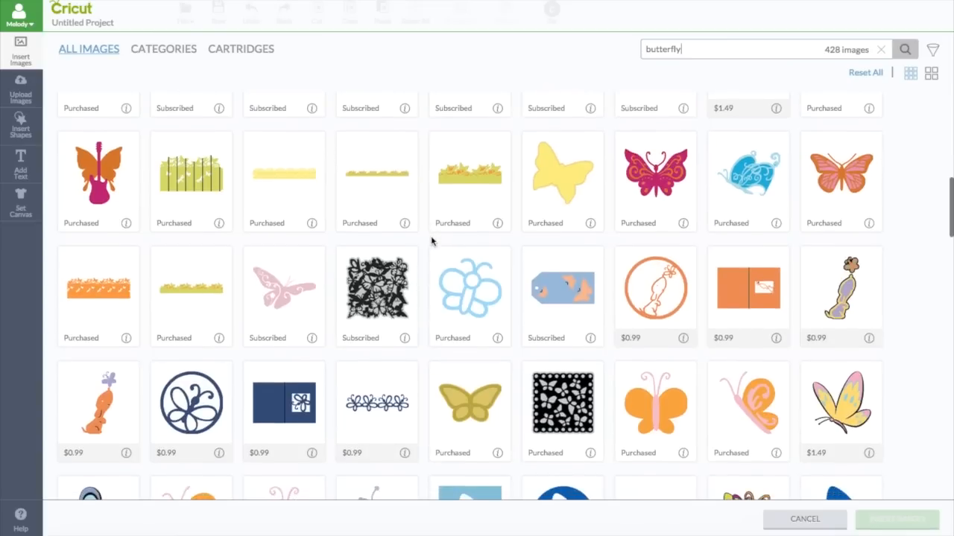
scroll("down", 3)
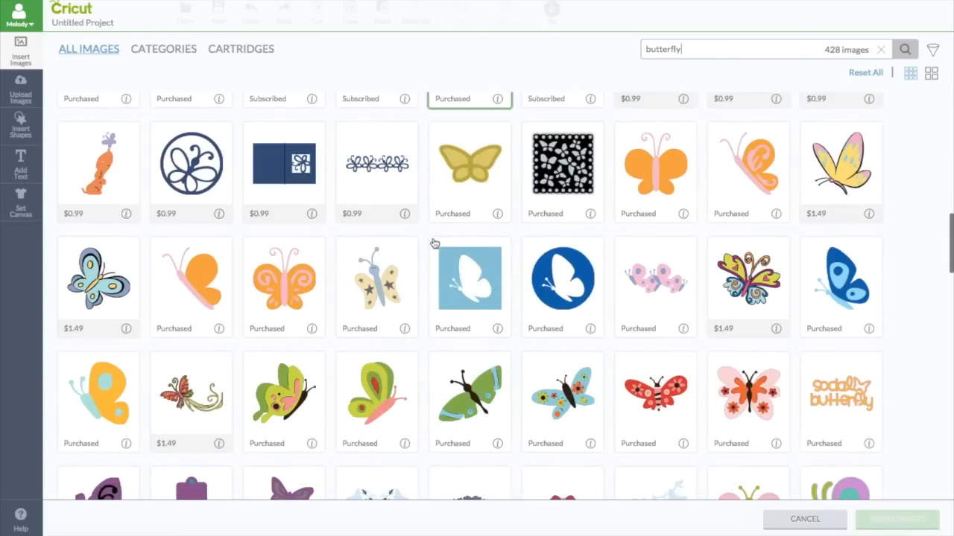
left_click(470, 286)
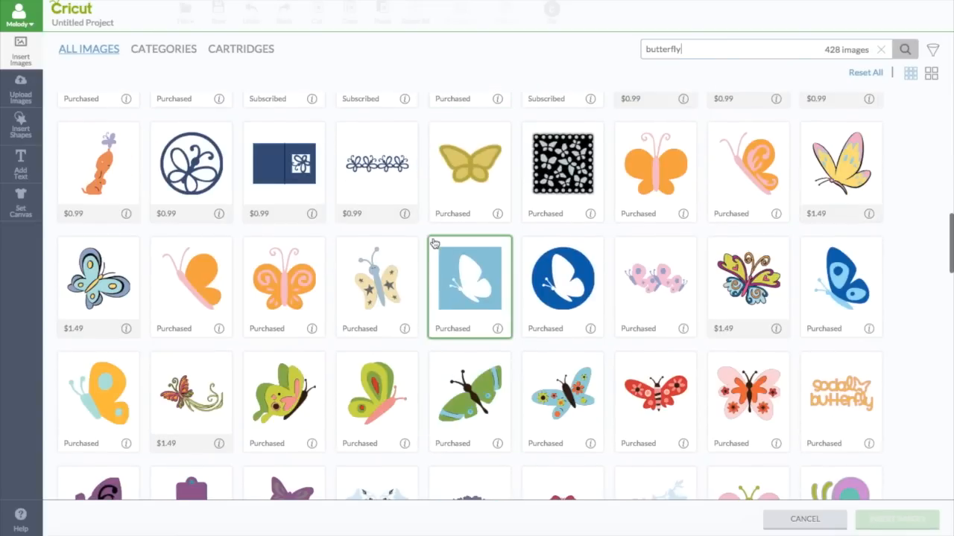
Compare the plain pink butterfly with the detailed pink one and keep browsing the results
scroll("down", 3)
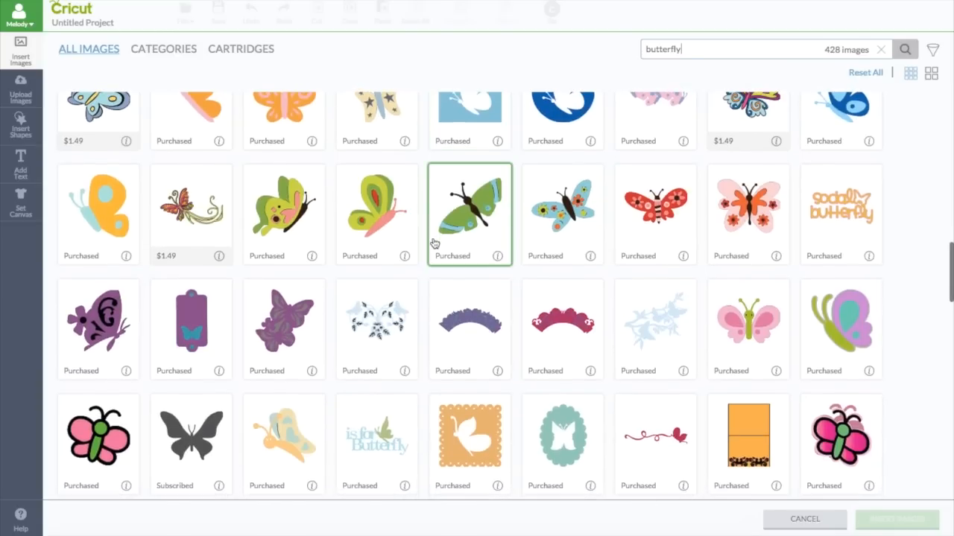
scroll("down", 3)
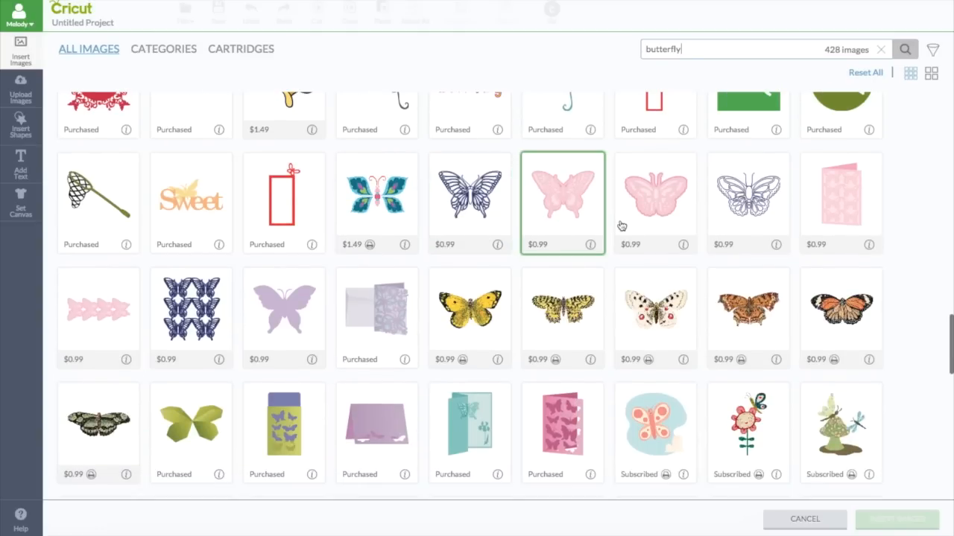
left_click(655, 201)
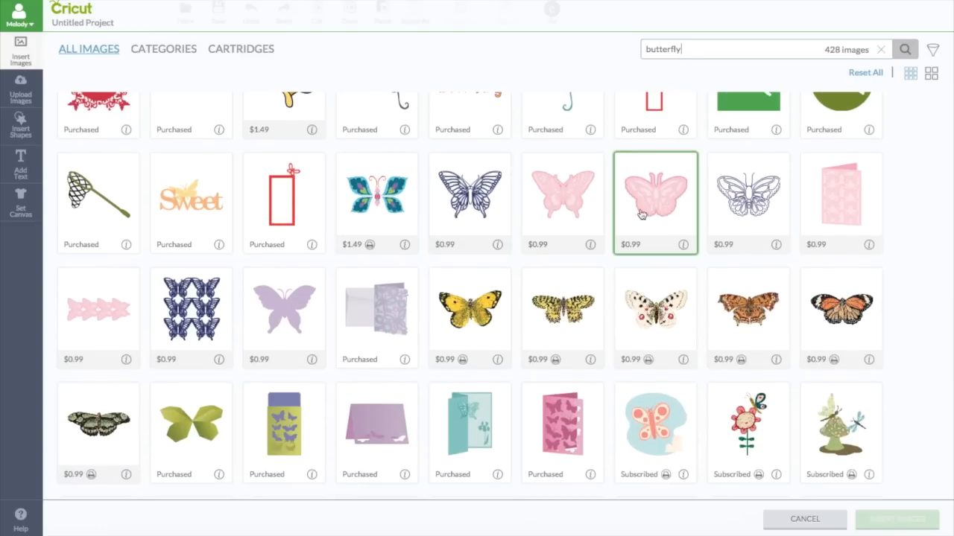
left_click(562, 201)
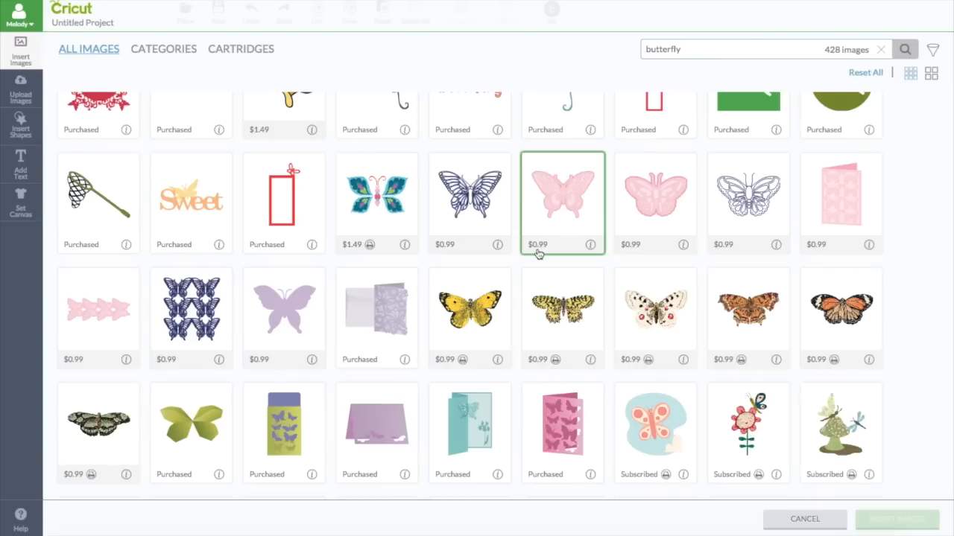
scroll("down", 3)
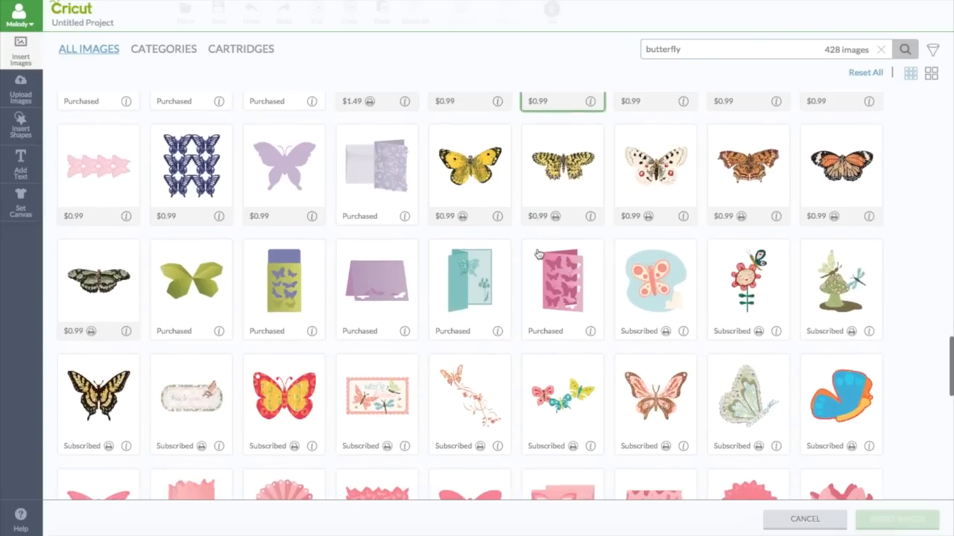
scroll("down", 3)
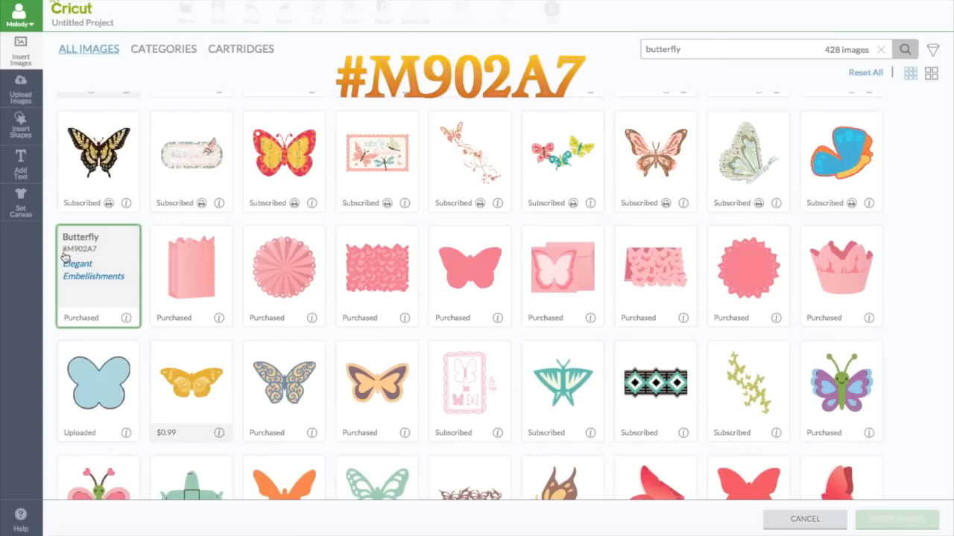
mouse_move(623, 101)
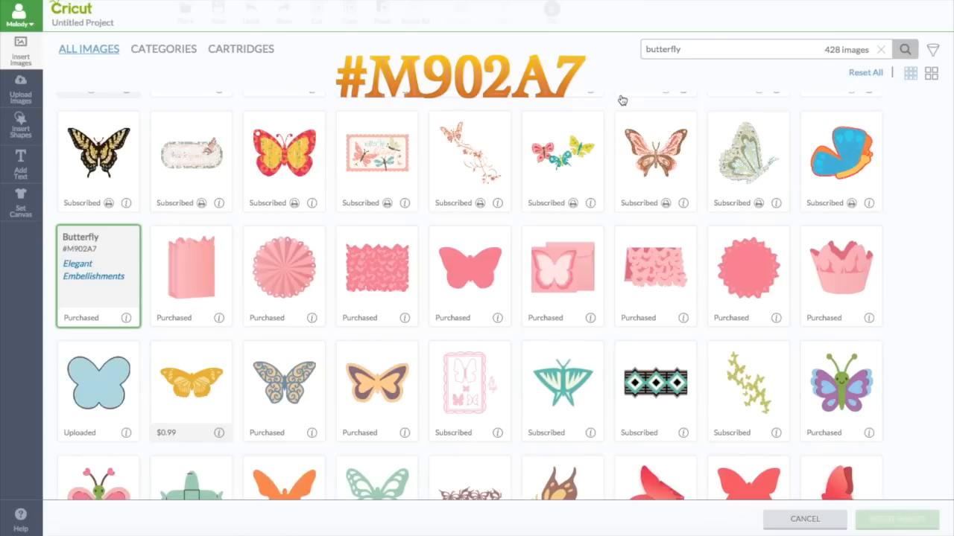
Check the info card of butterfly #M902A7, then select that detailed pink butterfly tile
left_click(191, 157)
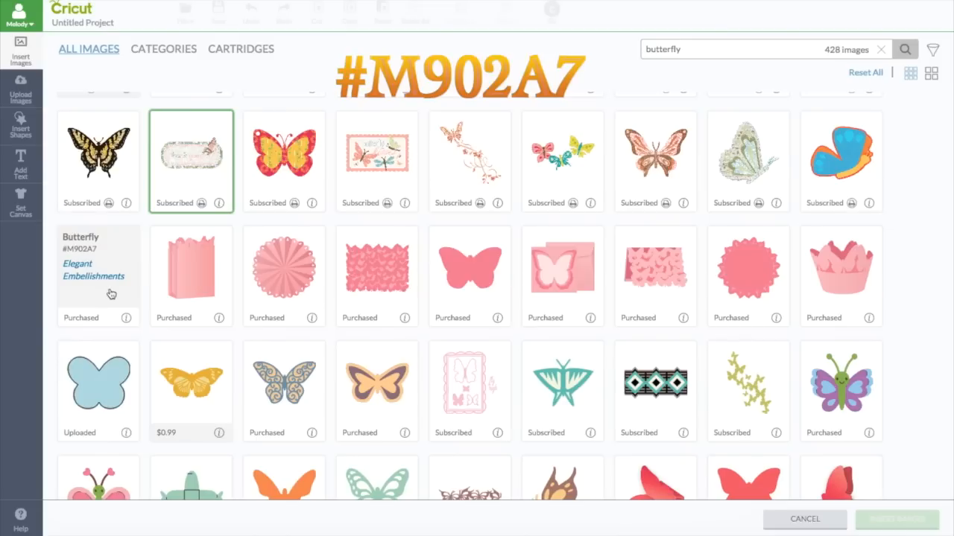
left_click(98, 276)
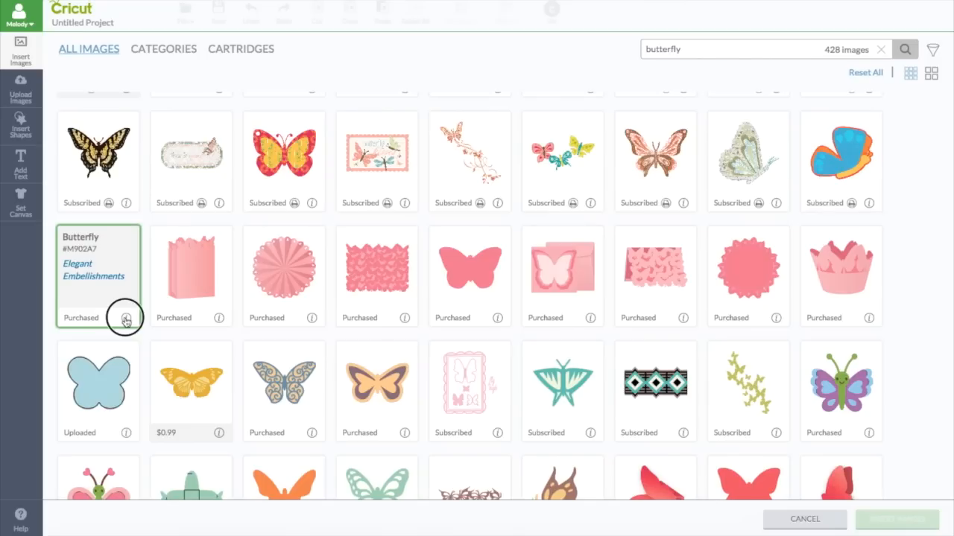
left_click(98, 275)
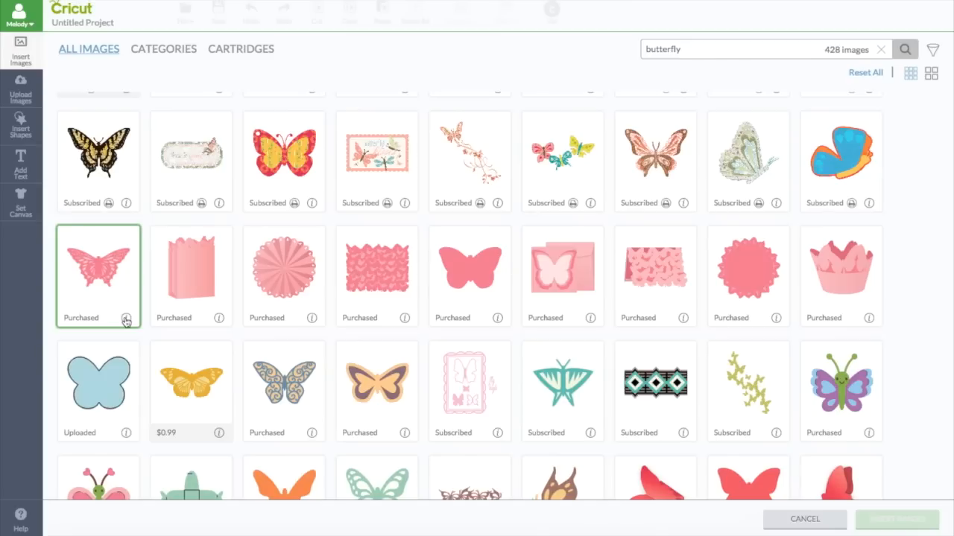
left_click(98, 276)
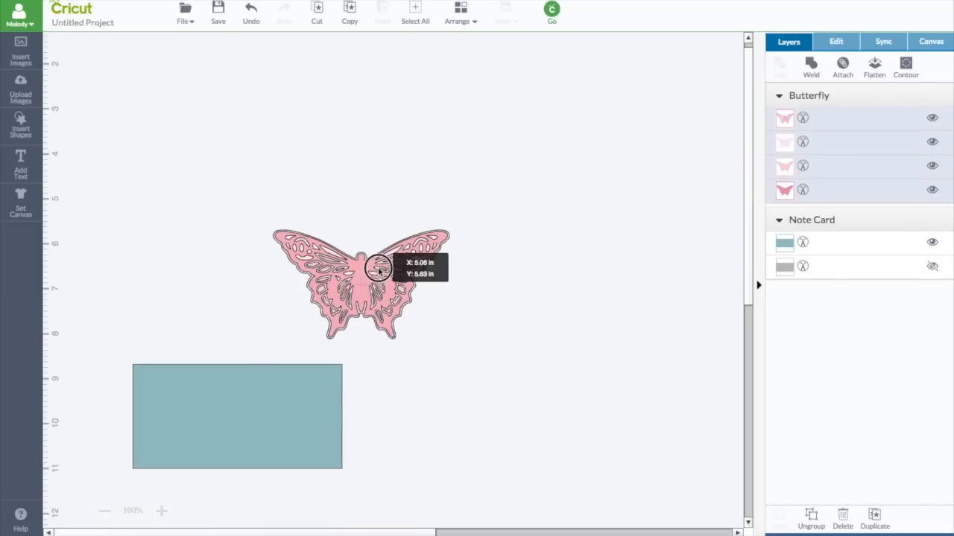
Move the butterfly higher on the canvas and hide one of its middle layers
left_click_drag(361, 283, 231, 191)
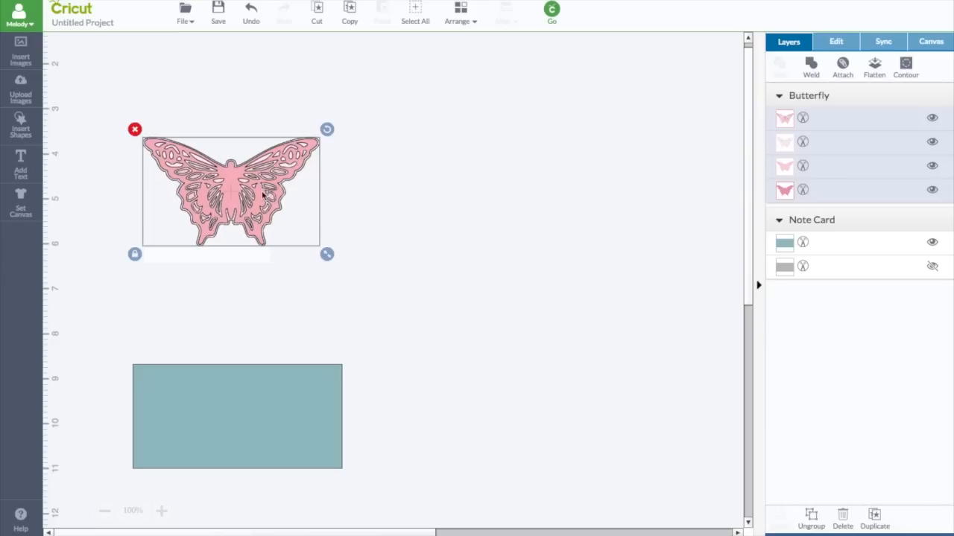
mouse_move(706, 155)
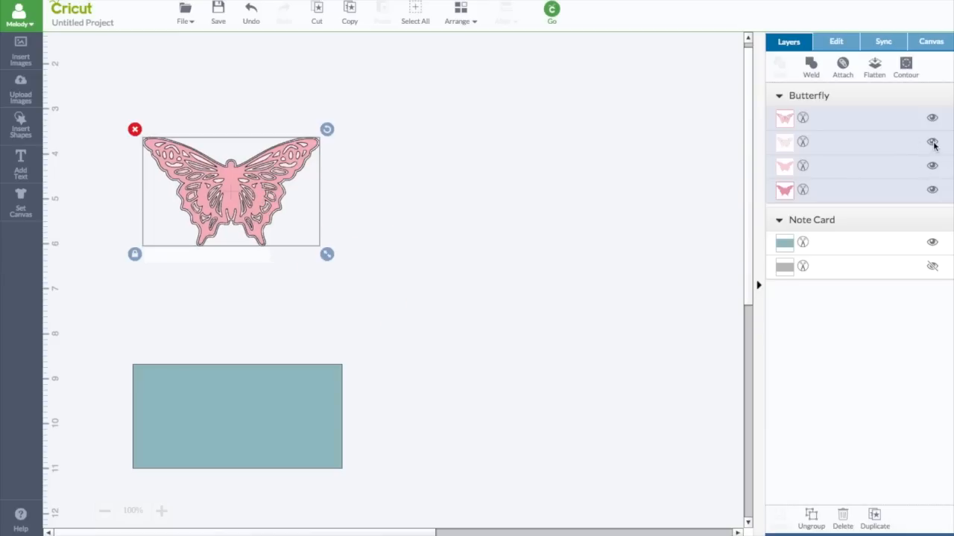
mouse_move(933, 166)
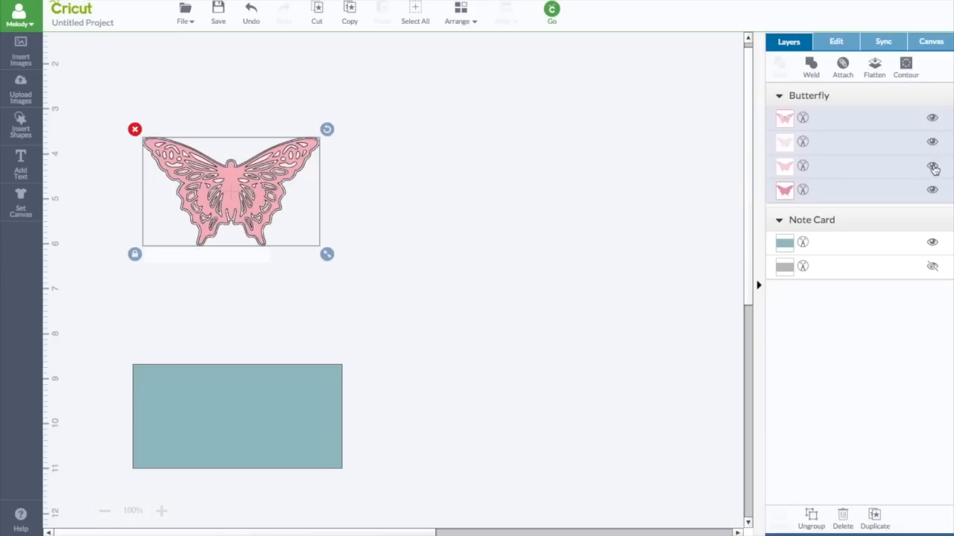
left_click(932, 141)
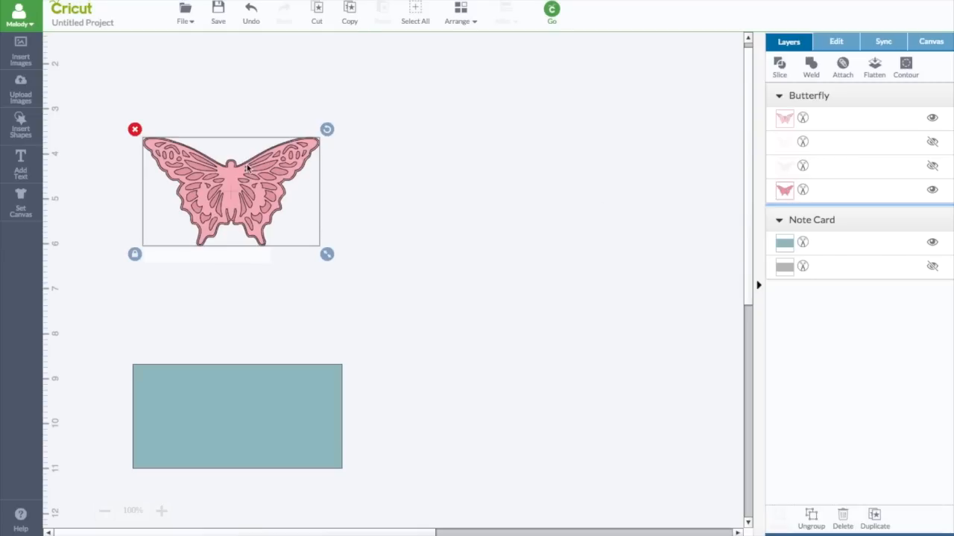
mouse_move(309, 164)
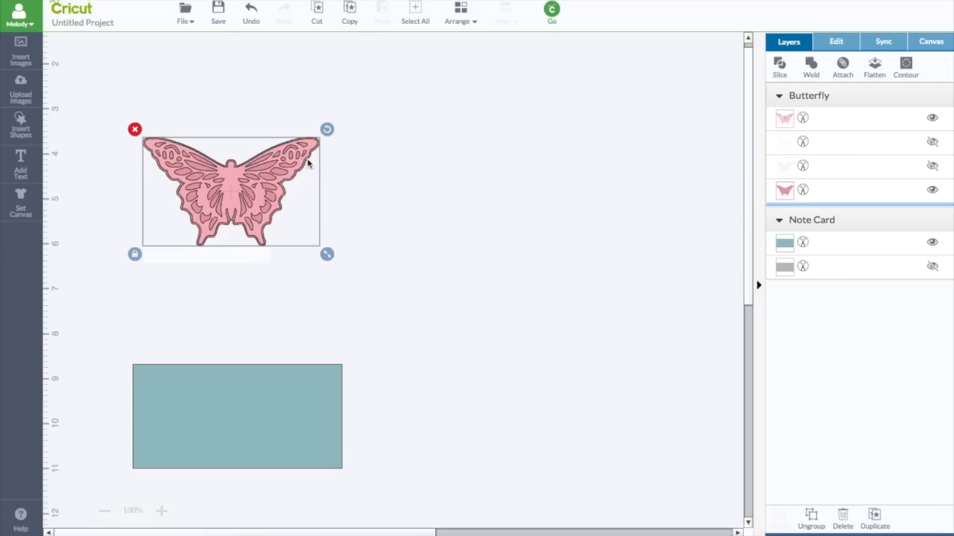
mouse_move(262, 241)
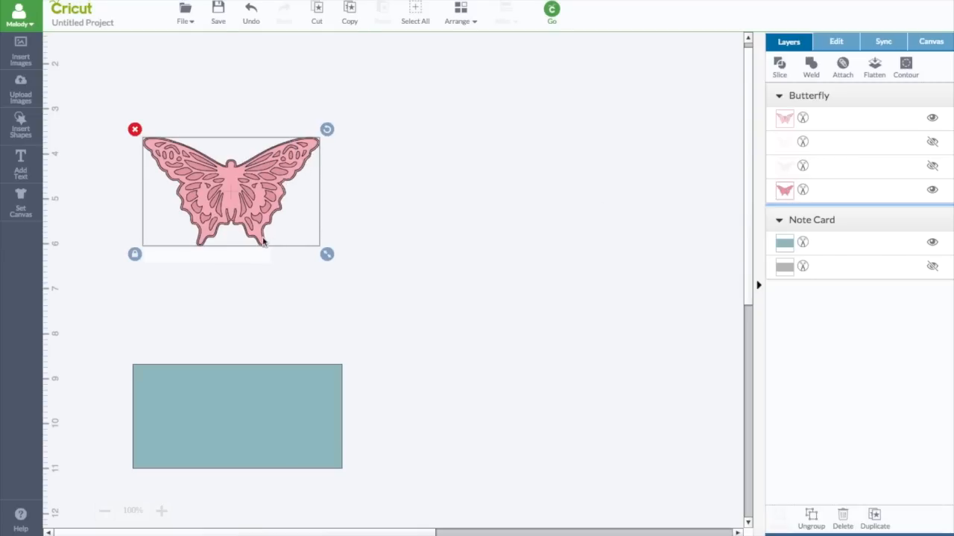
mouse_move(196, 237)
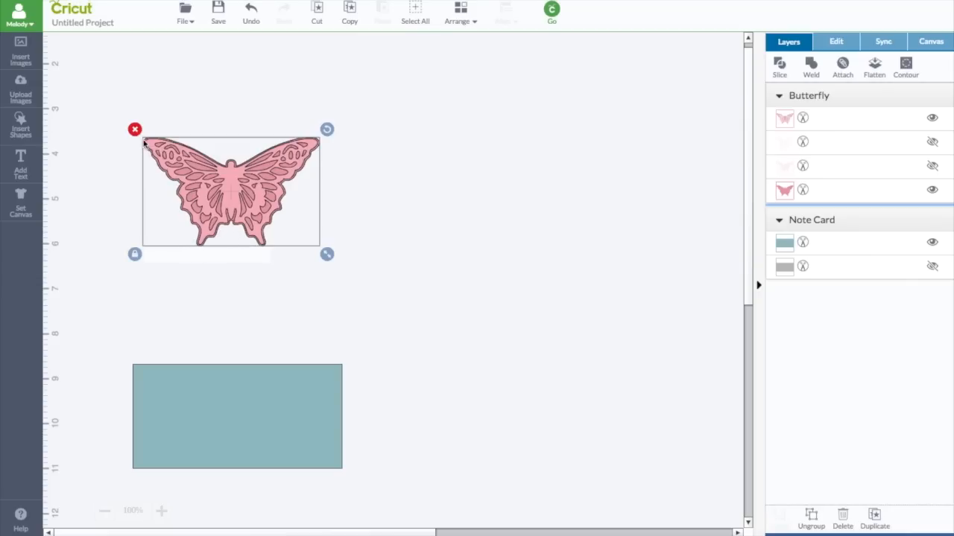
mouse_move(230, 165)
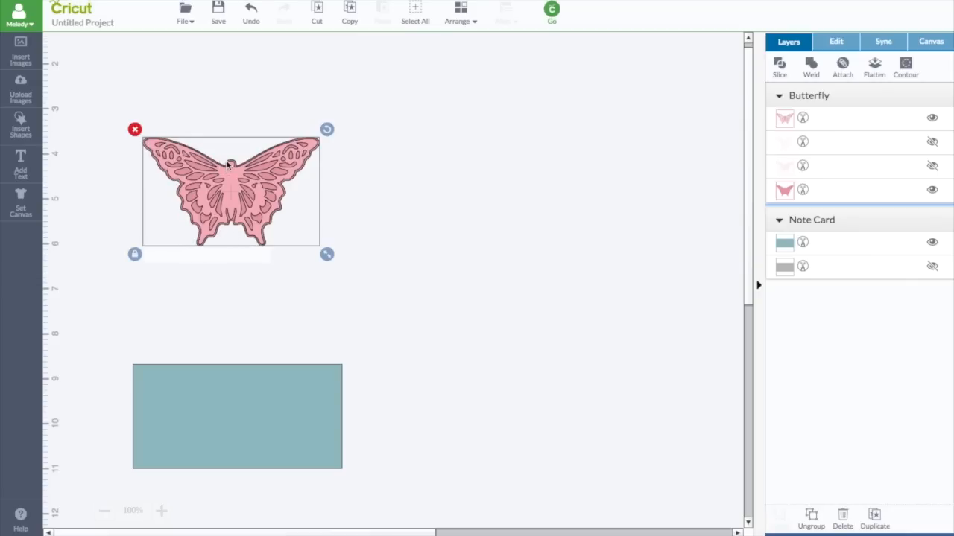
mouse_move(292, 181)
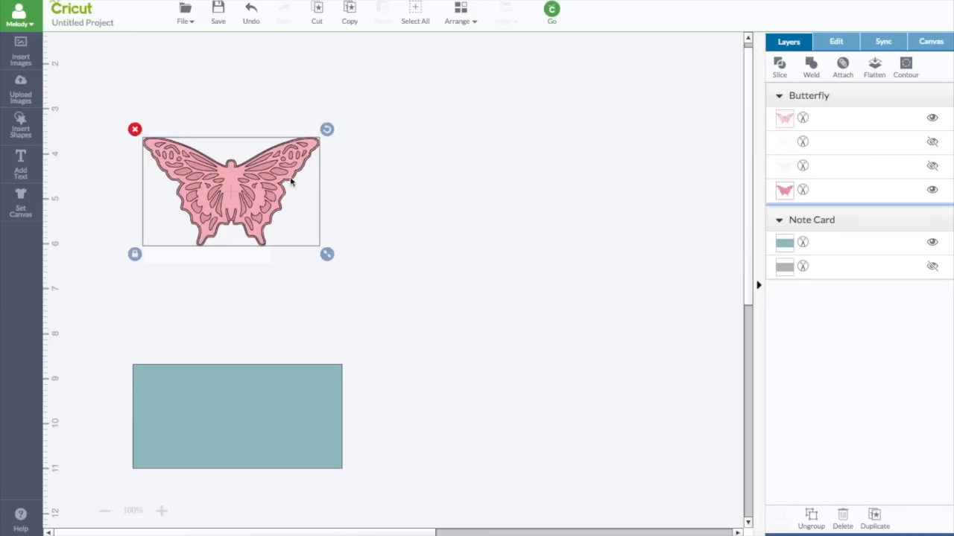
mouse_move(205, 242)
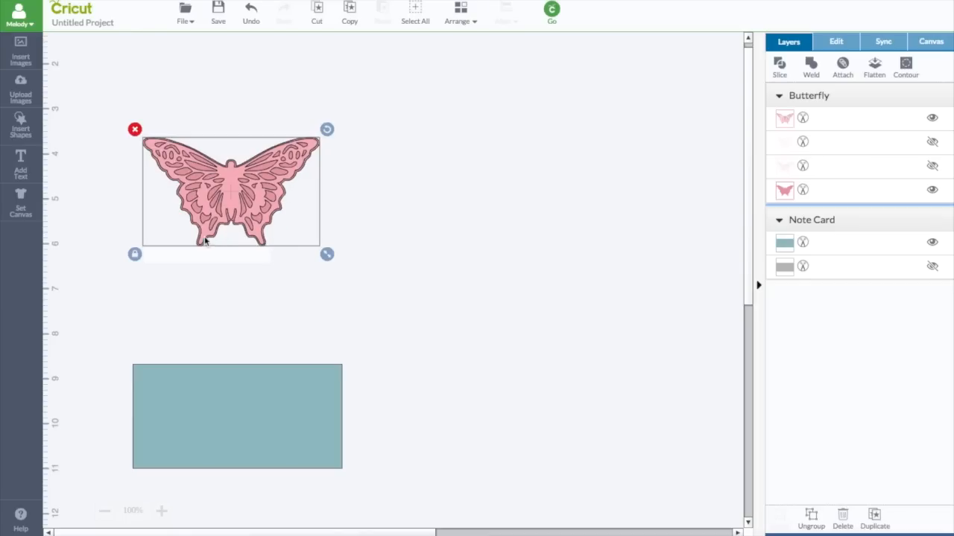
mouse_move(481, 201)
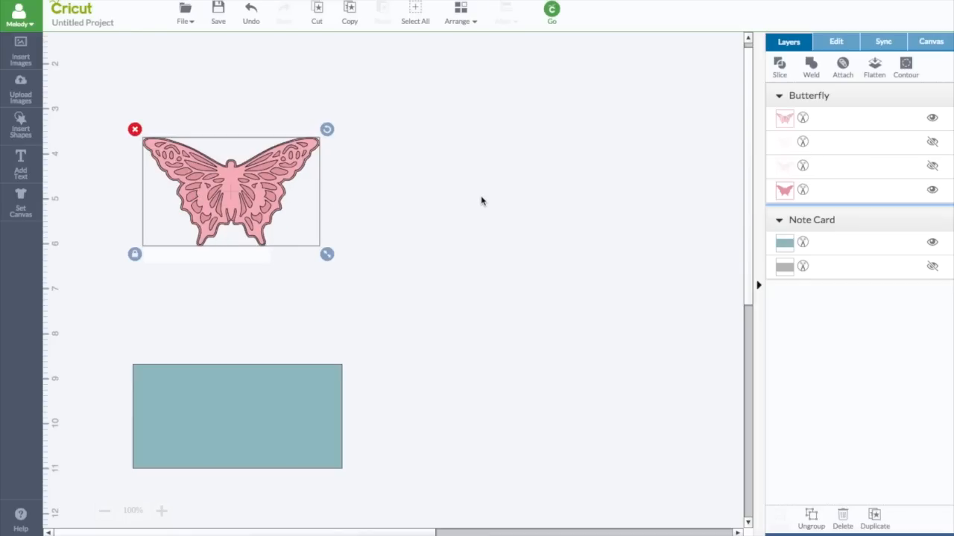
mouse_move(852, 509)
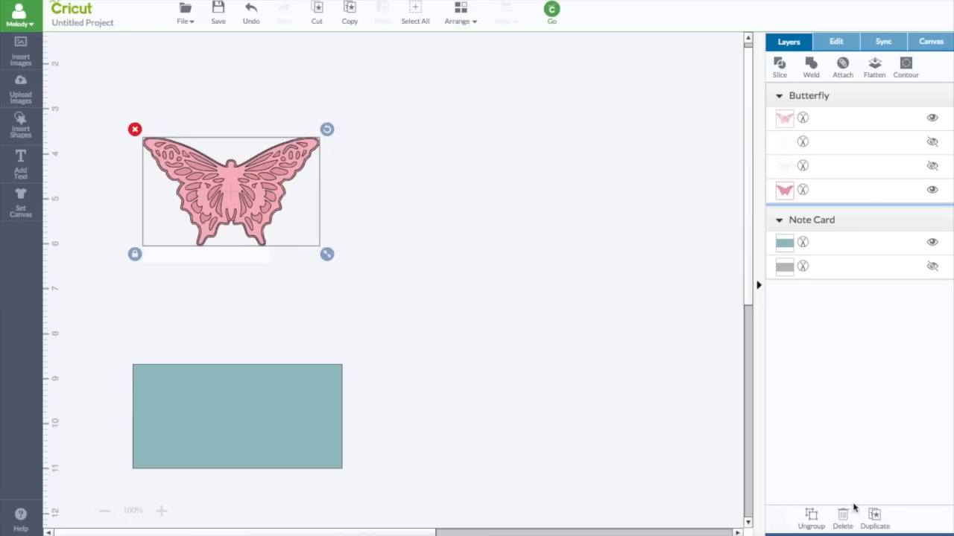
mouse_move(623, 456)
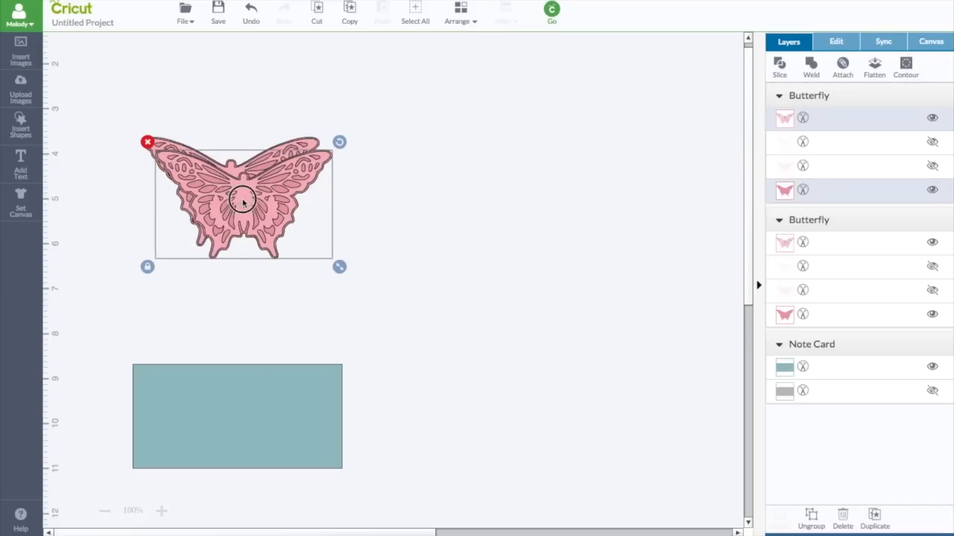
Place the butterfly copy at the lower right and slice the left butterfly's visible layers together
left_click_drag(241, 201, 518, 340)
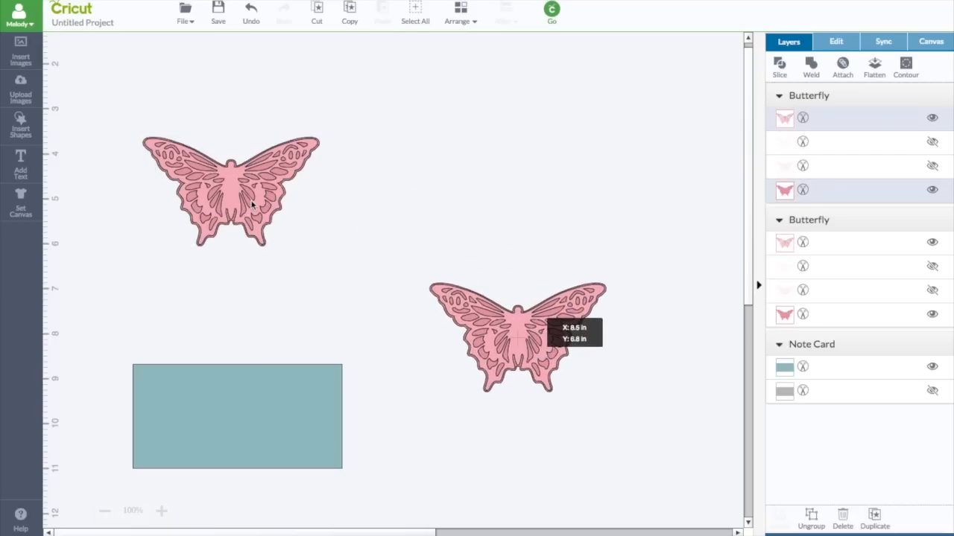
left_click(231, 191)
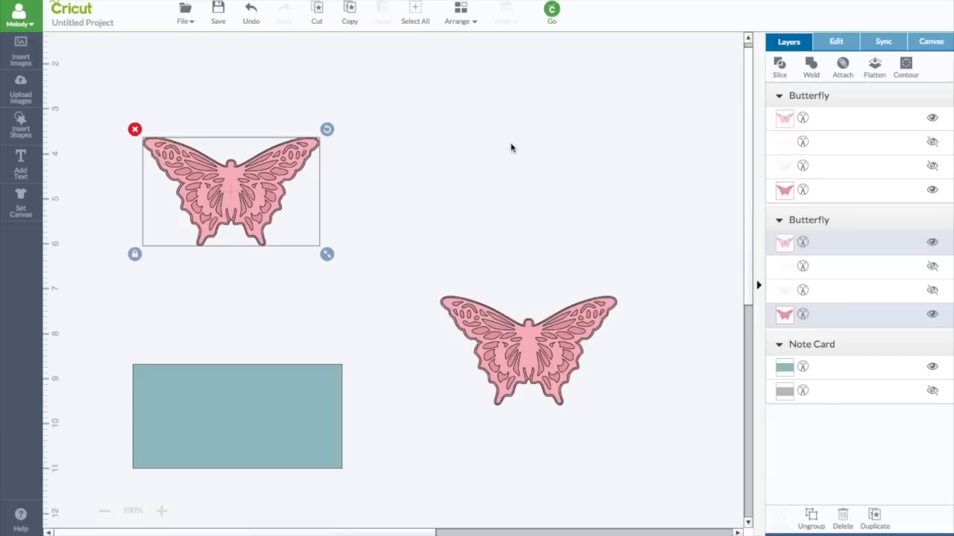
mouse_move(240, 172)
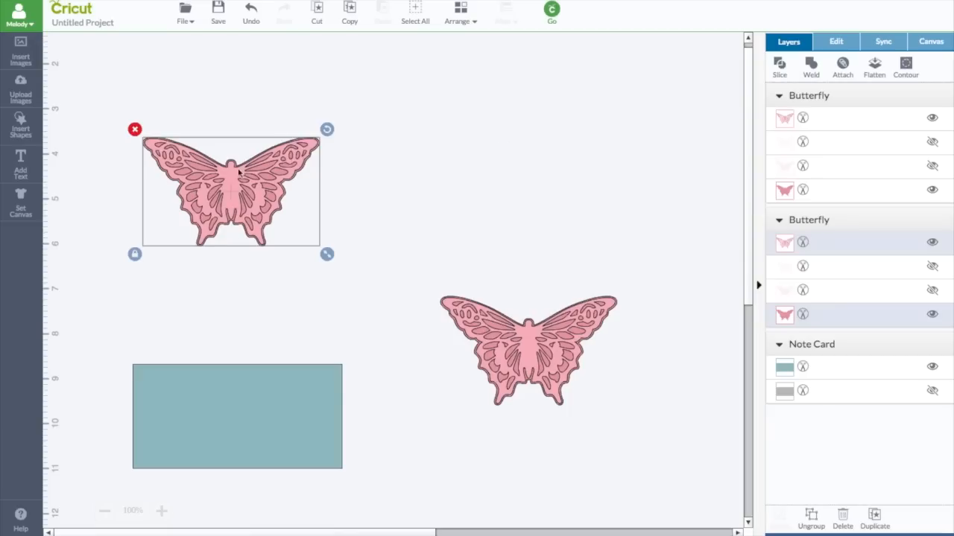
mouse_move(231, 188)
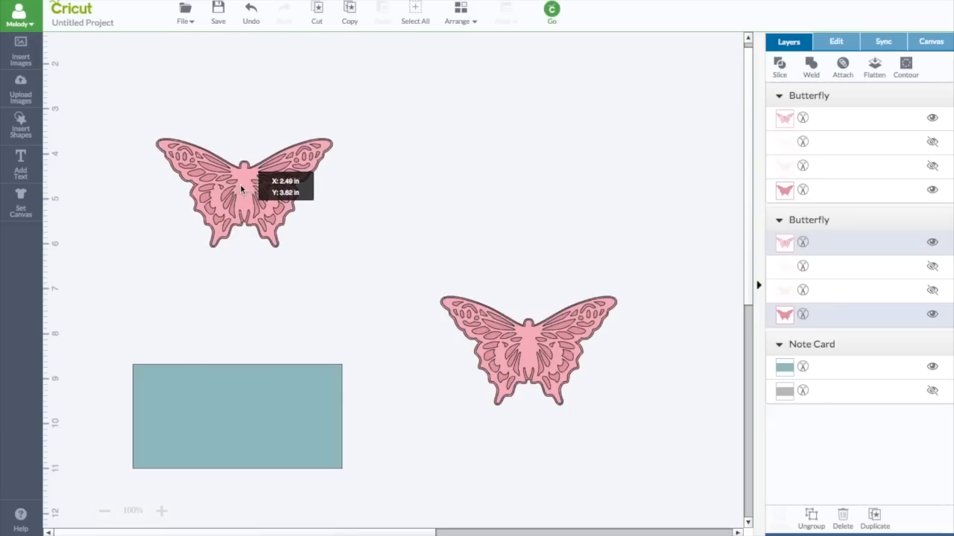
left_click(242, 191)
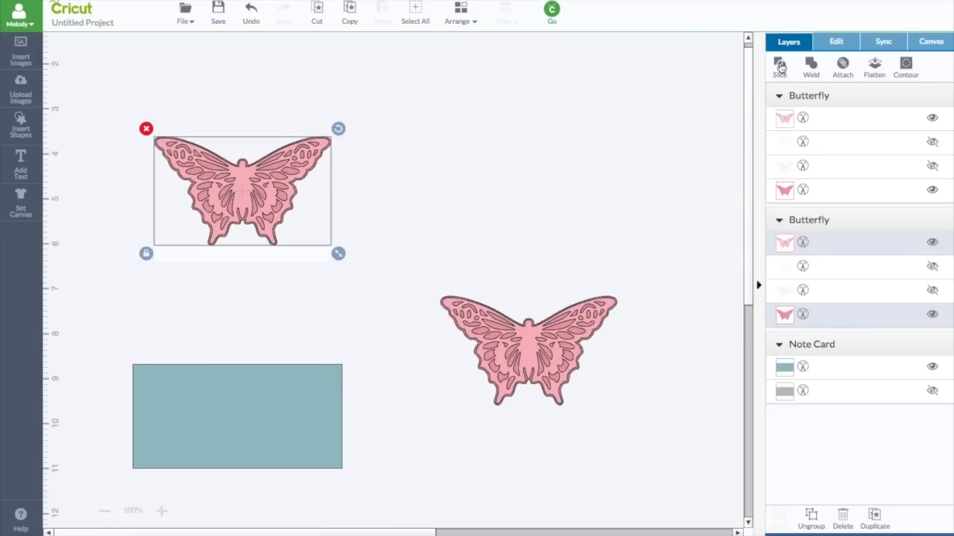
left_click(779, 67)
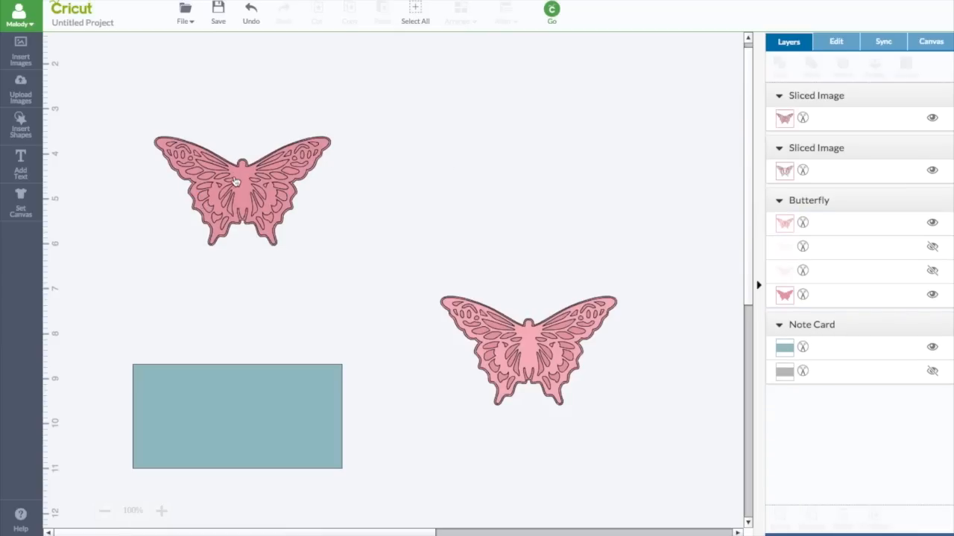
Hide the solid Sliced Image piece so the left butterfly shows as an open lacy outline
left_click(242, 191)
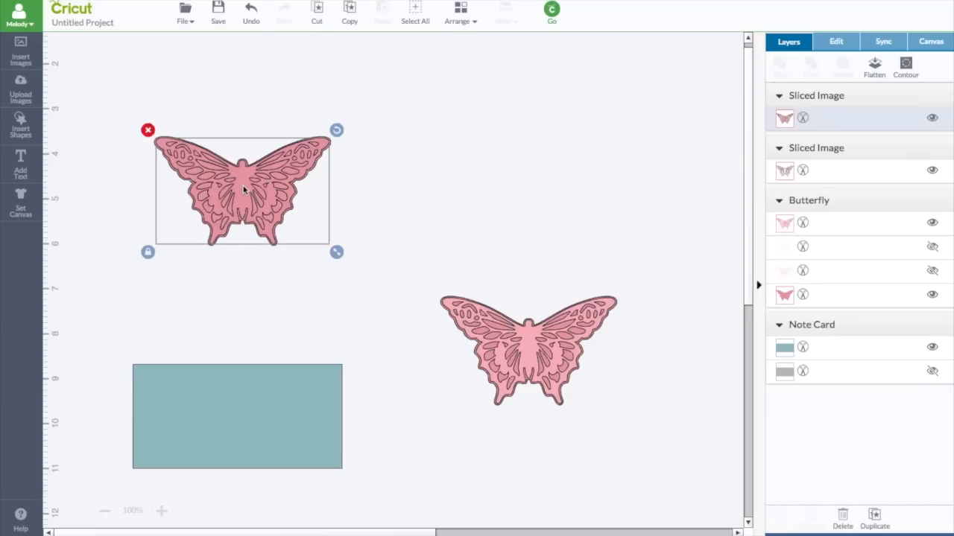
left_click(932, 118)
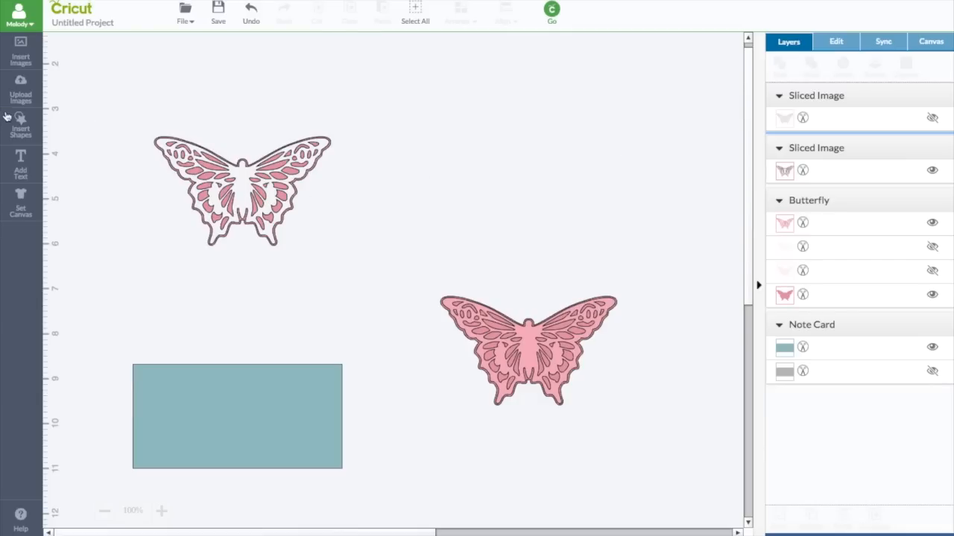
mouse_move(21, 164)
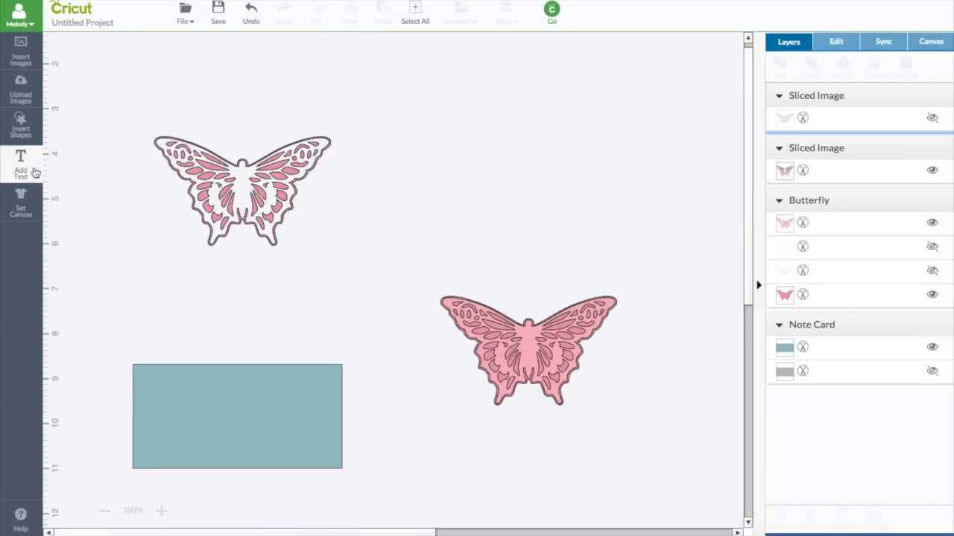
Add a circle from the basic shapes, squash it into a narrow oval and bring it beside the left butterfly
left_click(21, 127)
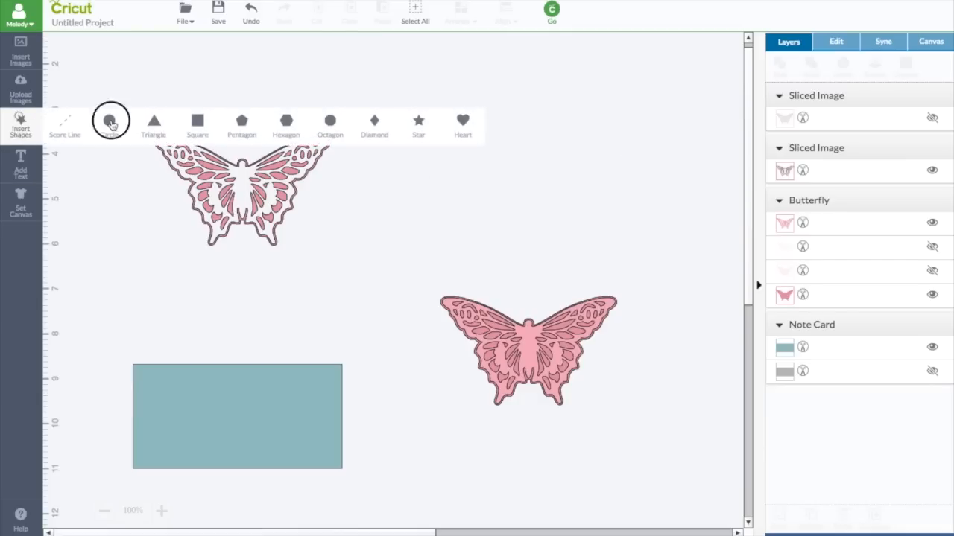
left_click(108, 121)
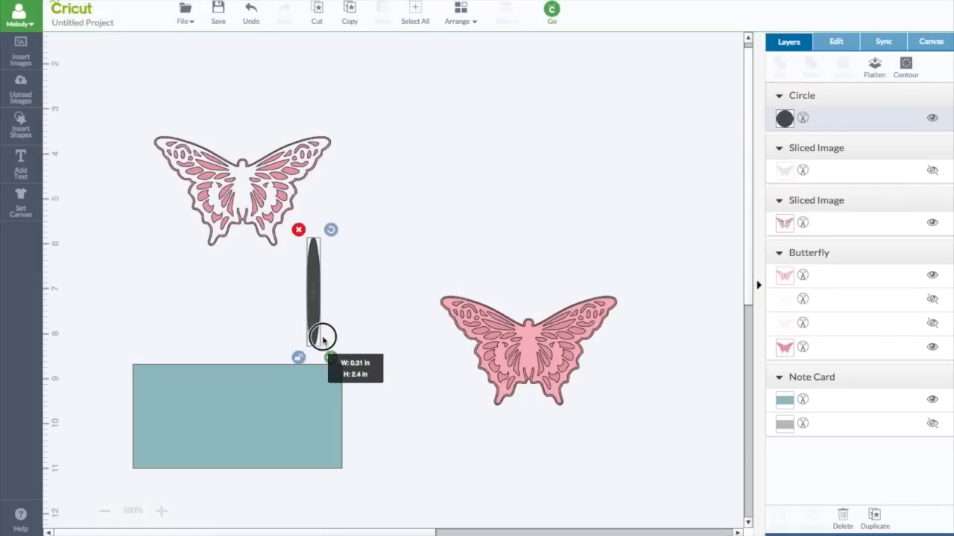
left_click_drag(322, 337, 322, 330)
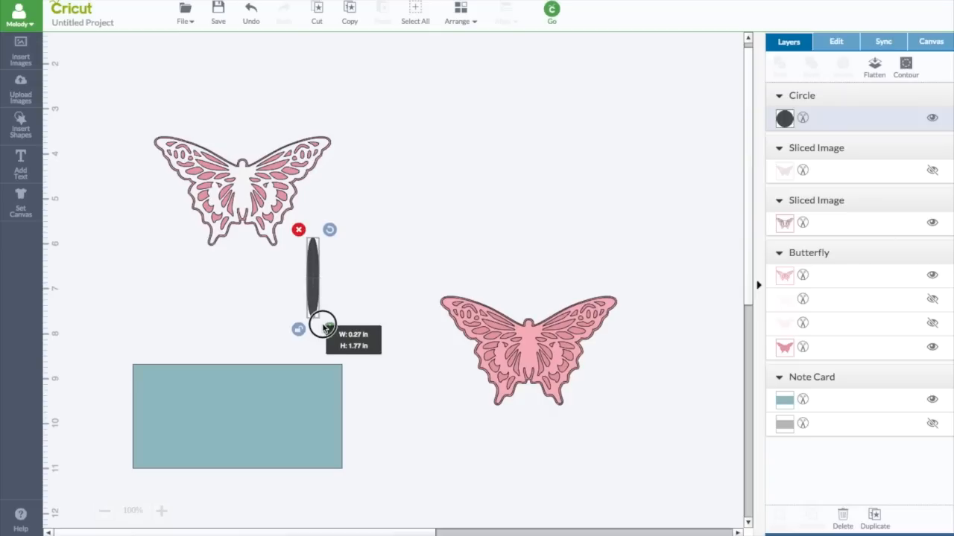
left_click_drag(322, 331, 313, 284)
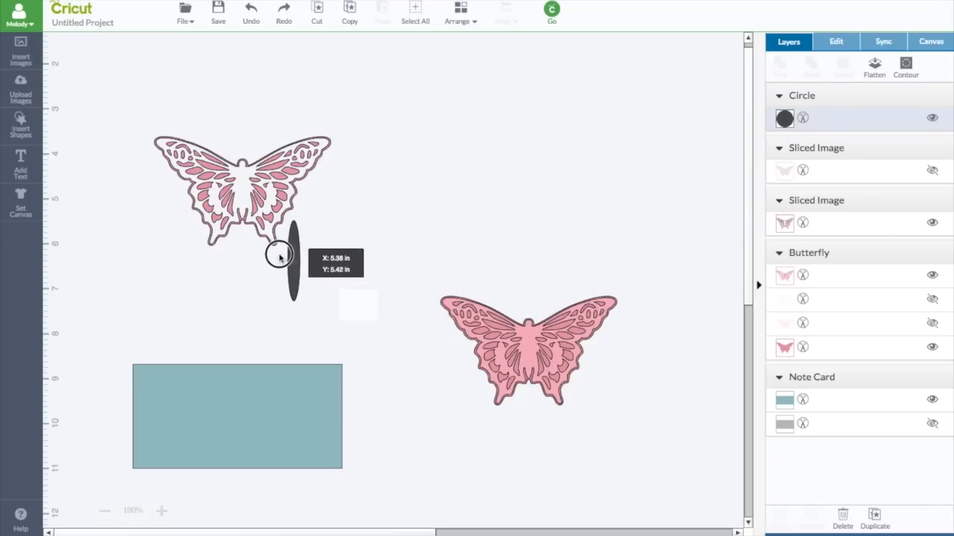
Stretch the oval to cover the butterfly's body and select the butterfly together with it
left_click_drag(280, 257, 239, 201)
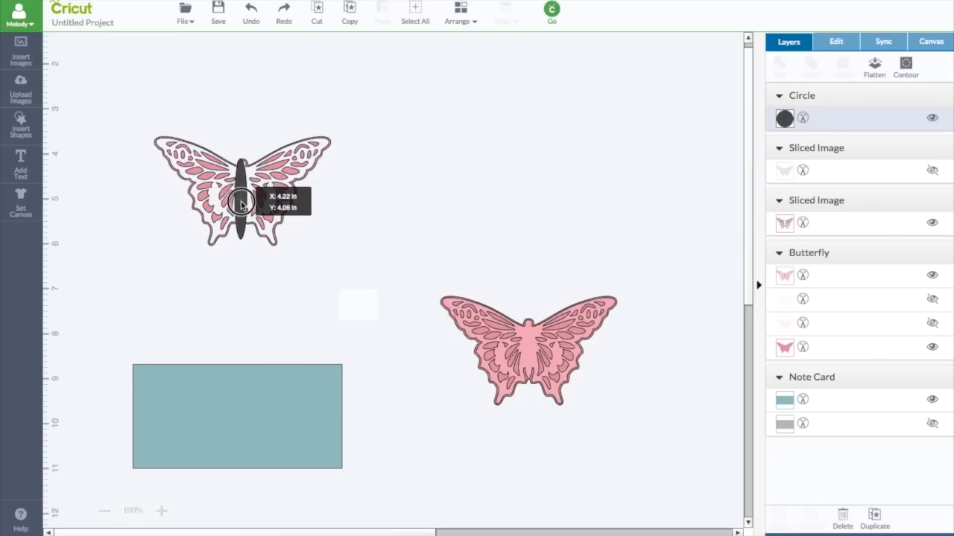
left_click_drag(242, 206, 245, 185)
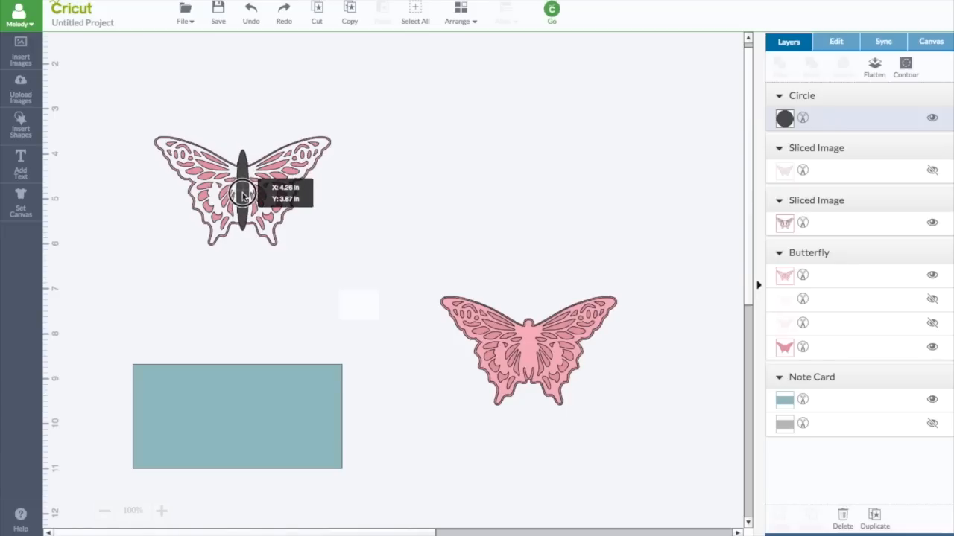
left_click(239, 190)
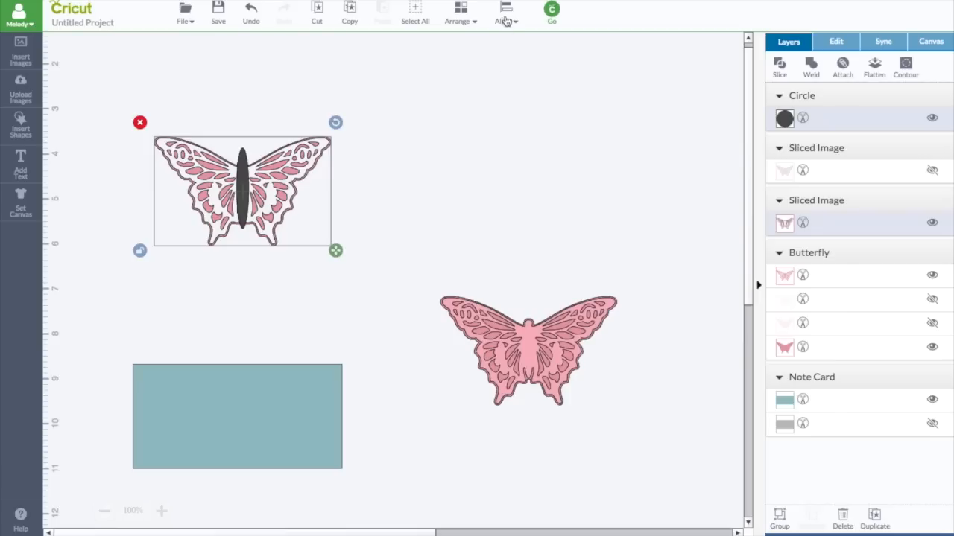
Center the oval horizontally on the butterfly and slice its shape out of the butterfly
left_click(505, 13)
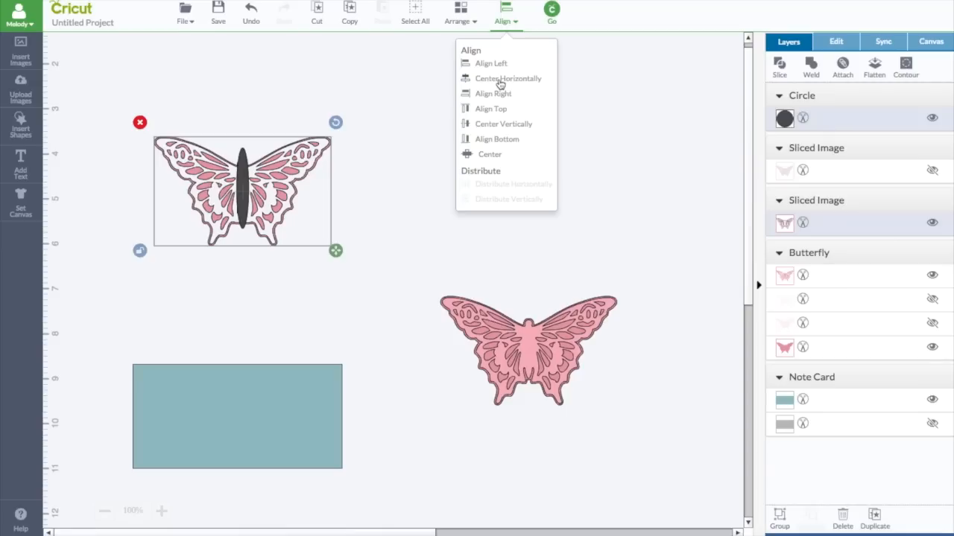
left_click(501, 84)
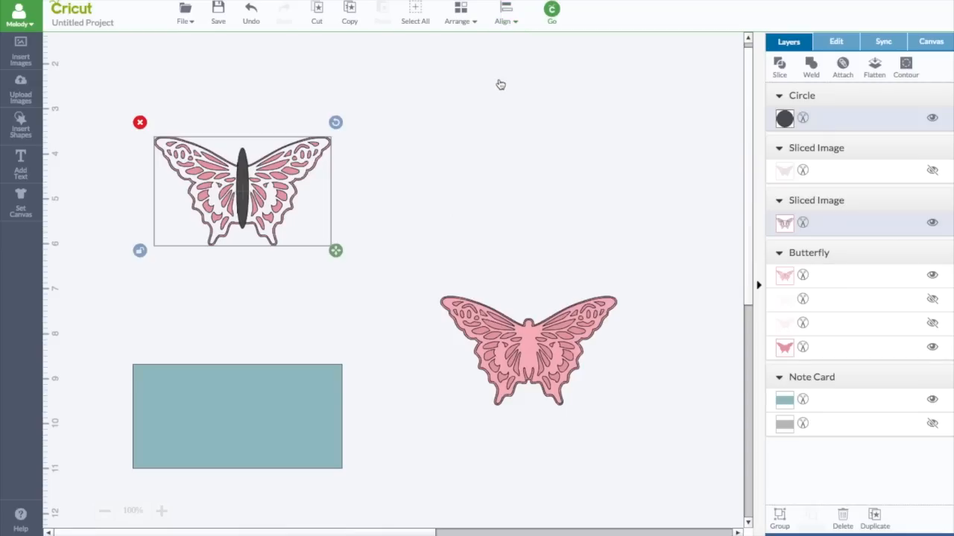
mouse_move(683, 131)
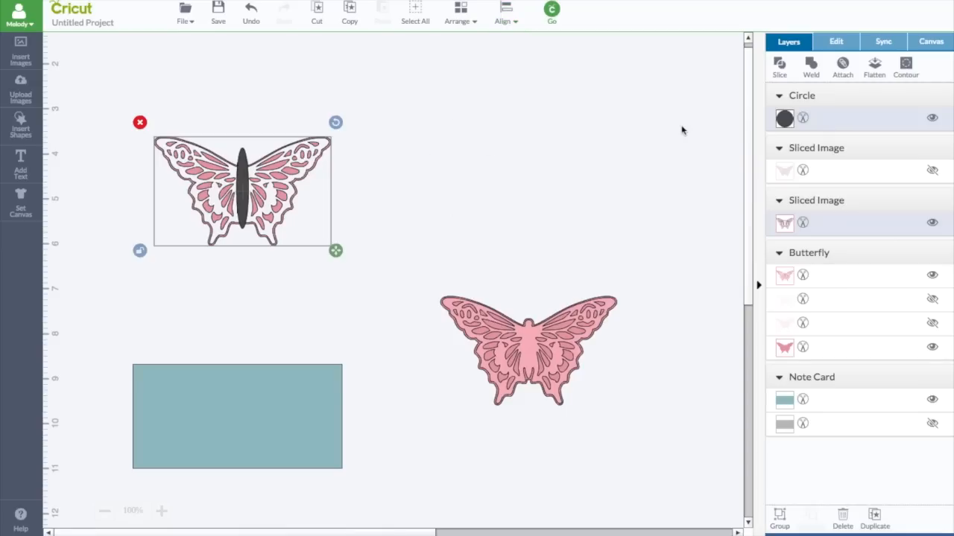
mouse_move(753, 72)
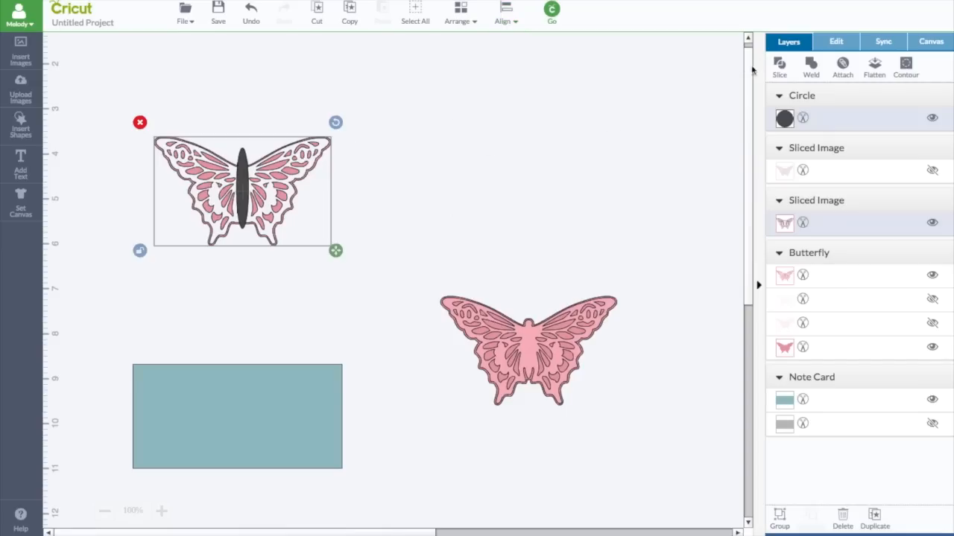
left_click(779, 66)
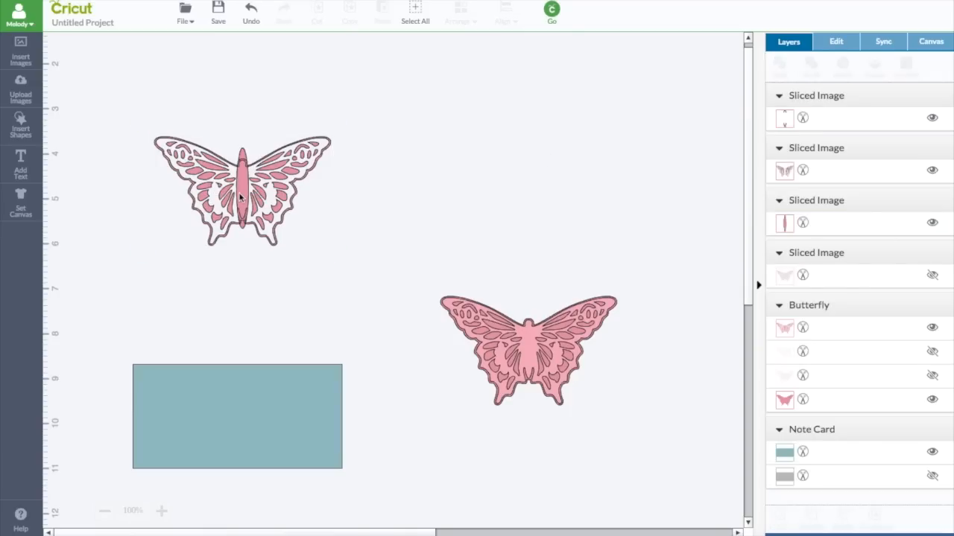
Drag the open-bodied butterfly aside and delete the two leftover sliced body pieces
left_click(240, 194)
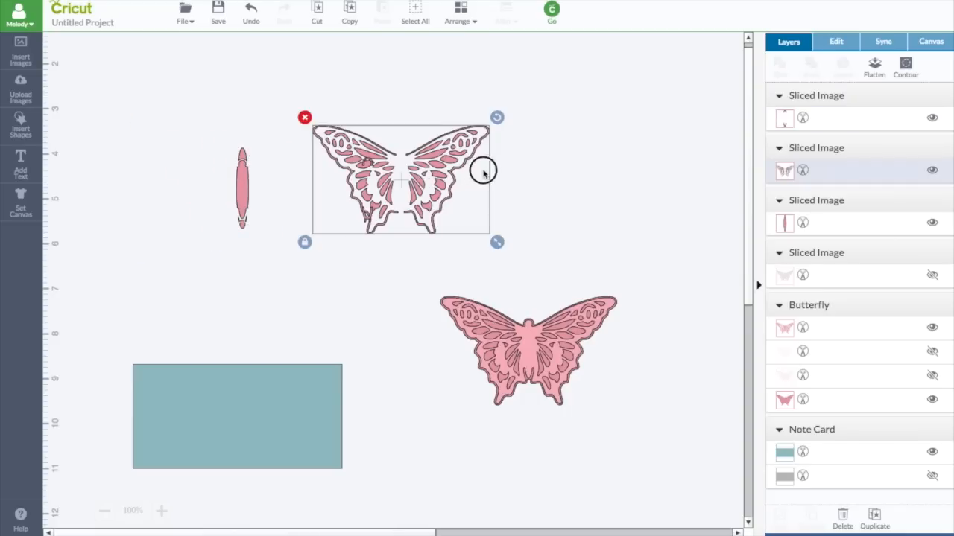
left_click_drag(402, 179, 529, 171)
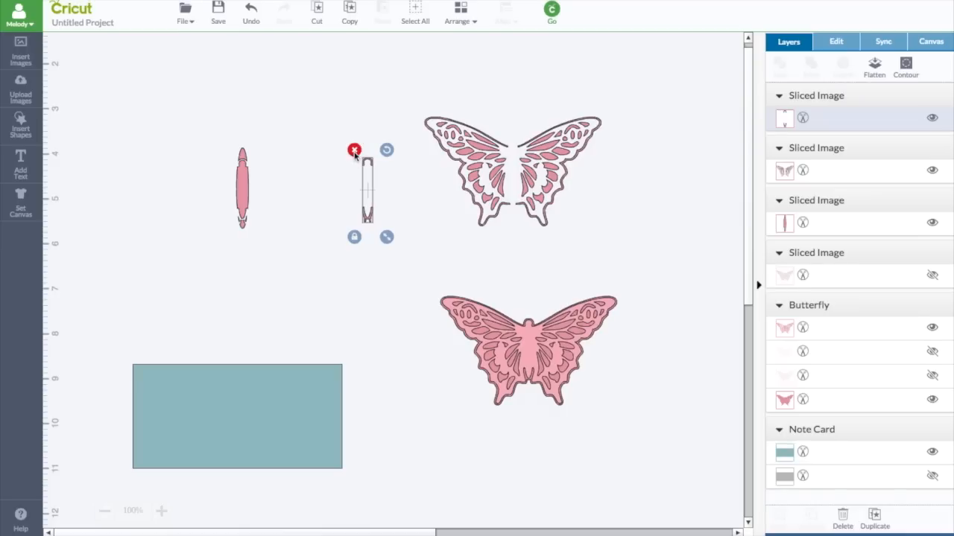
left_click(355, 149)
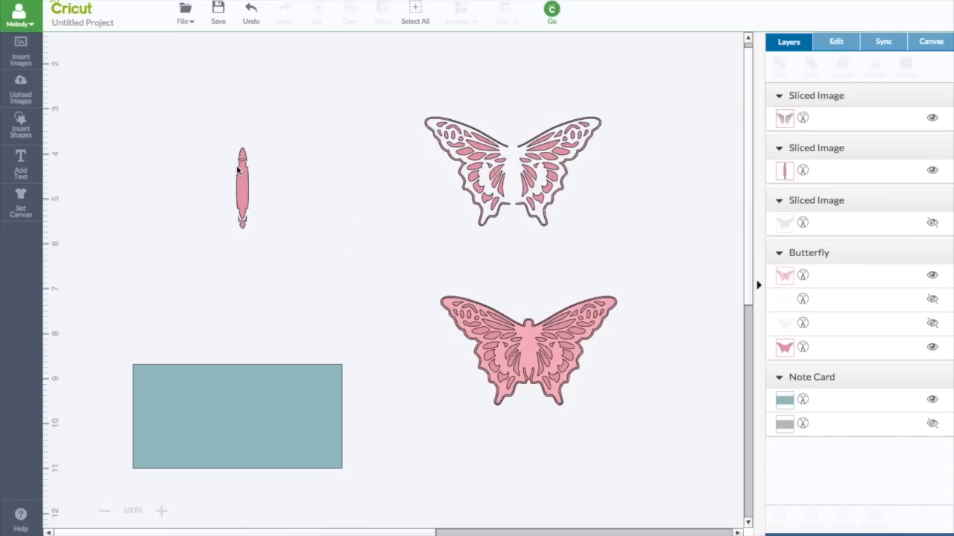
left_click(241, 188)
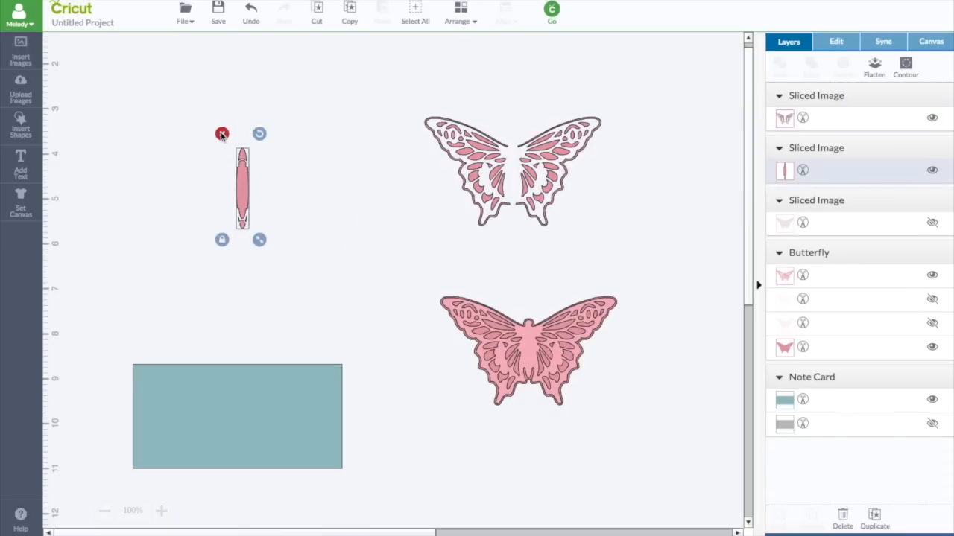
left_click(842, 514)
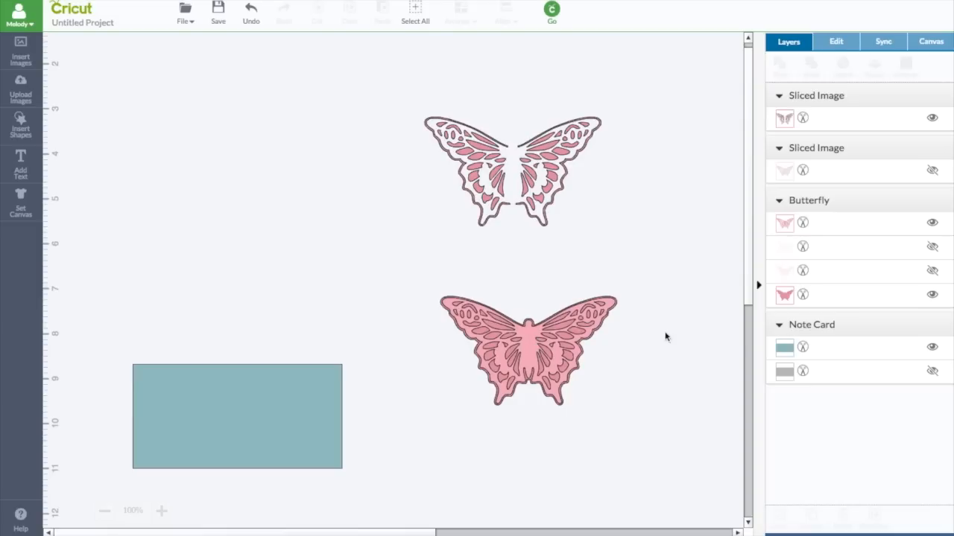
Hide the lower butterfly's detail layers, keeping only its solid base and outline visible
left_click(529, 350)
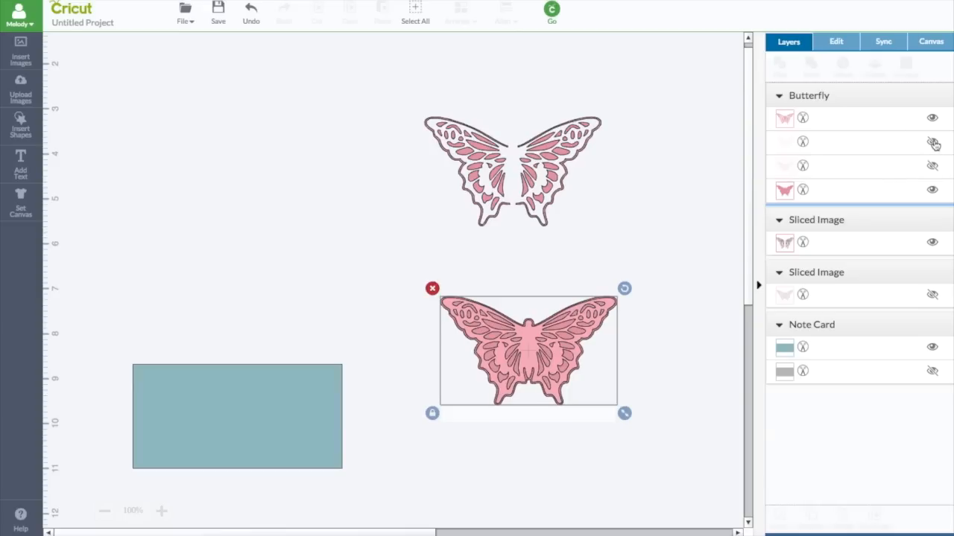
left_click(933, 142)
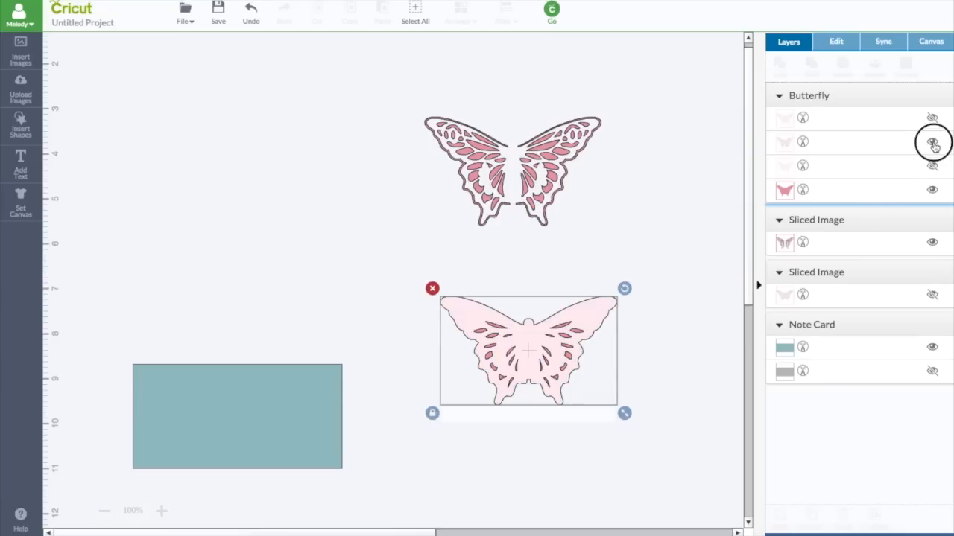
left_click(933, 142)
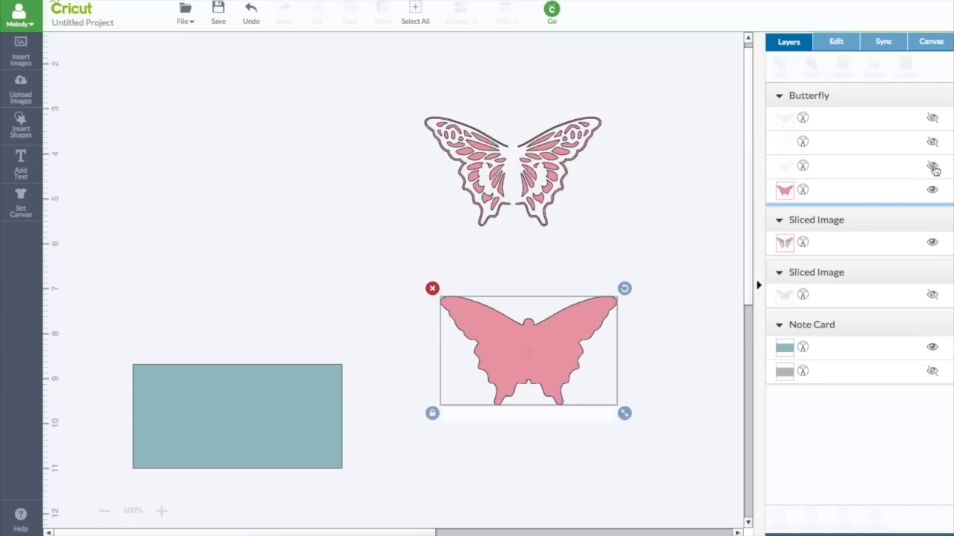
left_click(933, 167)
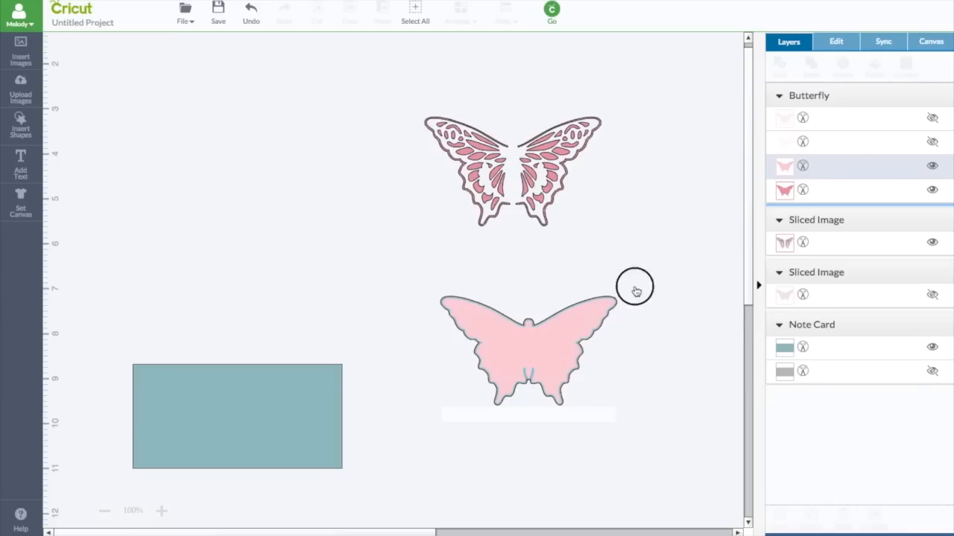
Reselect the butterfly so both remaining visible layers are selected together
left_click(514, 334)
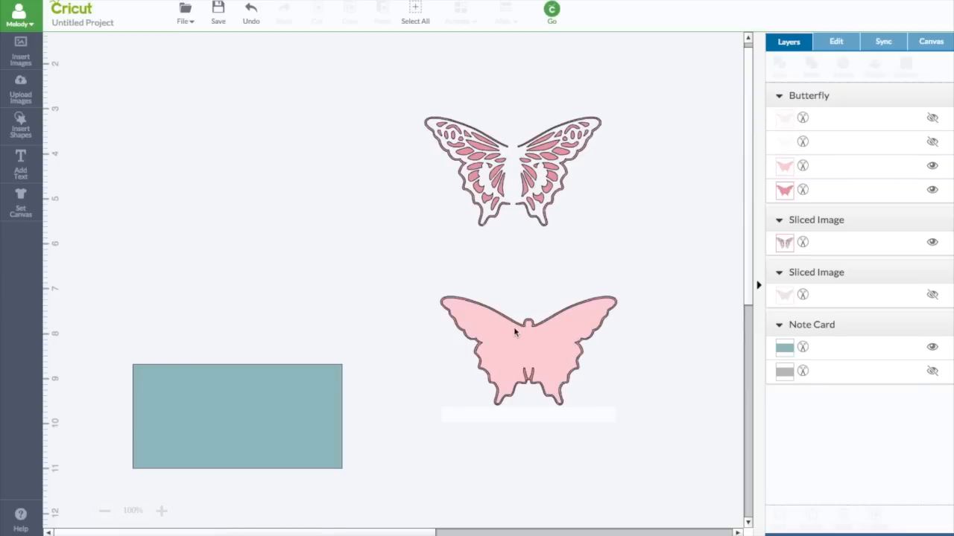
mouse_move(554, 282)
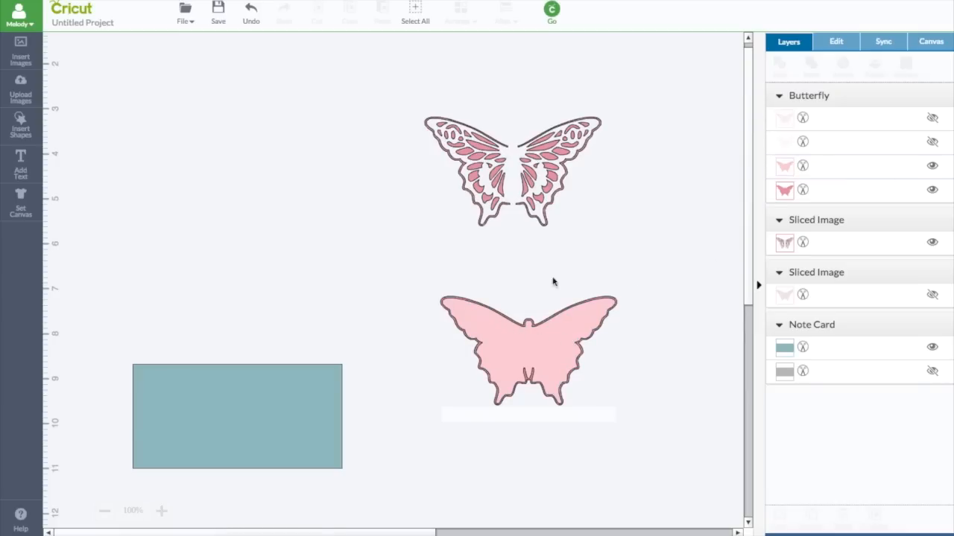
mouse_move(530, 337)
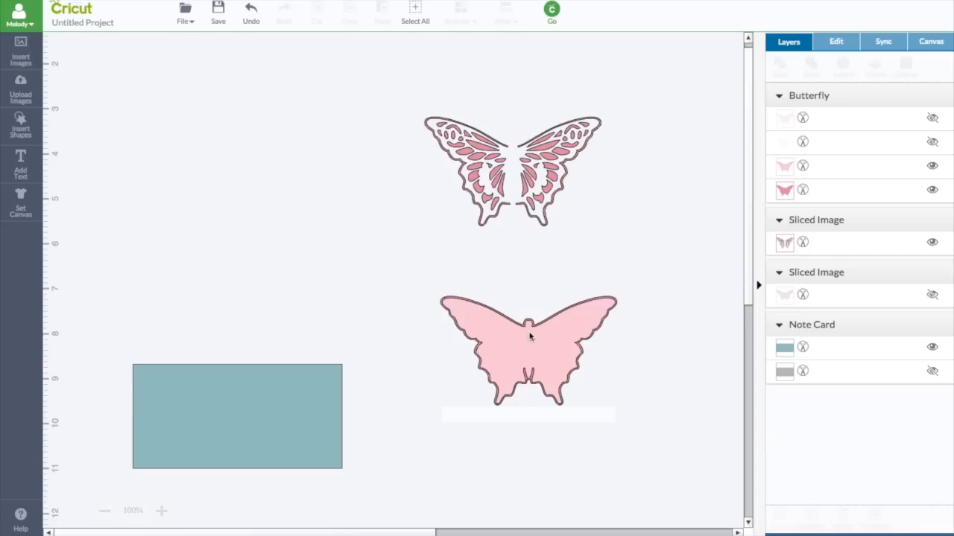
left_click(529, 351)
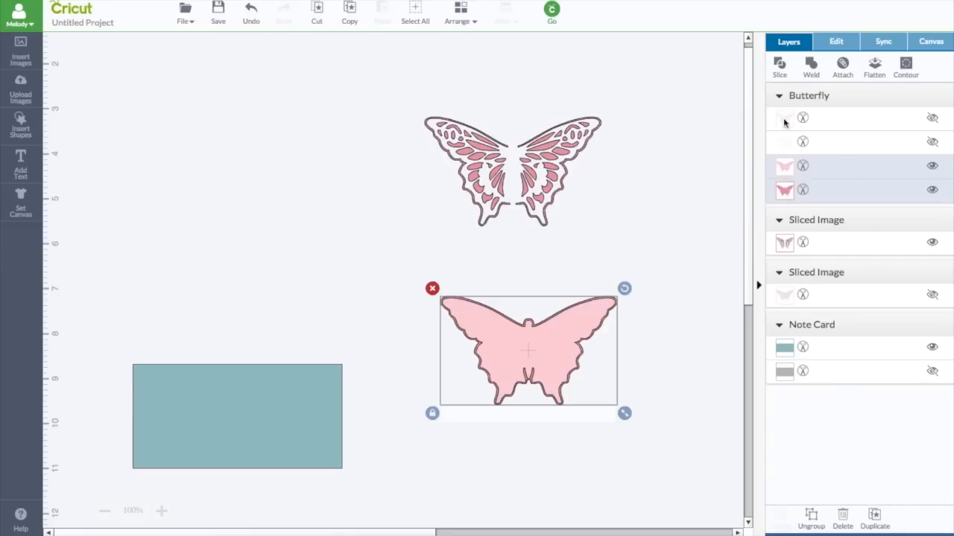
Slice the butterfly's base and outline layers into a hollow outline
left_click(779, 67)
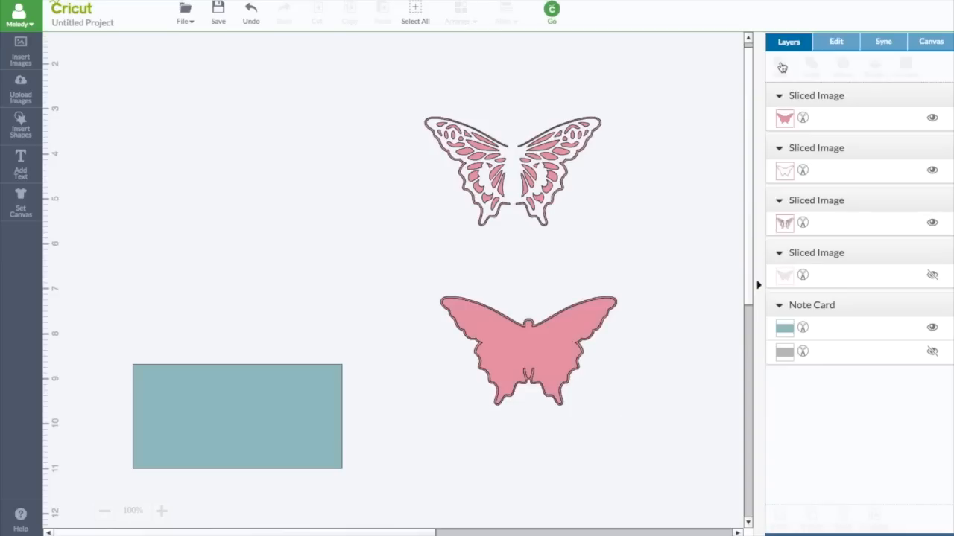
mouse_move(936, 123)
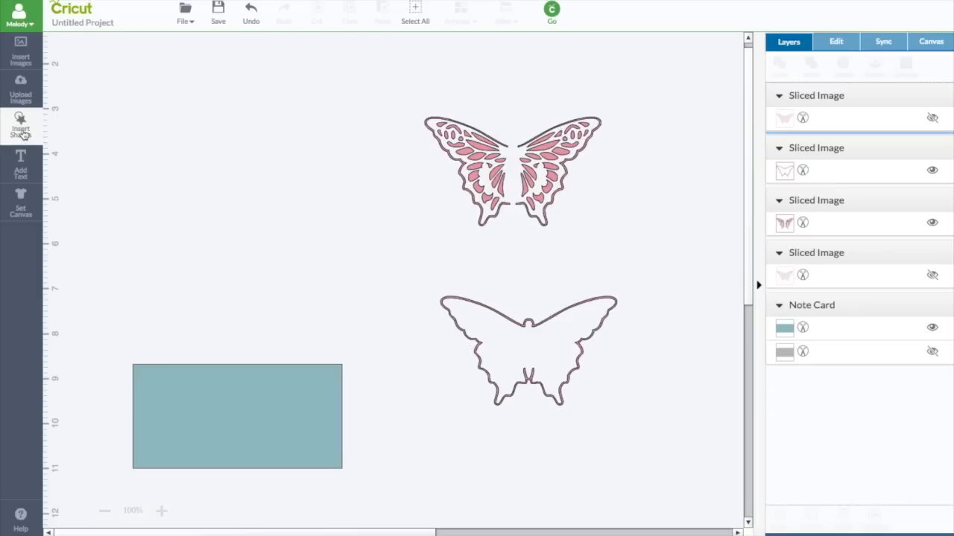
Add a new circle shape to the canvas from the basic shapes
left_click(21, 126)
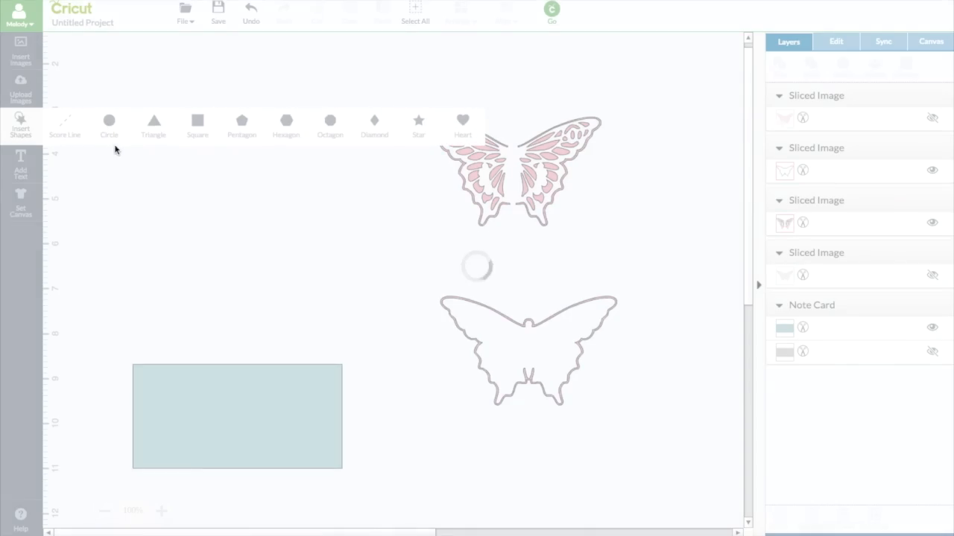
left_click(109, 121)
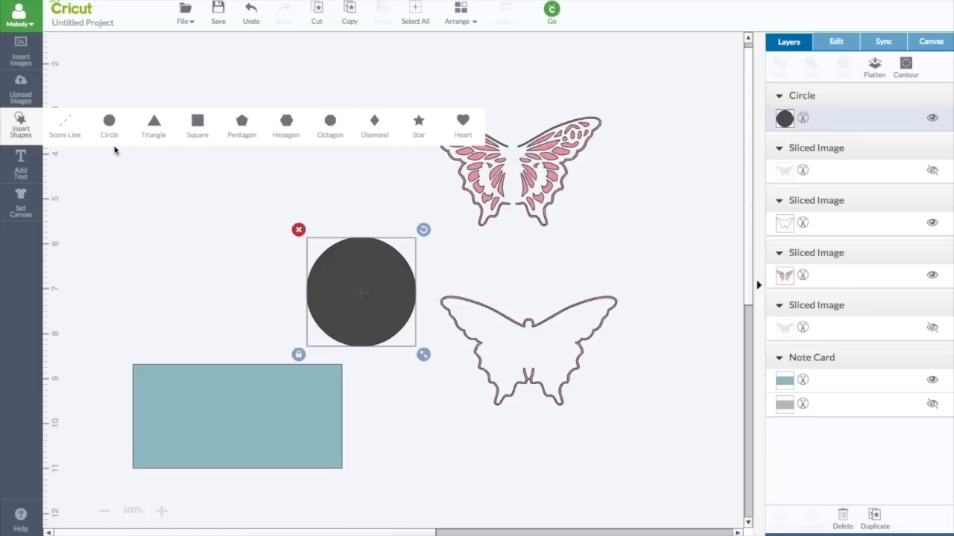
left_click(20, 125)
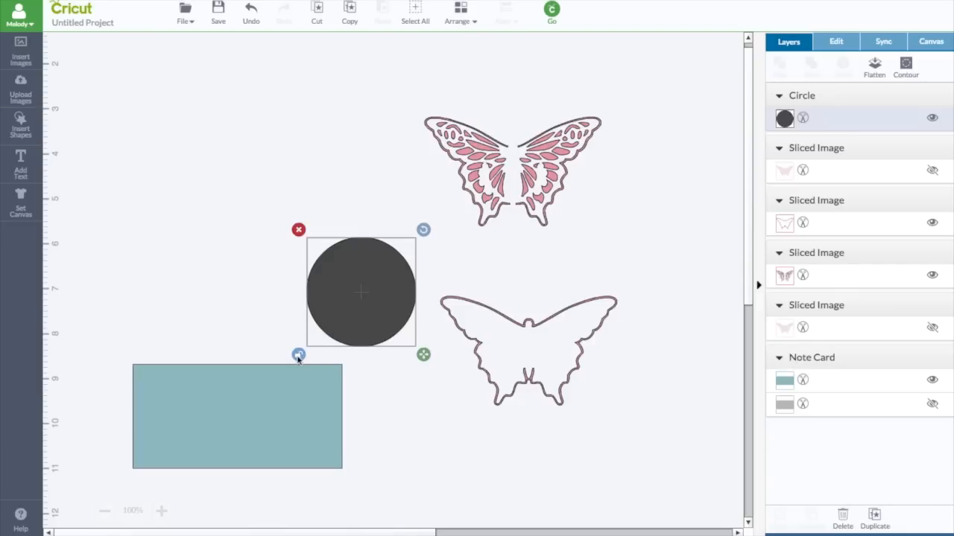
Squeeze the circle into a slim oval and place it down the butterfly outline's body
left_click_drag(423, 354, 361, 358)
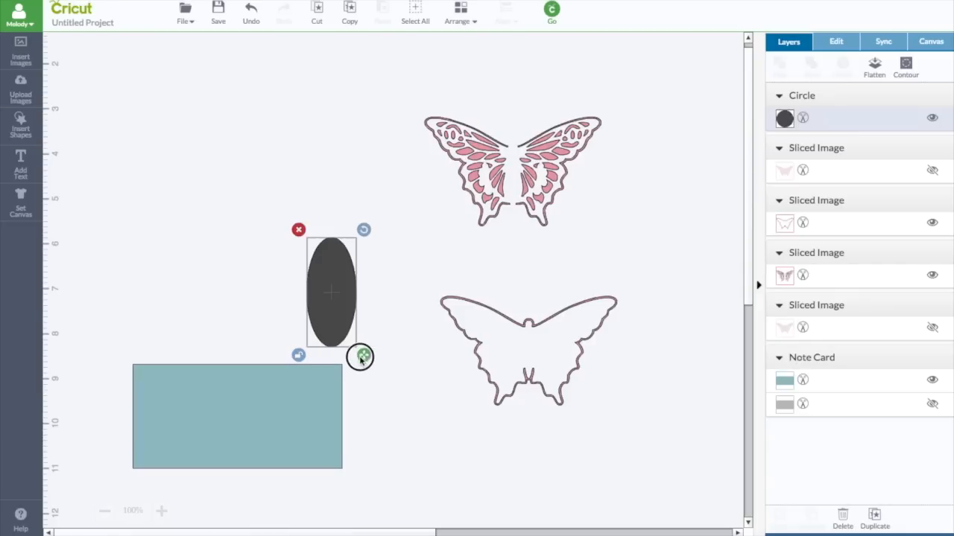
left_click_drag(363, 357, 325, 354)
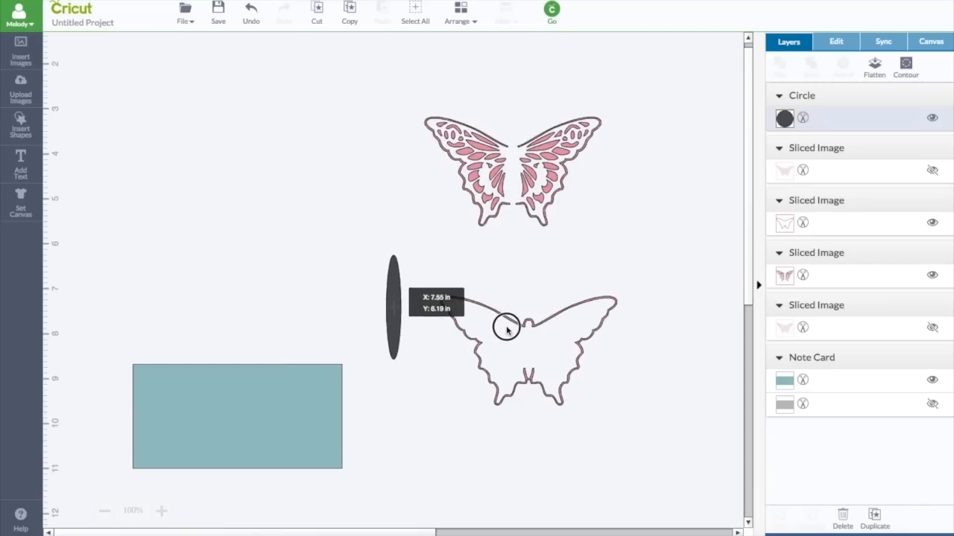
left_click_drag(393, 306, 515, 343)
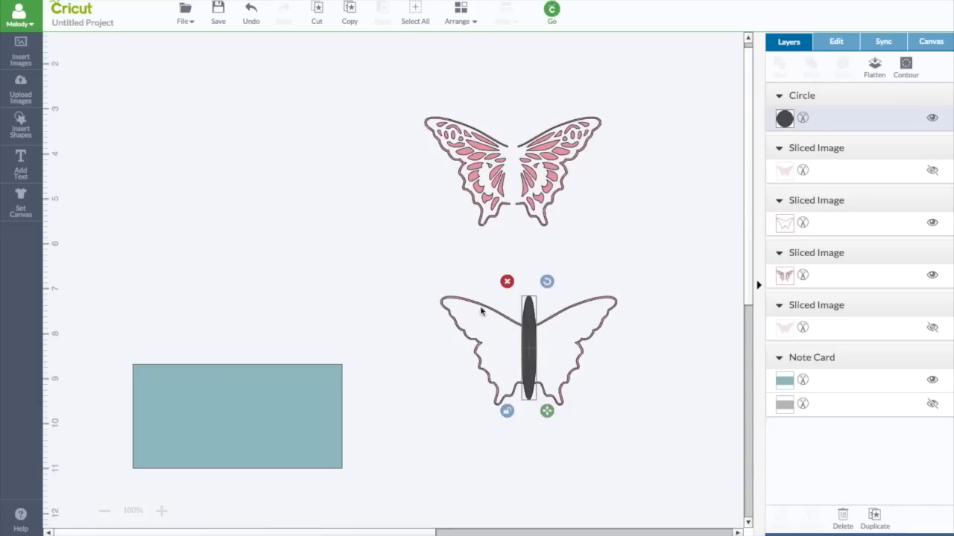
mouse_move(510, 319)
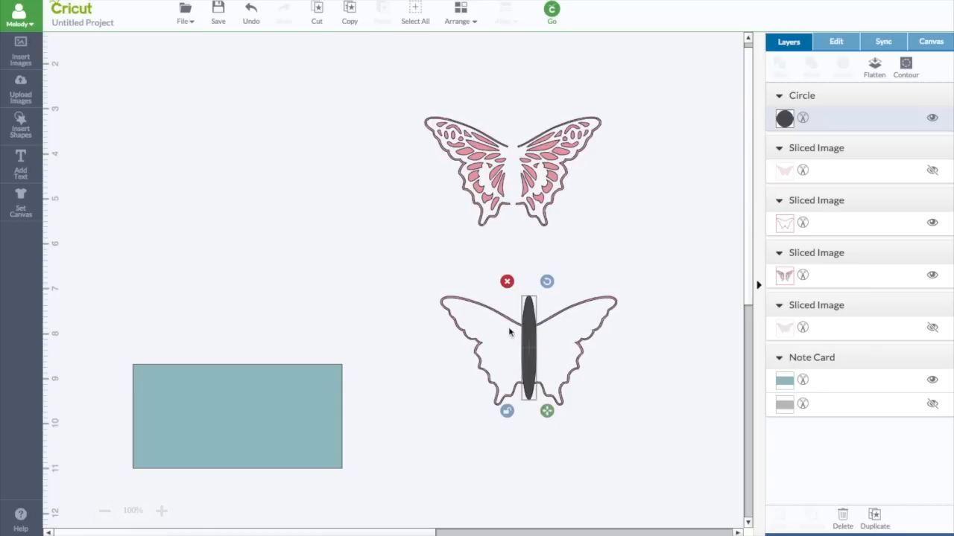
mouse_move(558, 304)
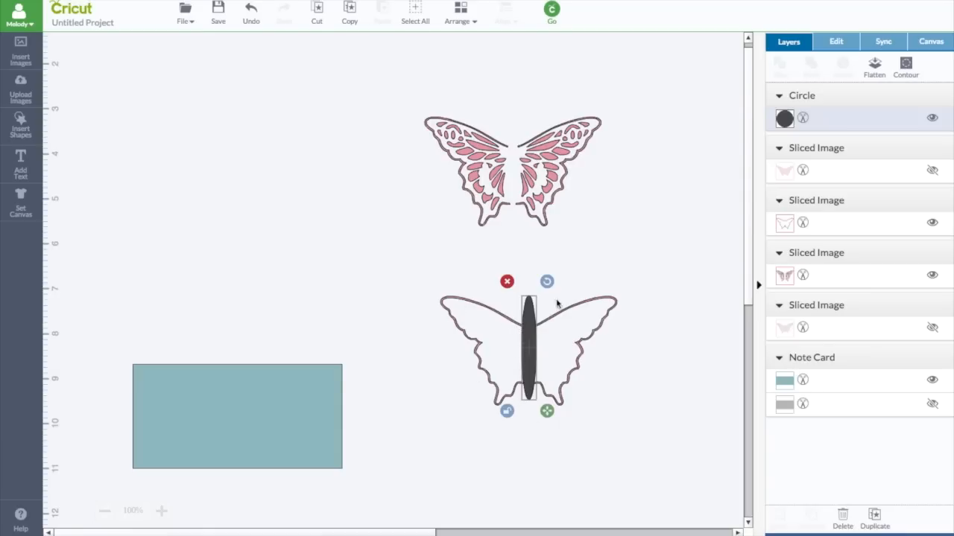
mouse_move(506, 149)
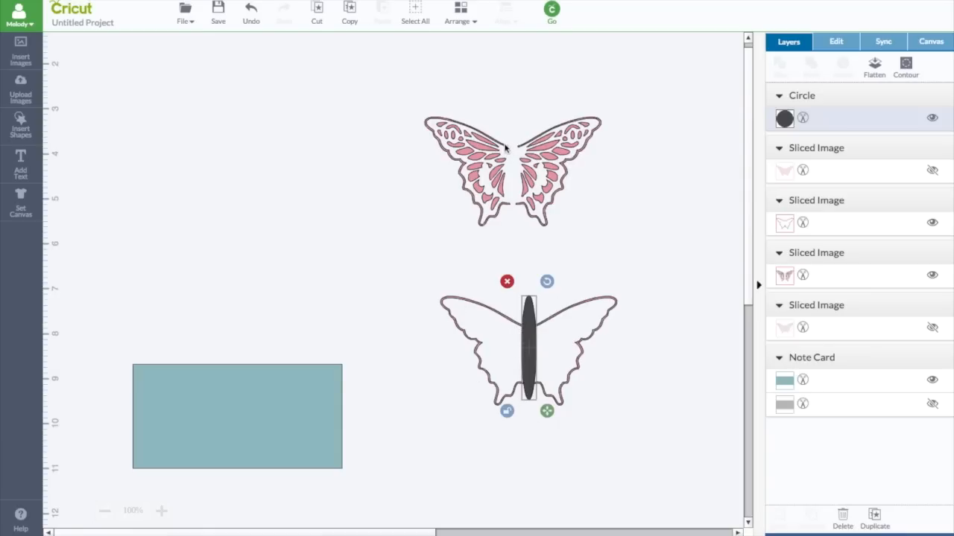
mouse_move(505, 356)
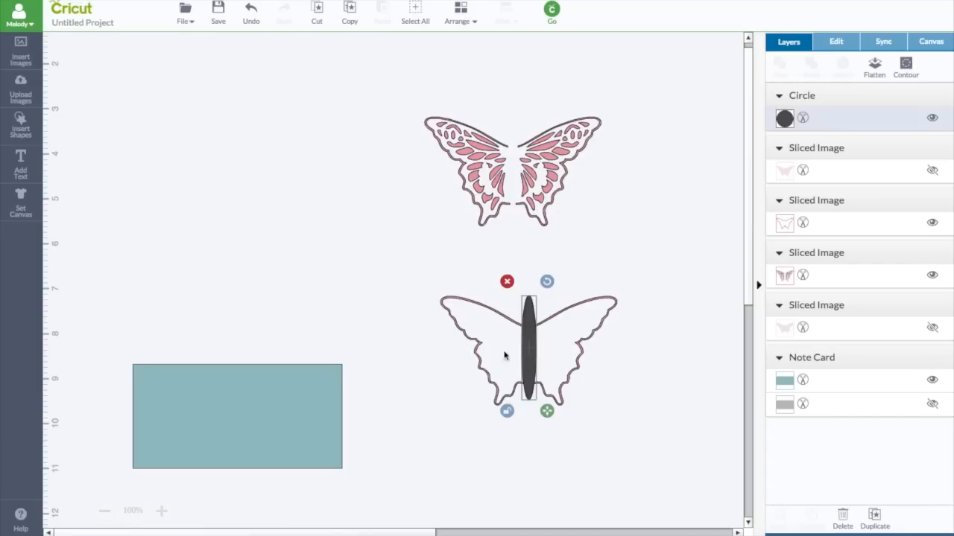
left_click(650, 438)
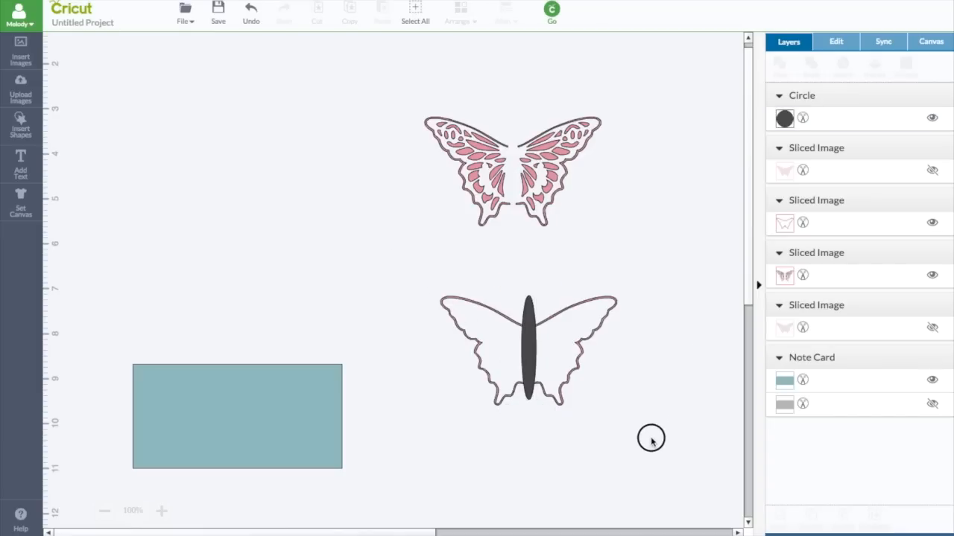
Slice the slim oval body out of the selected butterfly outline
left_click(529, 350)
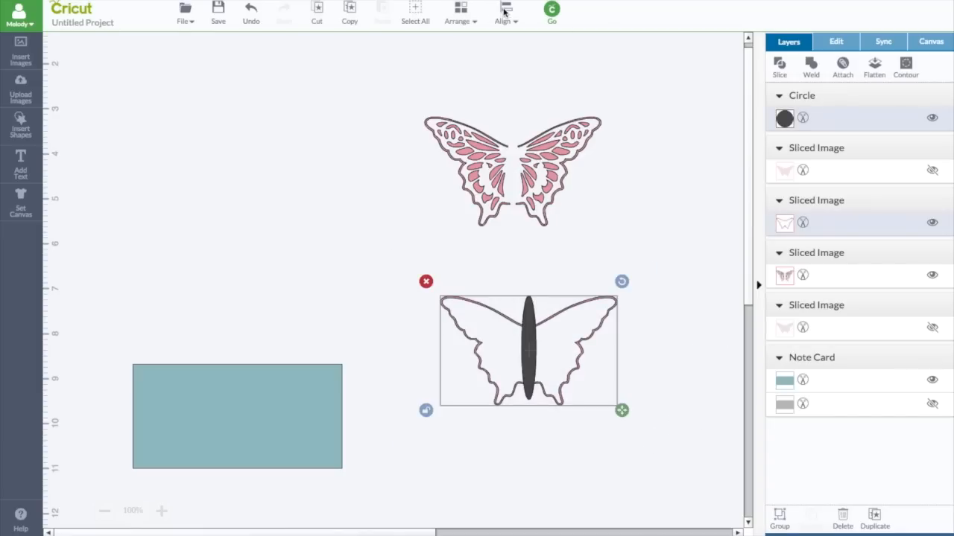
left_click(505, 12)
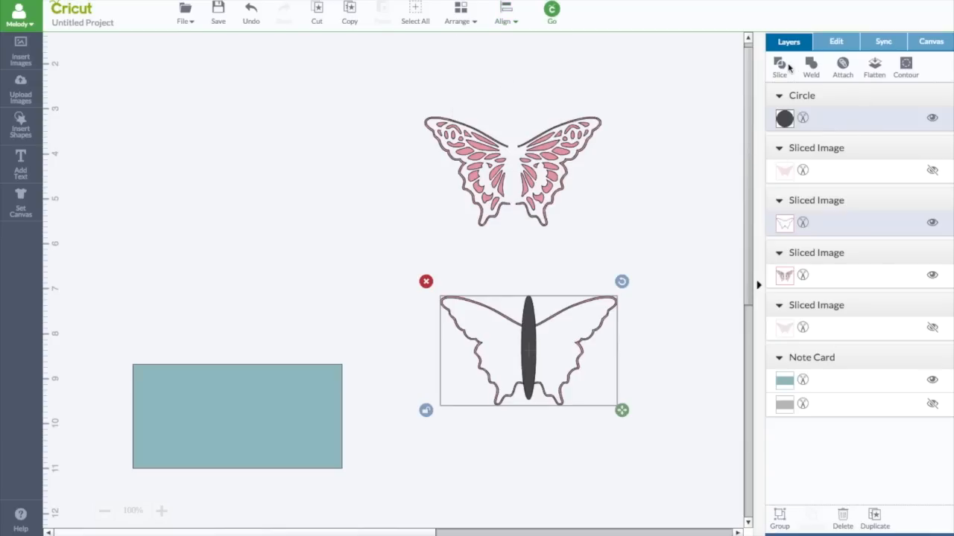
left_click(779, 65)
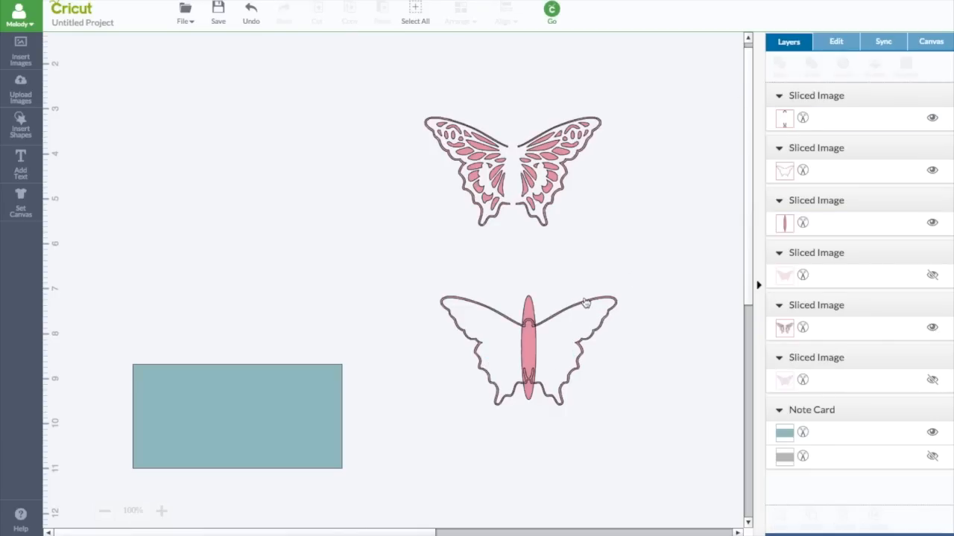
mouse_move(943, 131)
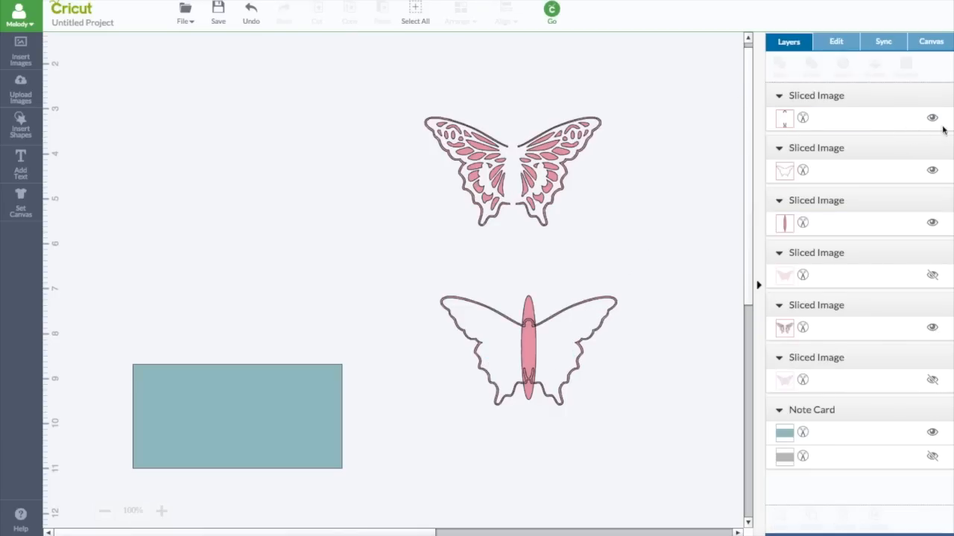
Hide the leftover oval pieces, leaving an open-body butterfly outline selected
left_click(932, 118)
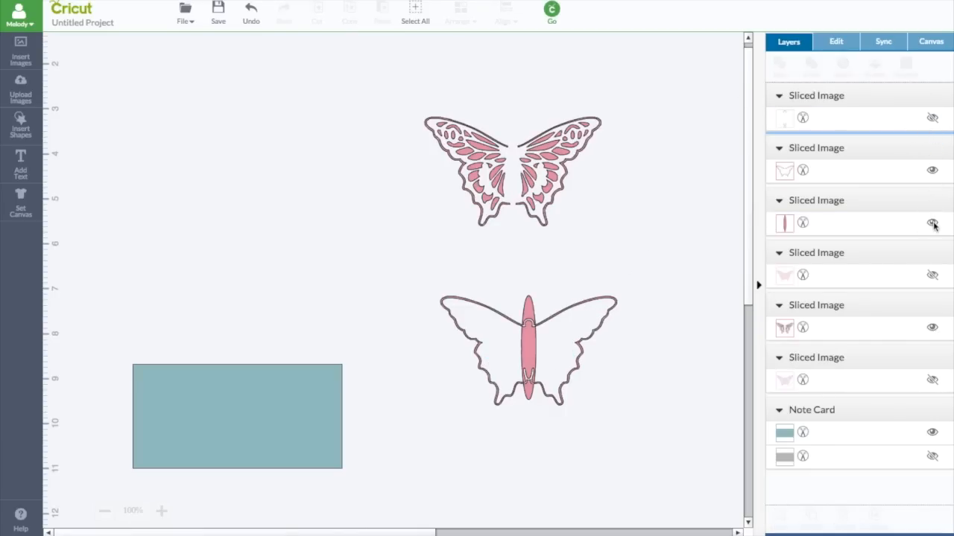
left_click(933, 223)
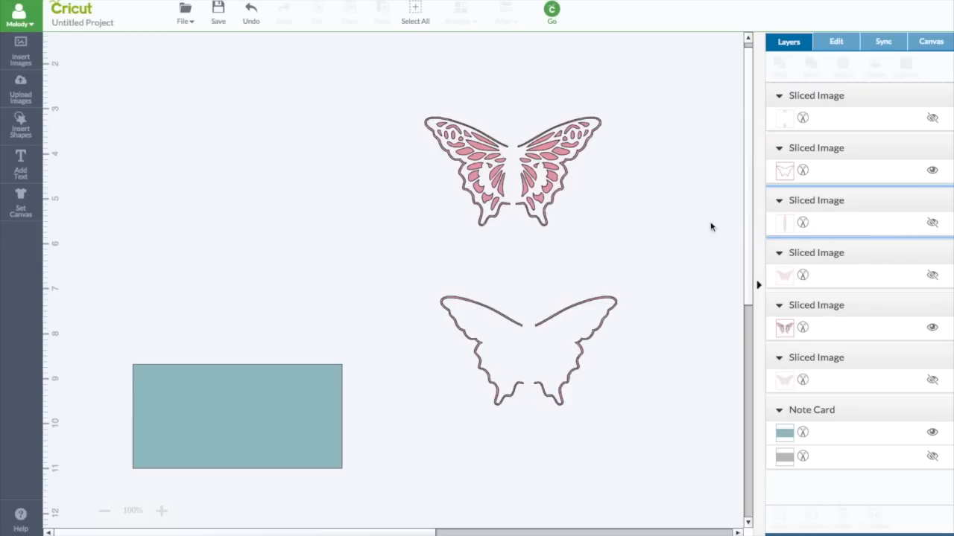
left_click(492, 340)
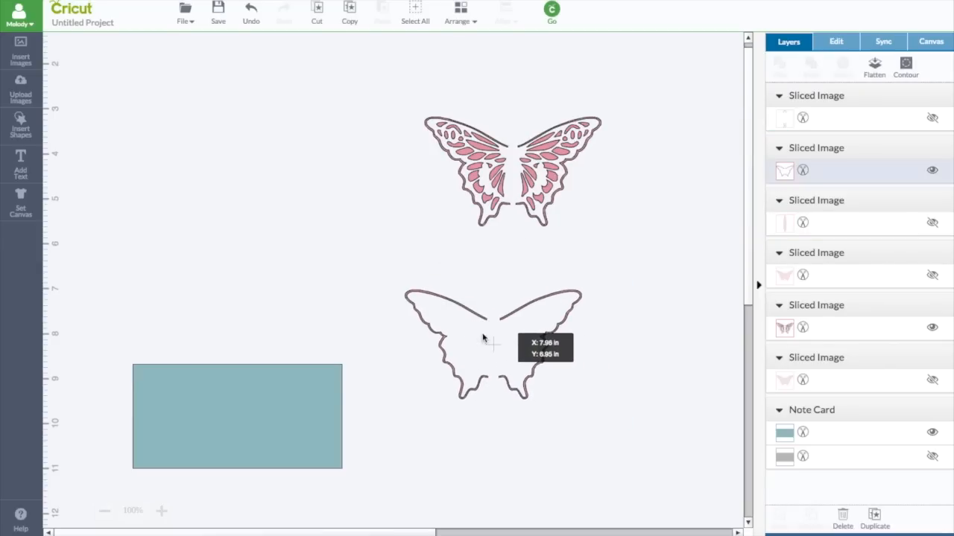
left_click(492, 343)
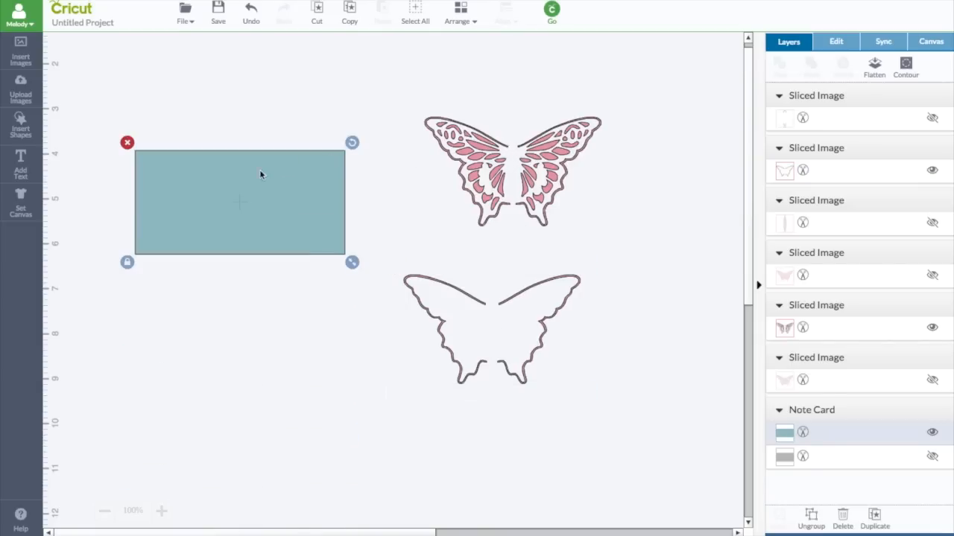
mouse_move(193, 237)
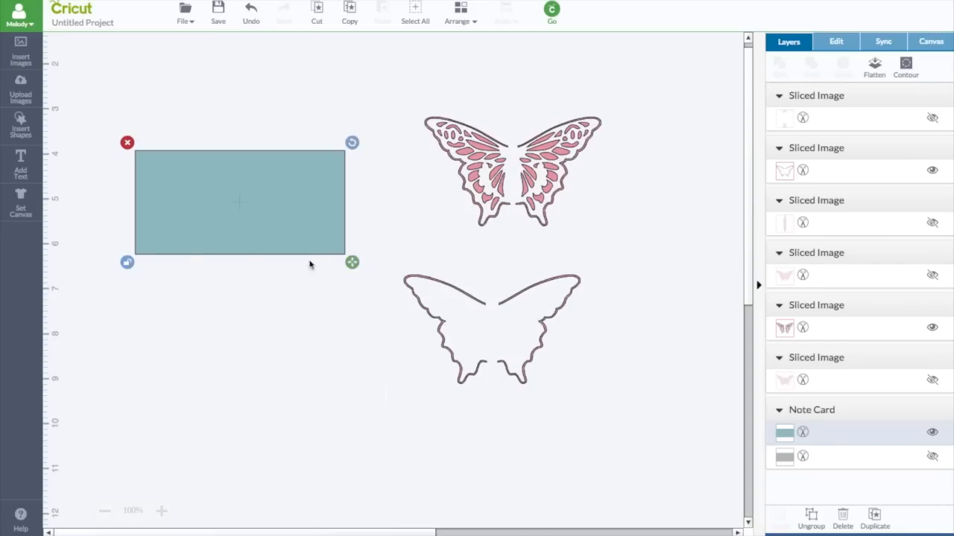
Resize the blue note card toward a square, then delete it from the canvas
left_click_drag(351, 262, 349, 340)
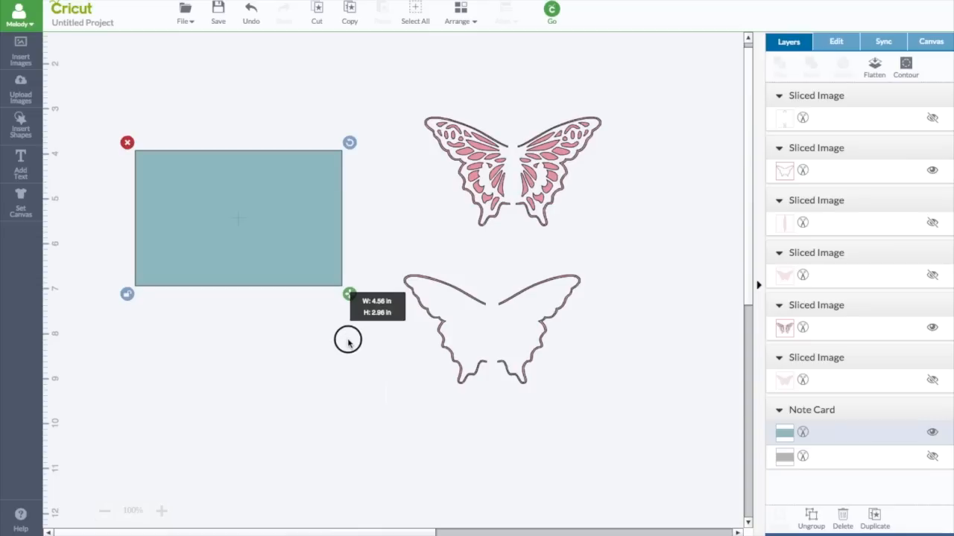
left_click_drag(349, 294, 349, 352)
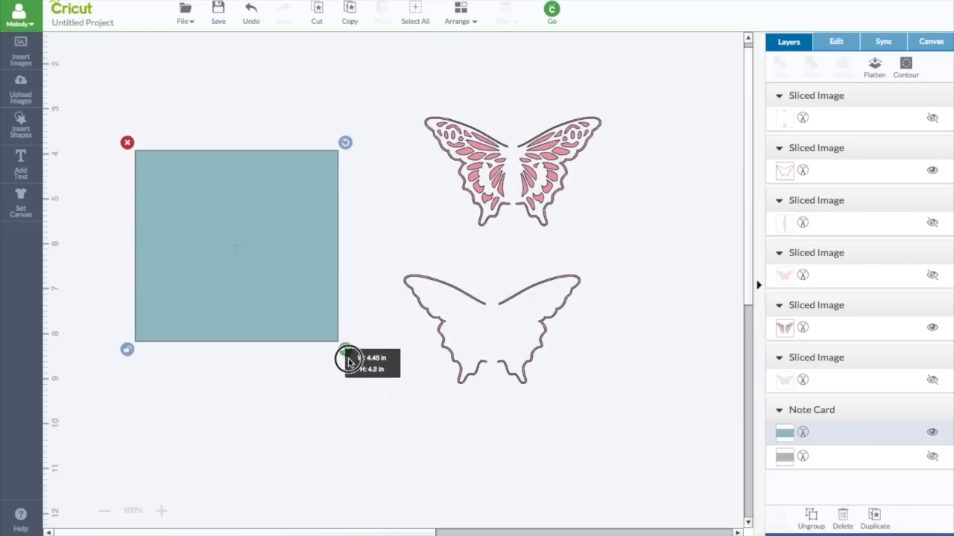
left_click_drag(346, 350, 349, 362)
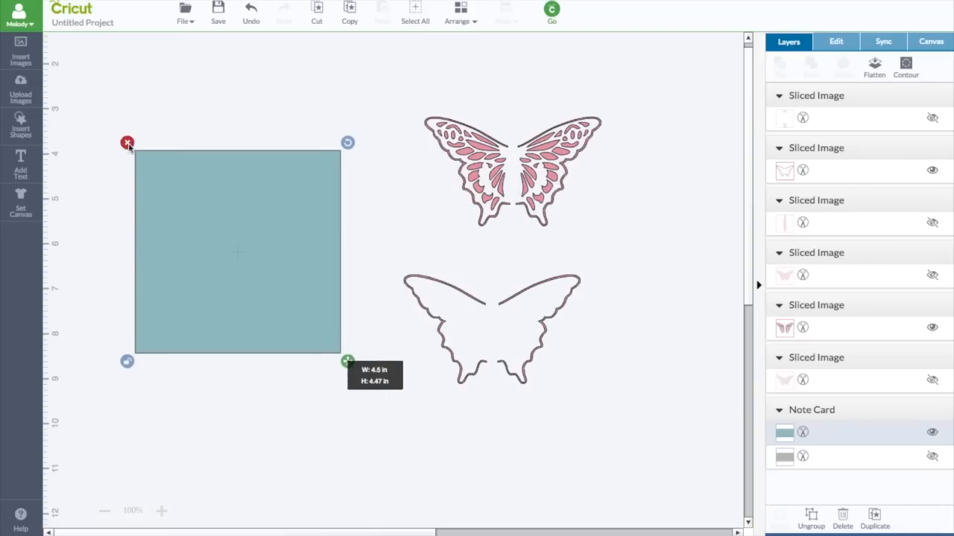
left_click(129, 143)
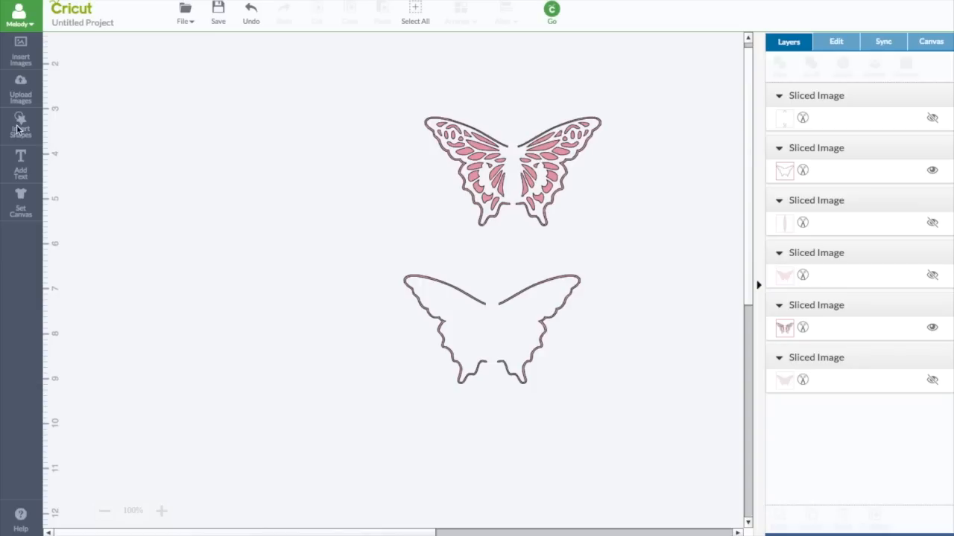
Add a dark circle and enlarge it to butterfly size, left of the outline
left_click(21, 126)
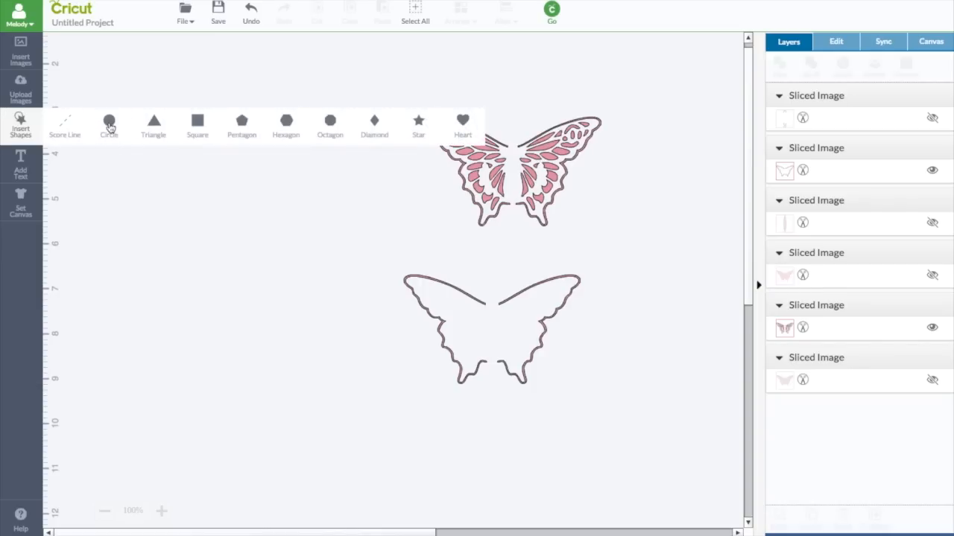
left_click(109, 123)
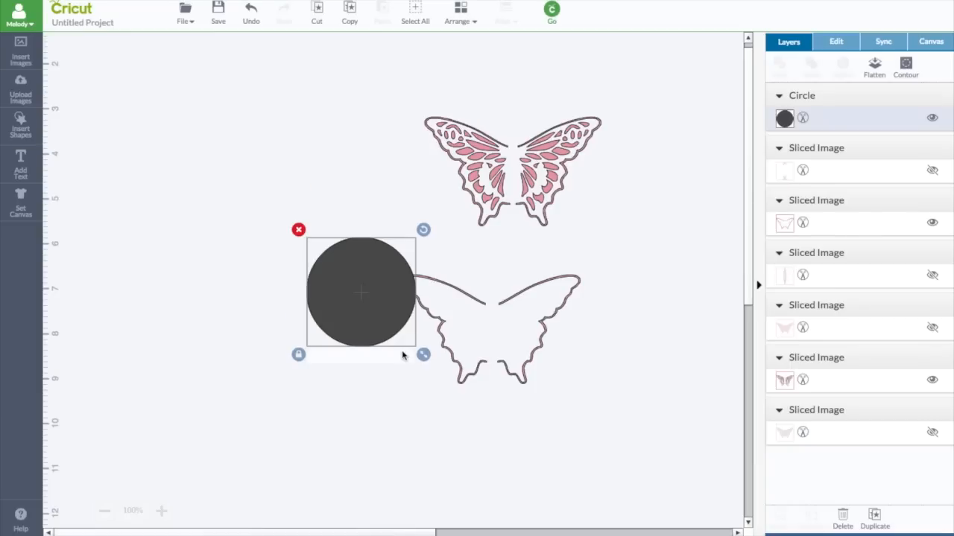
left_click_drag(360, 291, 238, 202)
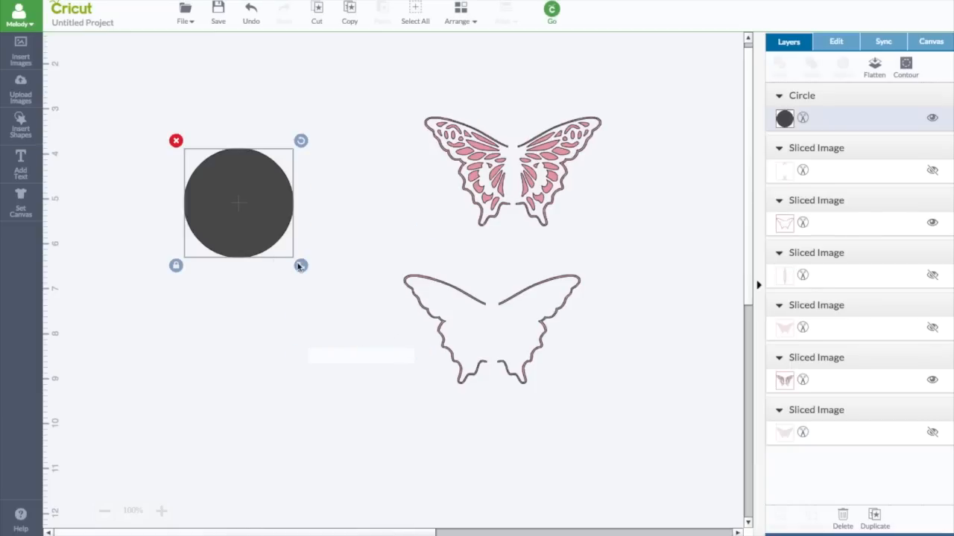
left_click_drag(301, 265, 381, 351)
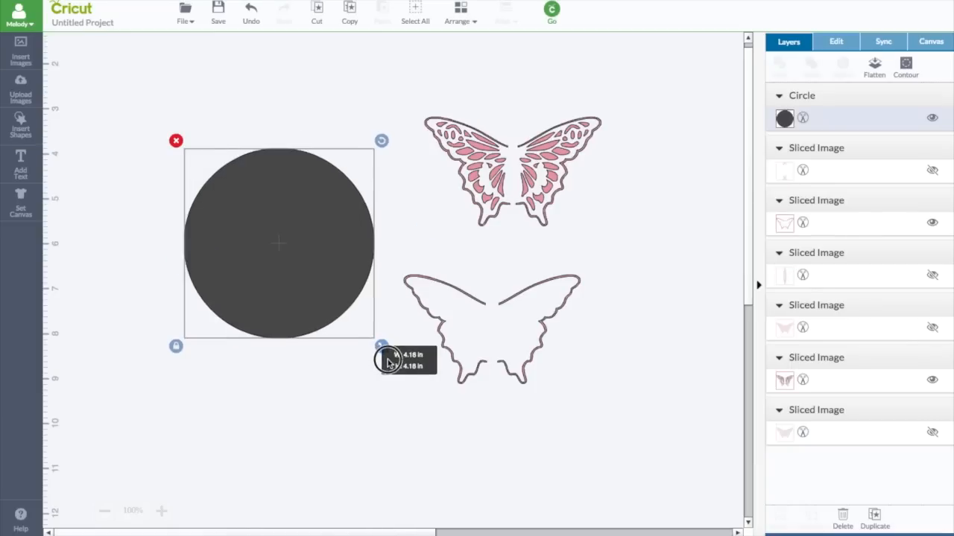
left_click_drag(380, 355, 393, 358)
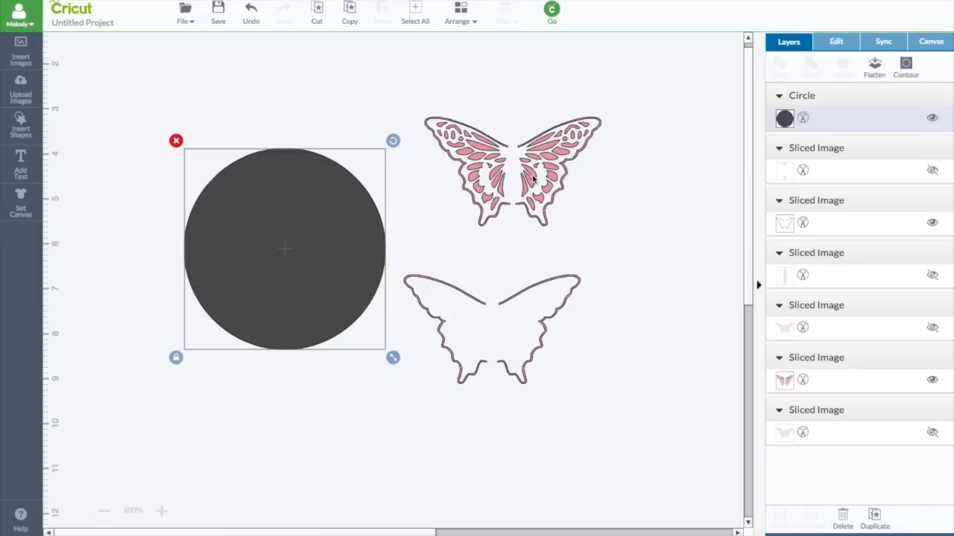
left_click(512, 171)
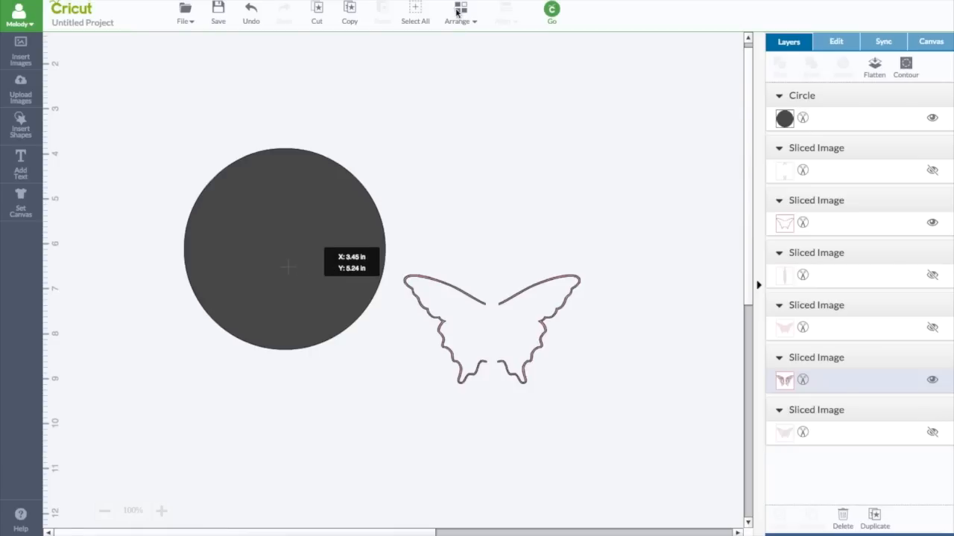
Move the detailed pink butterfly to the front and drop it onto the dark circle
left_click(459, 15)
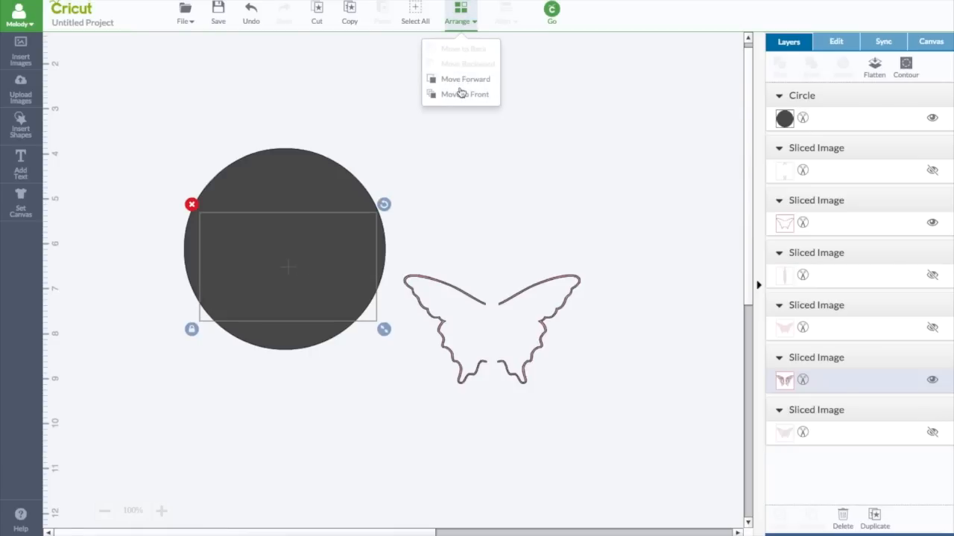
left_click(465, 94)
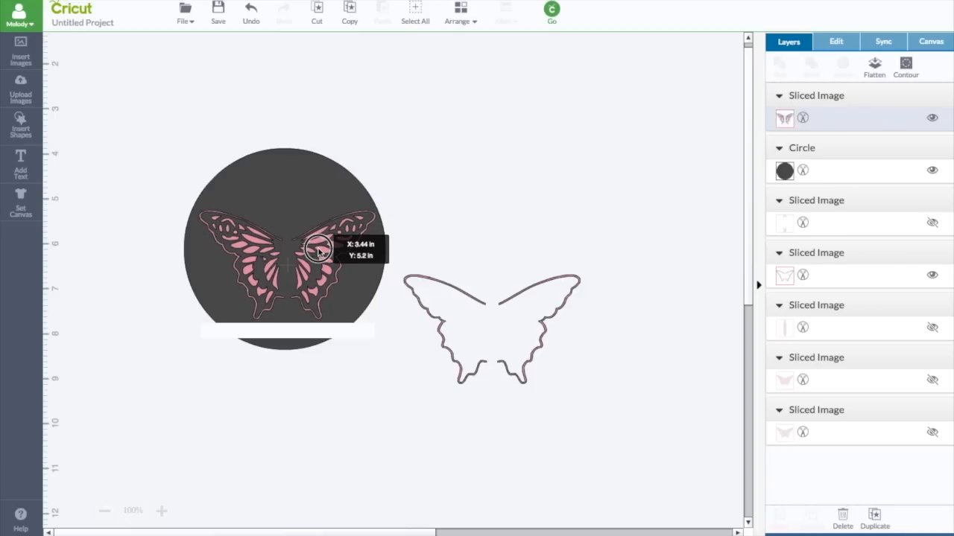
left_click(438, 218)
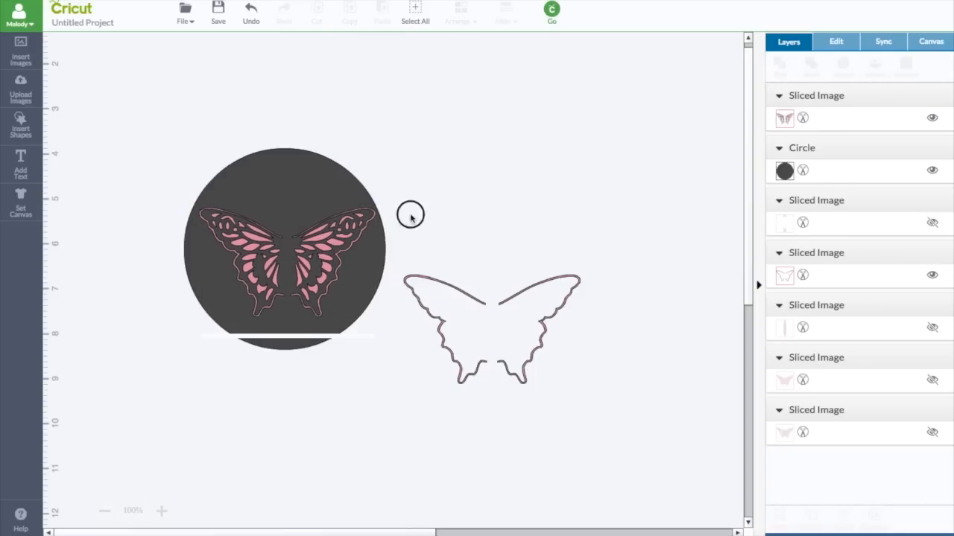
Align the butterfly with the circle and nudge it to sit centred
left_click(283, 238)
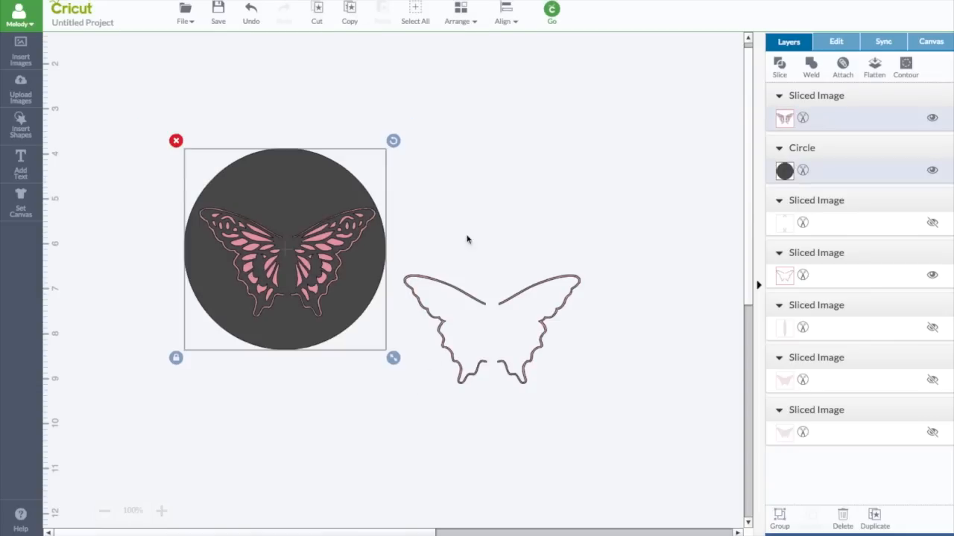
left_click(505, 21)
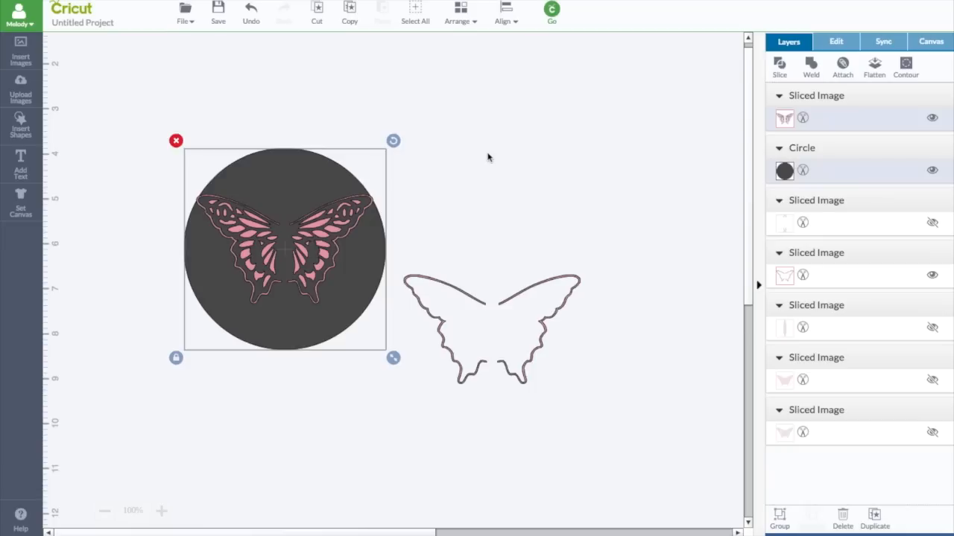
left_click(396, 191)
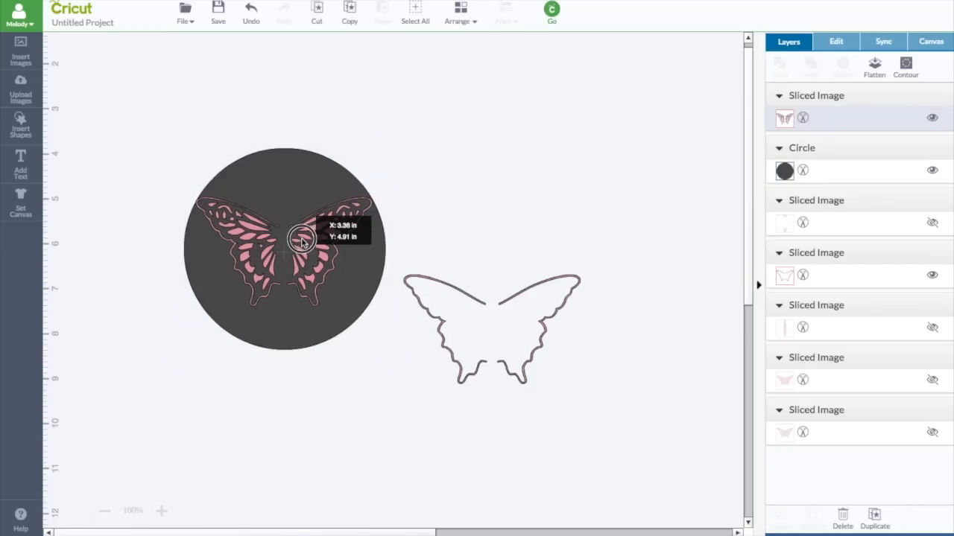
left_click_drag(301, 239, 301, 246)
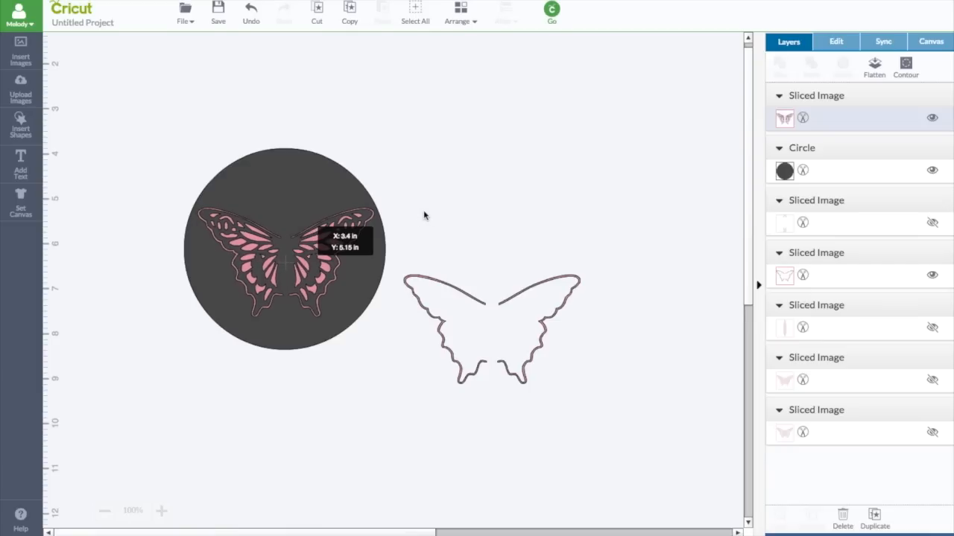
left_click(423, 215)
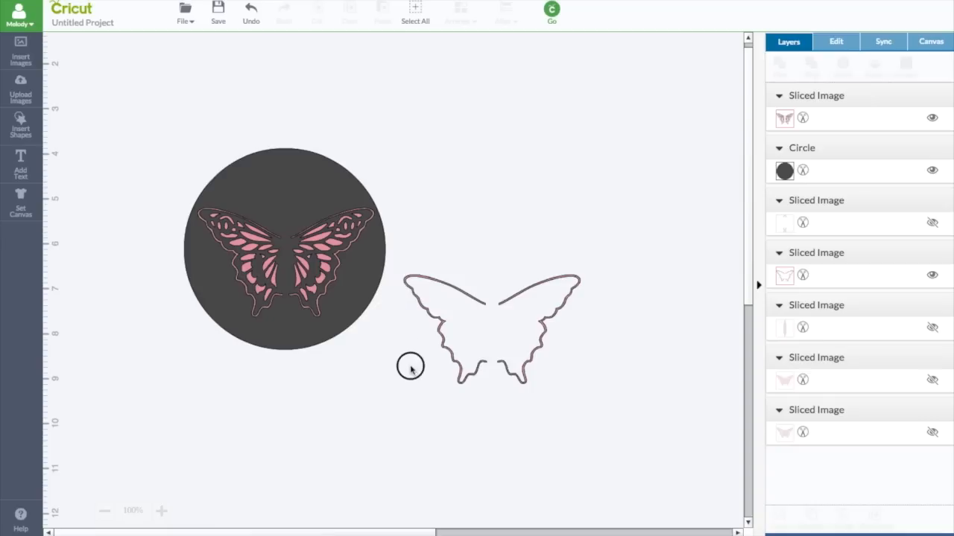
Slice the detailed butterfly shape out of the dark circle
left_click(284, 251)
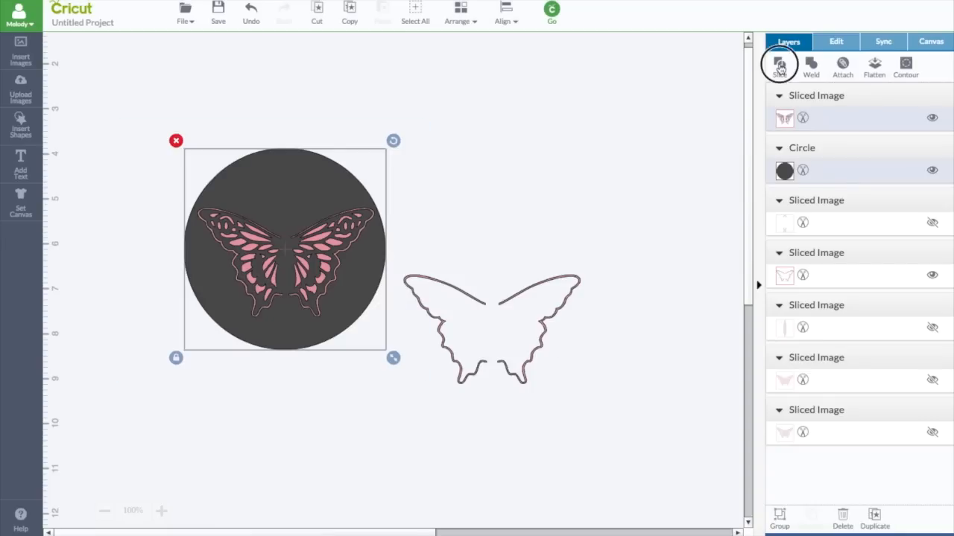
mouse_move(779, 67)
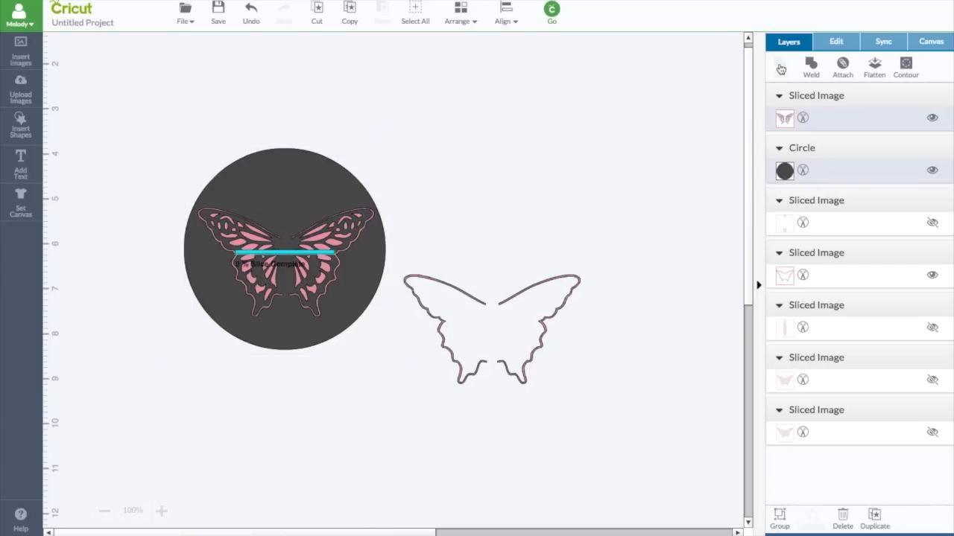
left_click(477, 226)
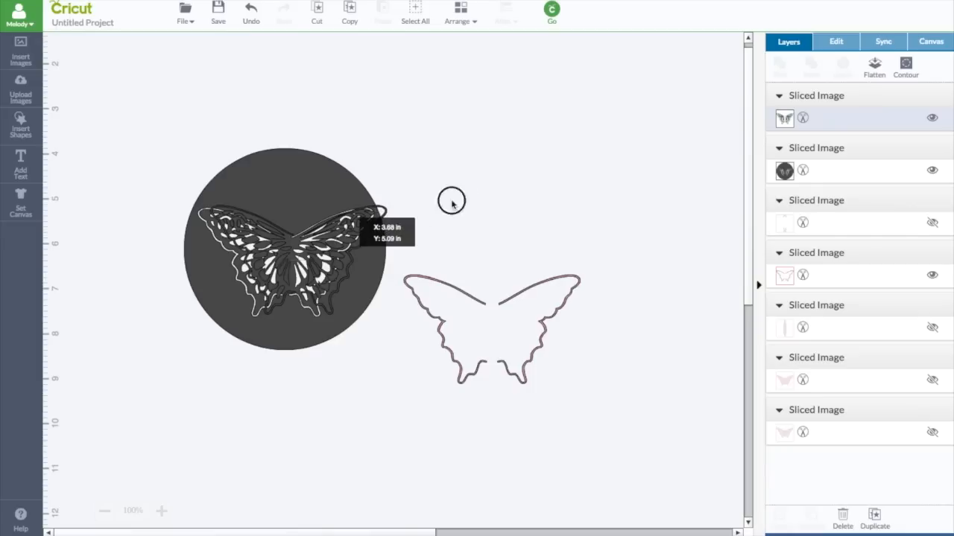
Move the butterfly piece above the outline and select the cut-out circle
left_click_drag(291, 246, 432, 223)
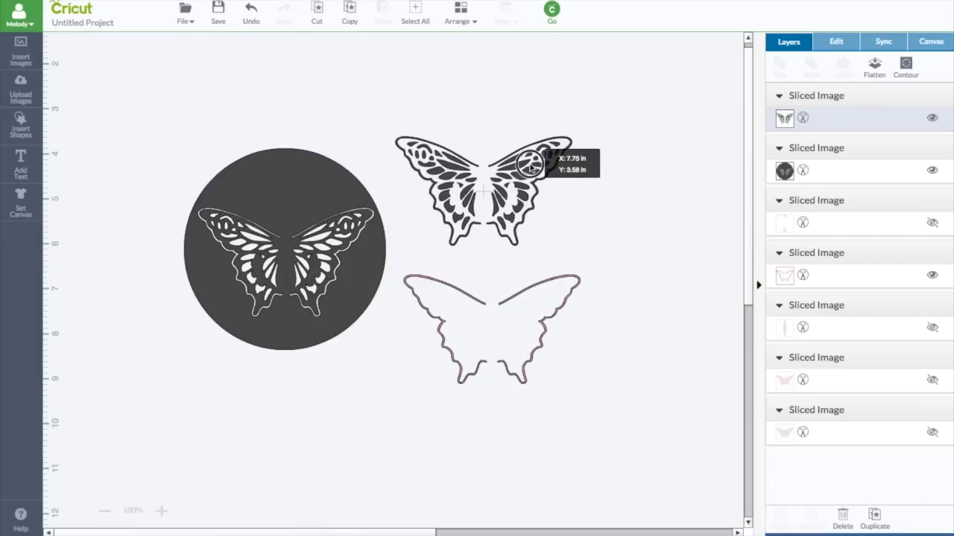
left_click(488, 190)
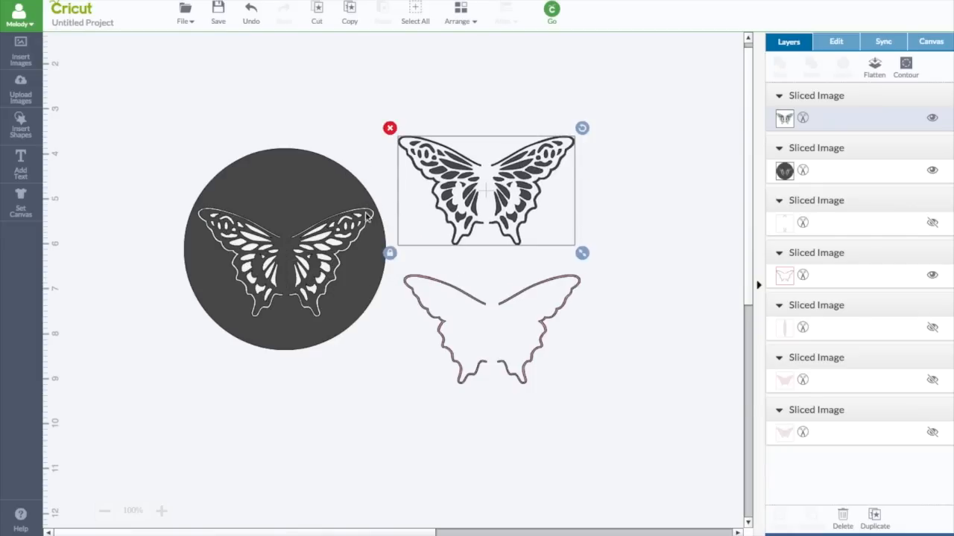
mouse_move(380, 225)
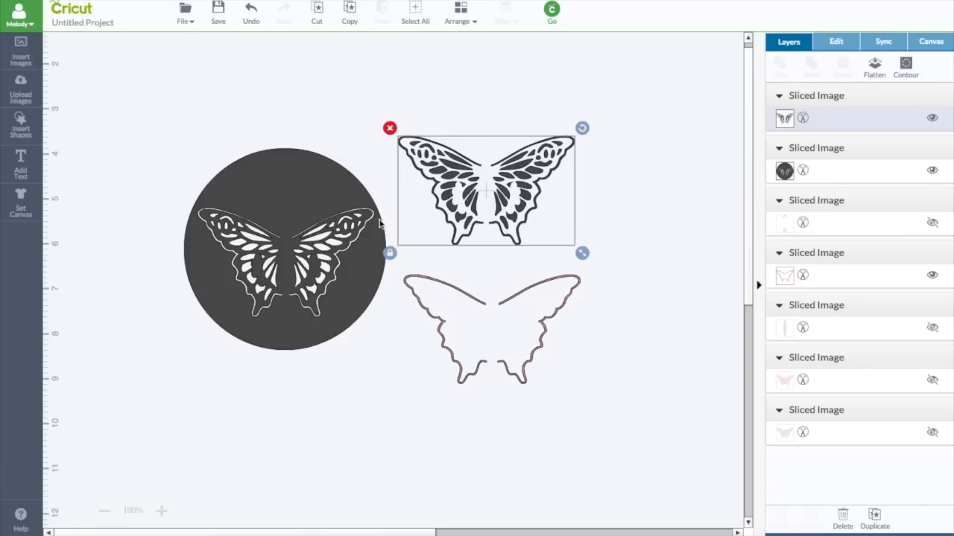
mouse_move(277, 304)
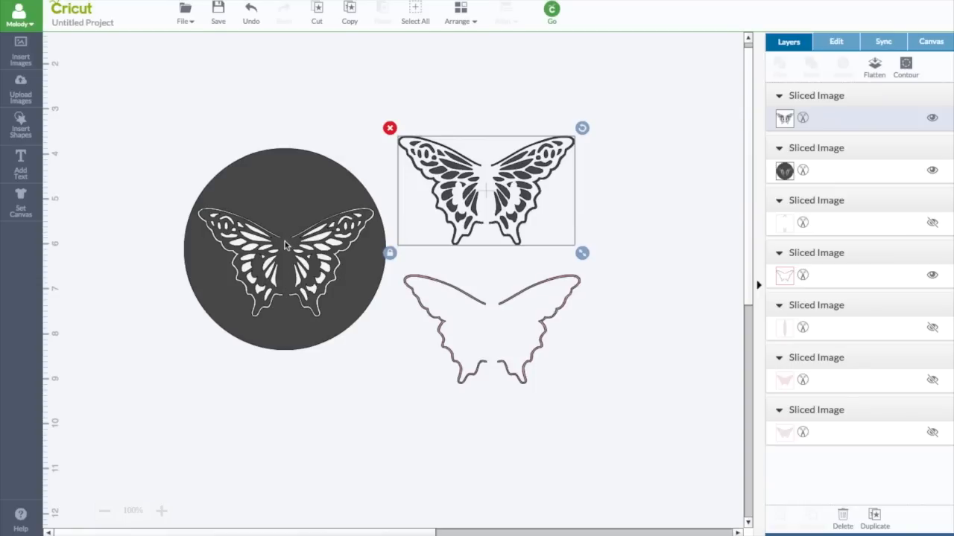
mouse_move(283, 297)
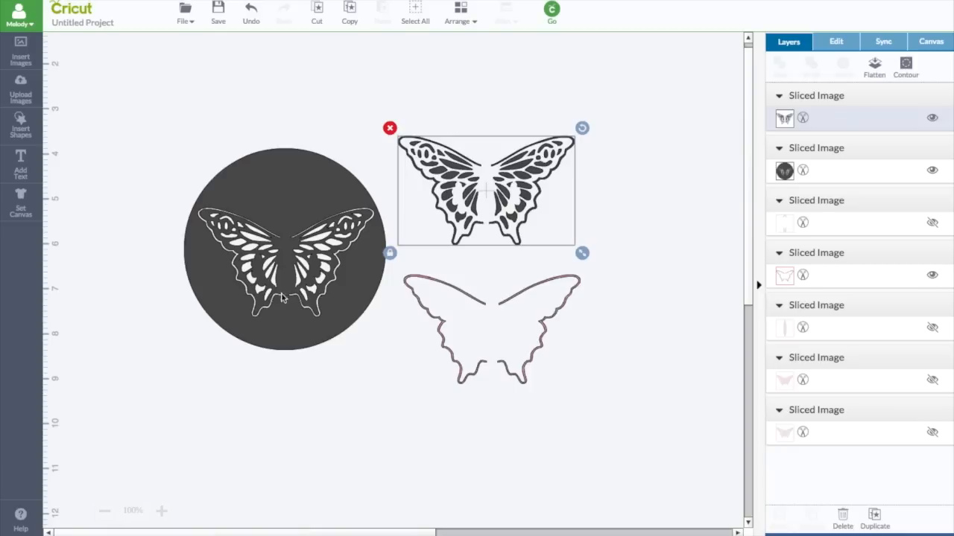
mouse_move(290, 206)
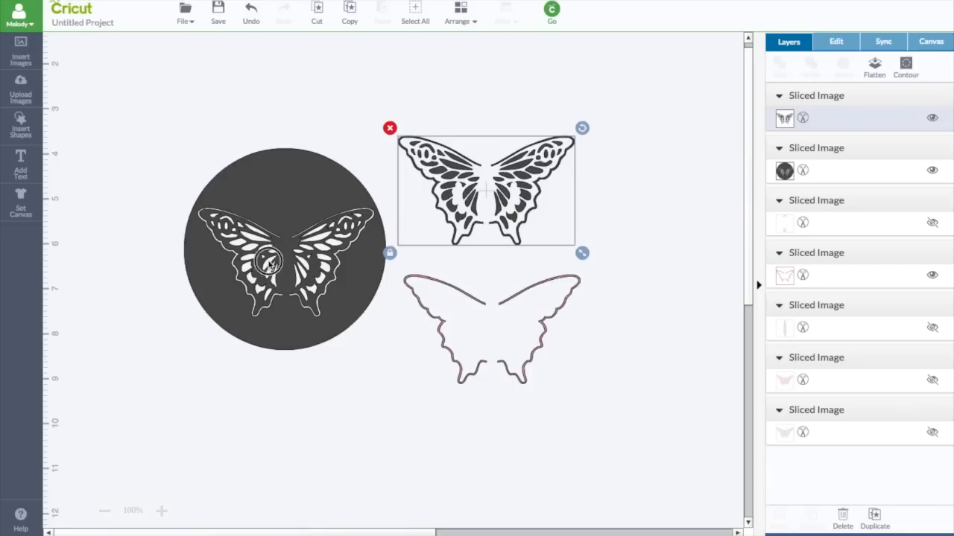
left_click(283, 251)
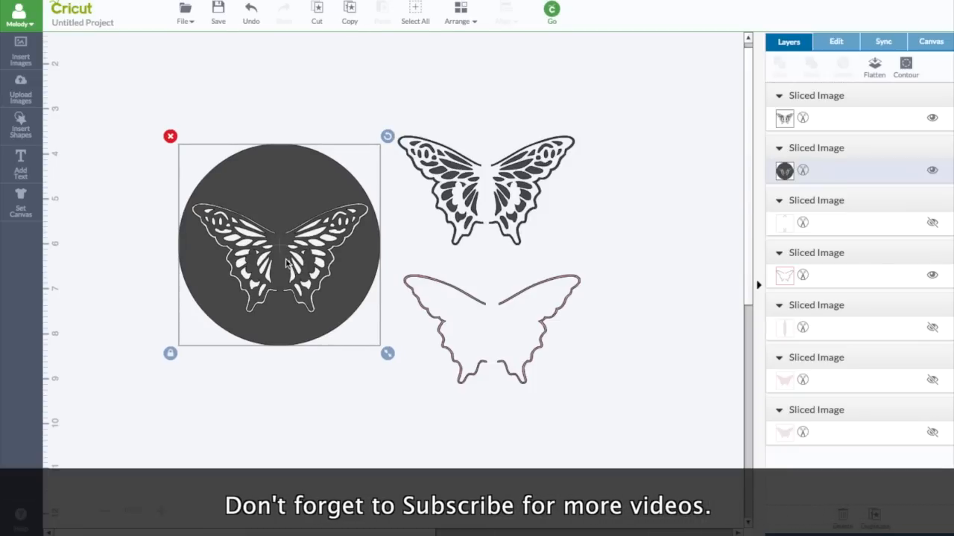
mouse_move(435, 211)
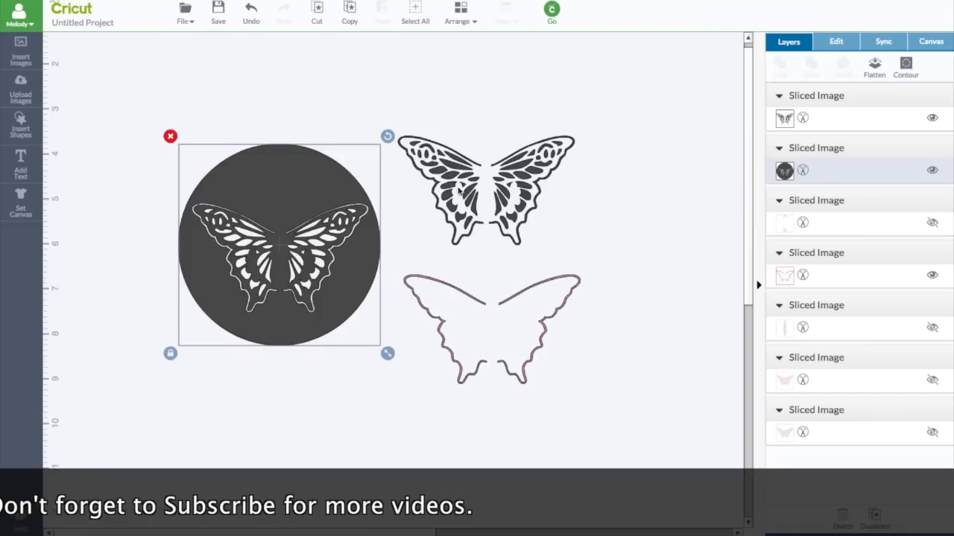
mouse_move(495, 208)
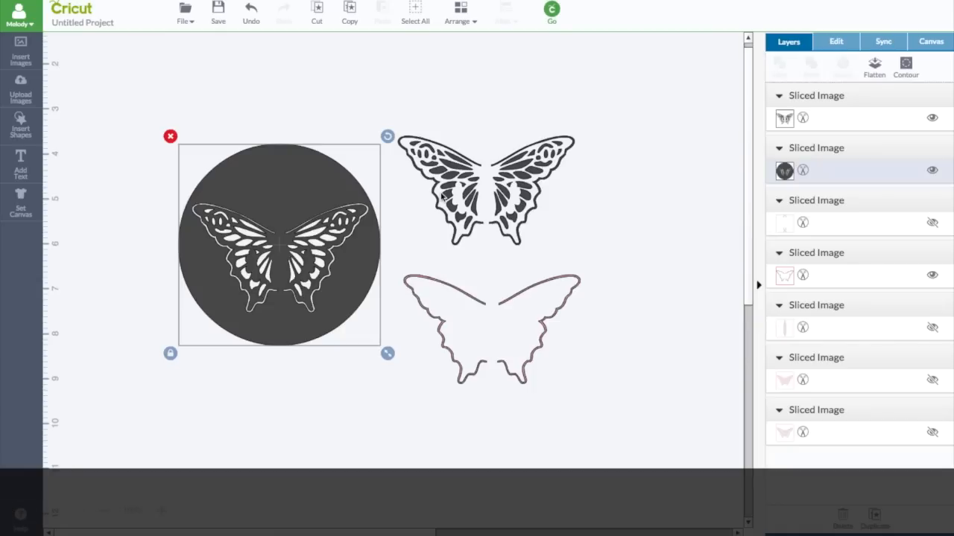
mouse_move(446, 227)
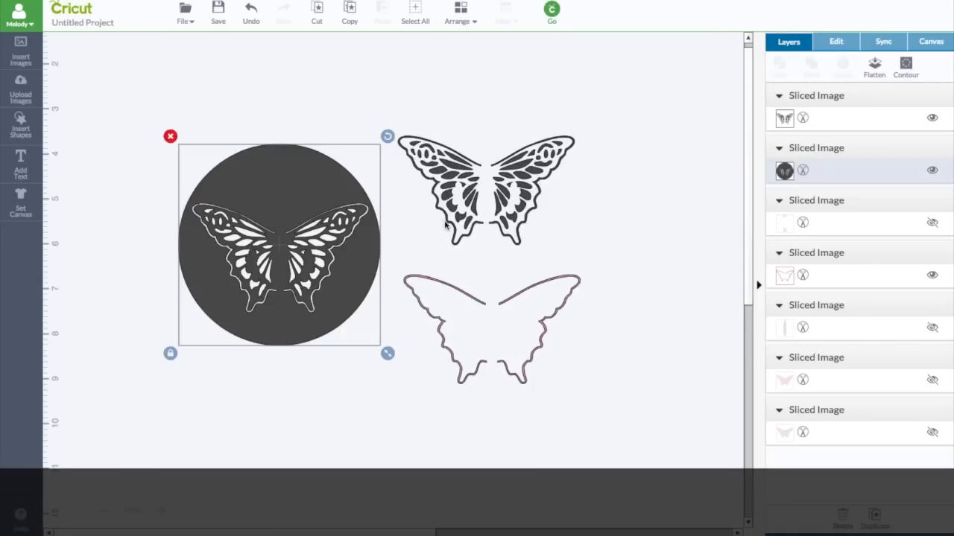
mouse_move(493, 229)
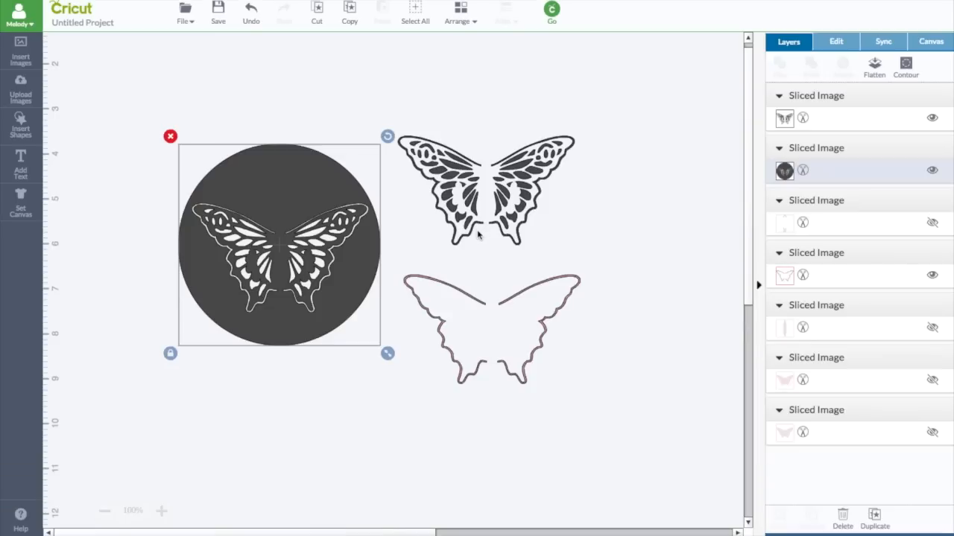
mouse_move(268, 268)
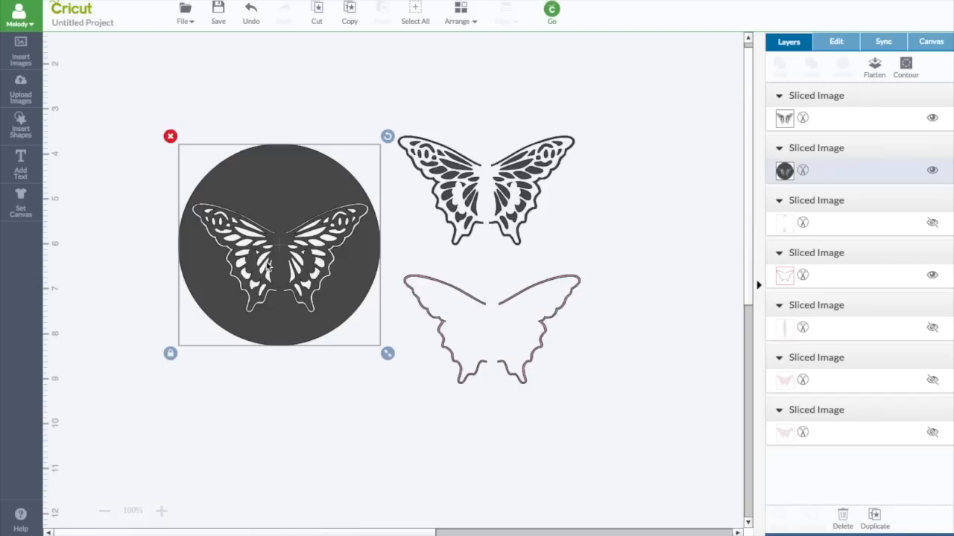
mouse_move(315, 231)
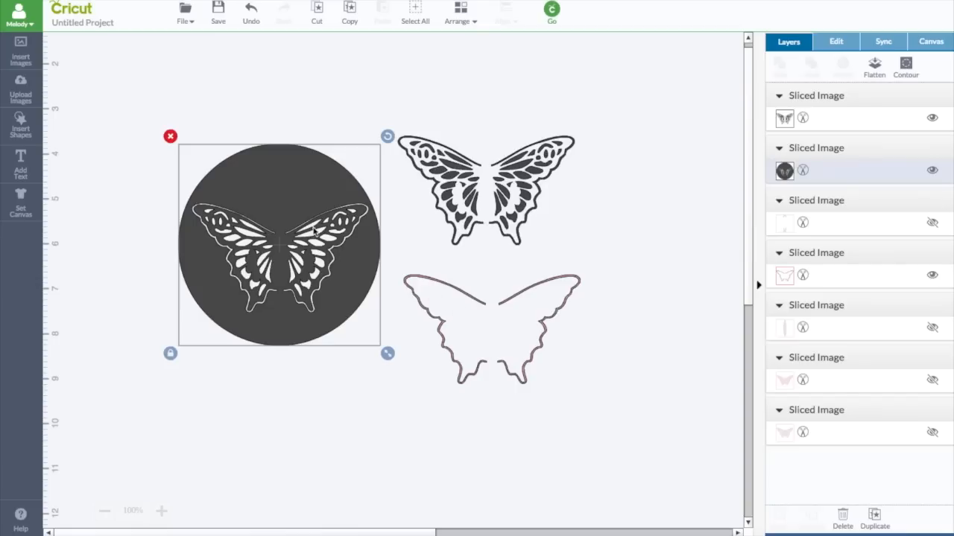
mouse_move(325, 271)
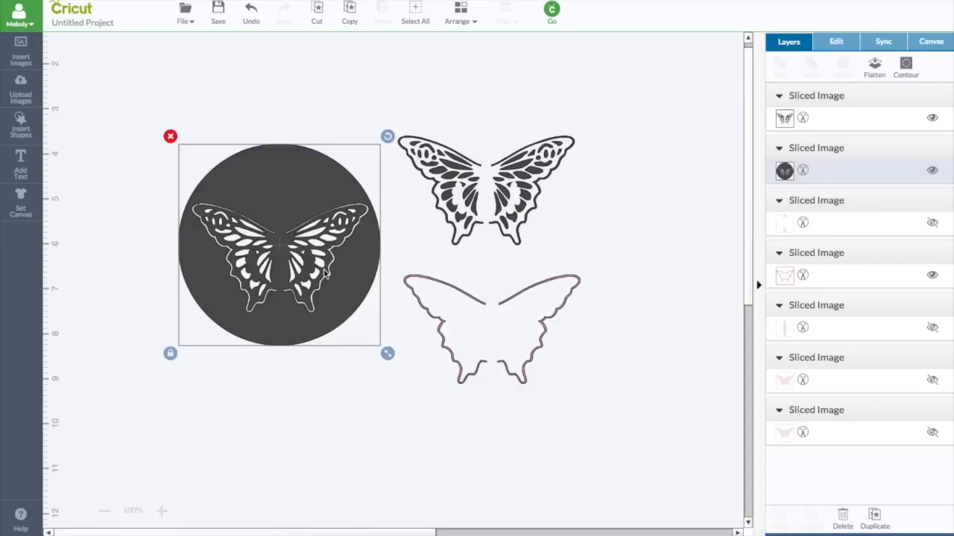